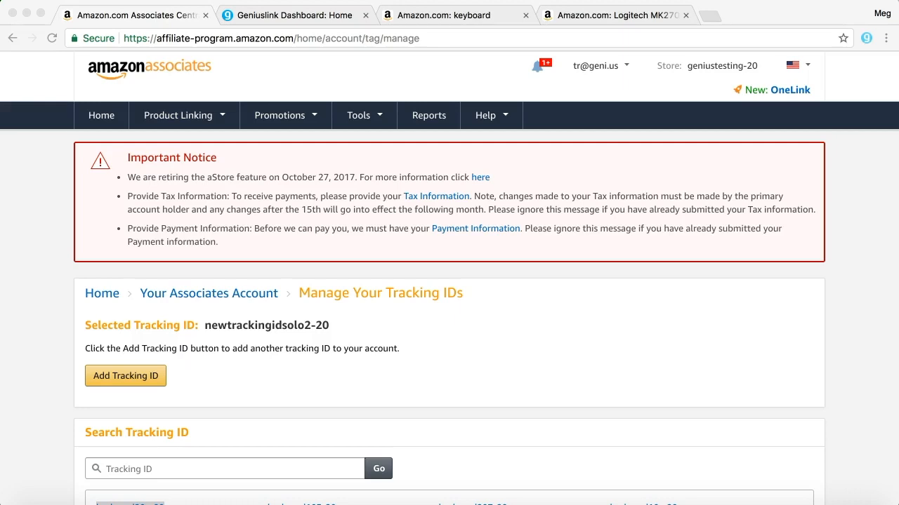
mouse_move(300, 158)
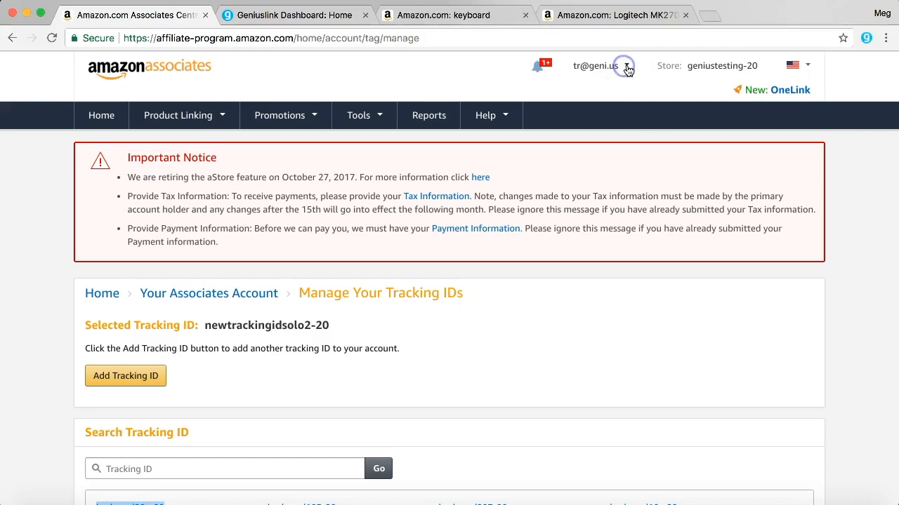
Go to Manage Tracking IDs and begin adding a tracking ID named Keyboard1.
click(598, 66)
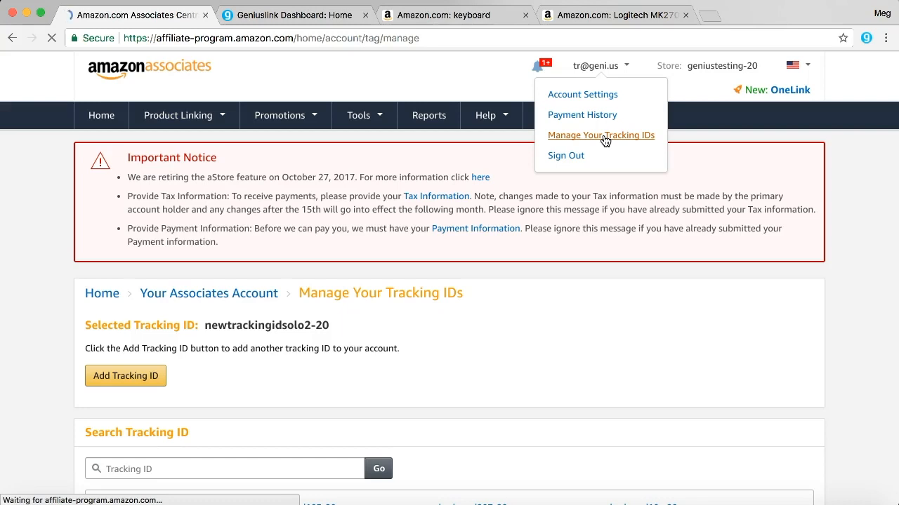
click(601, 134)
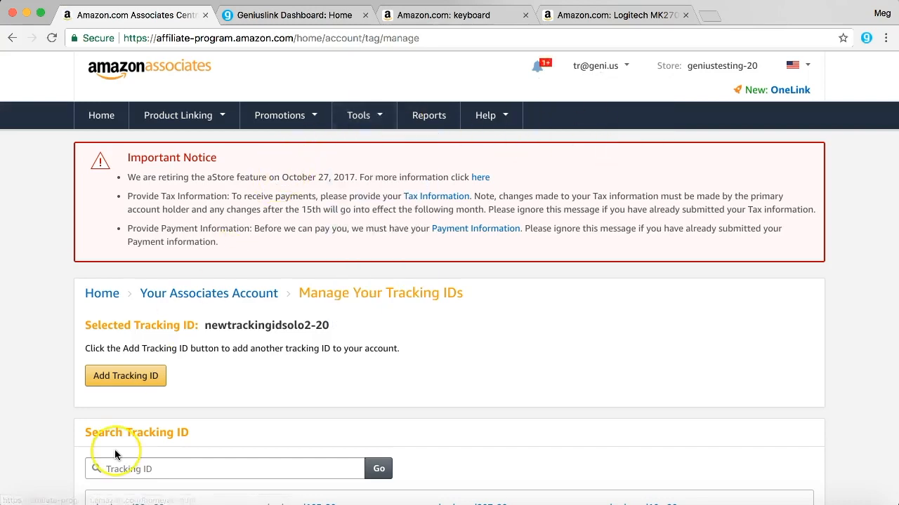
scroll(down, 3)
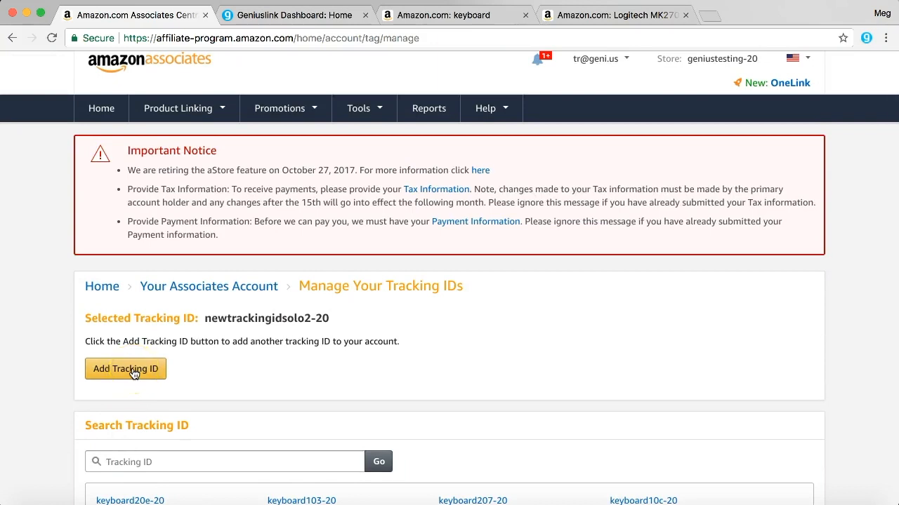
click(126, 368)
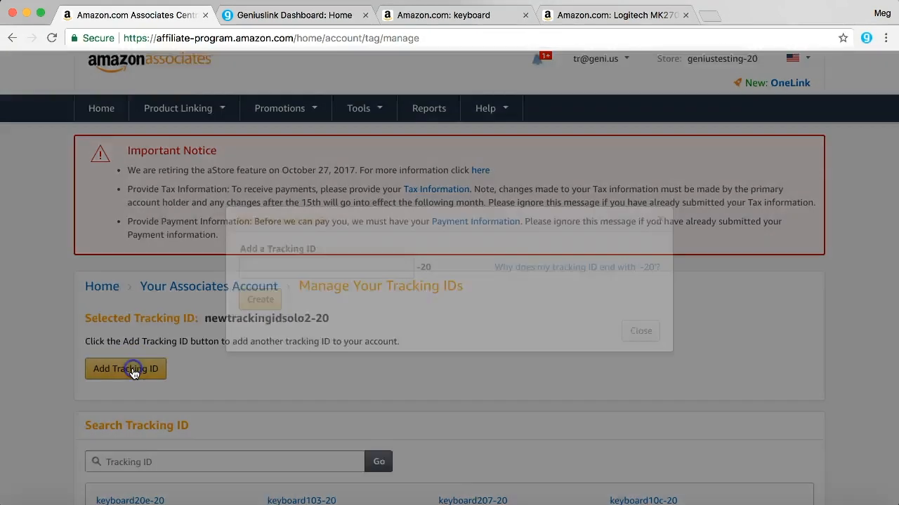
click(125, 368)
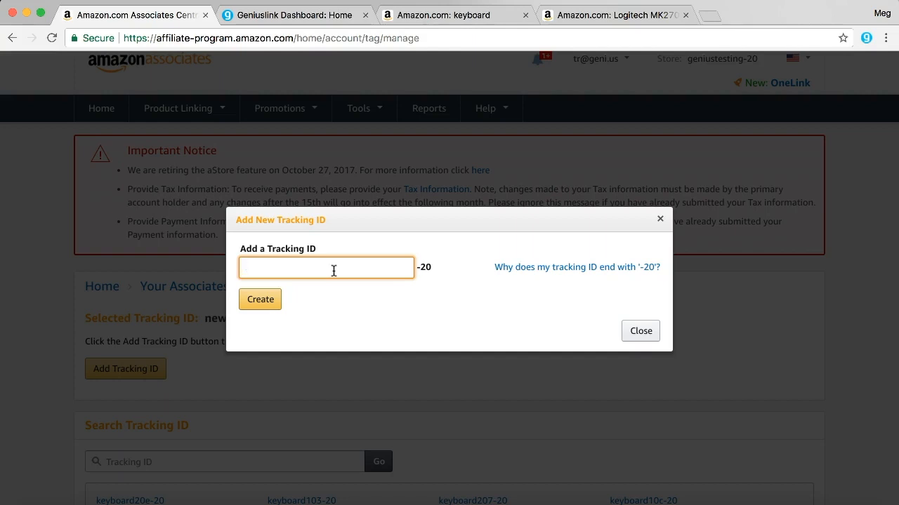
text(Key)
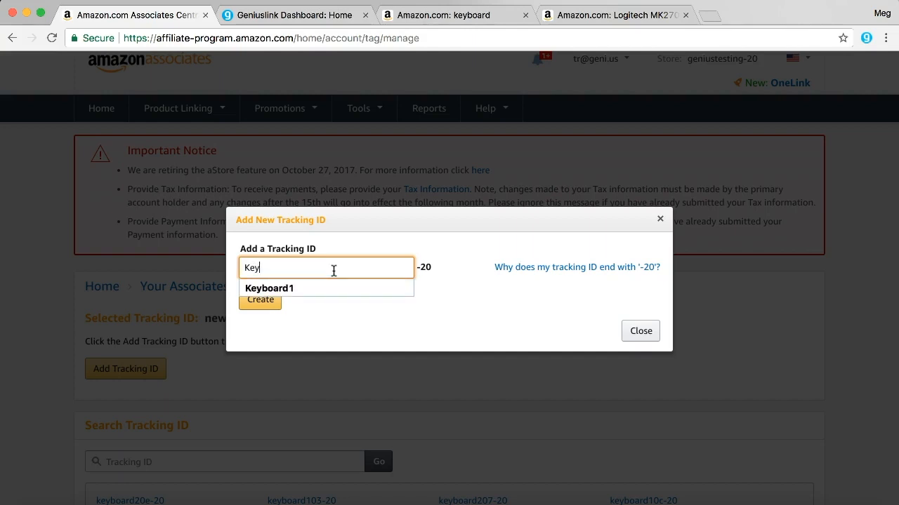
After Keyboard1 is taken, create the suggested tracking ID keyboard109-20 and close the confirmation.
click(270, 288)
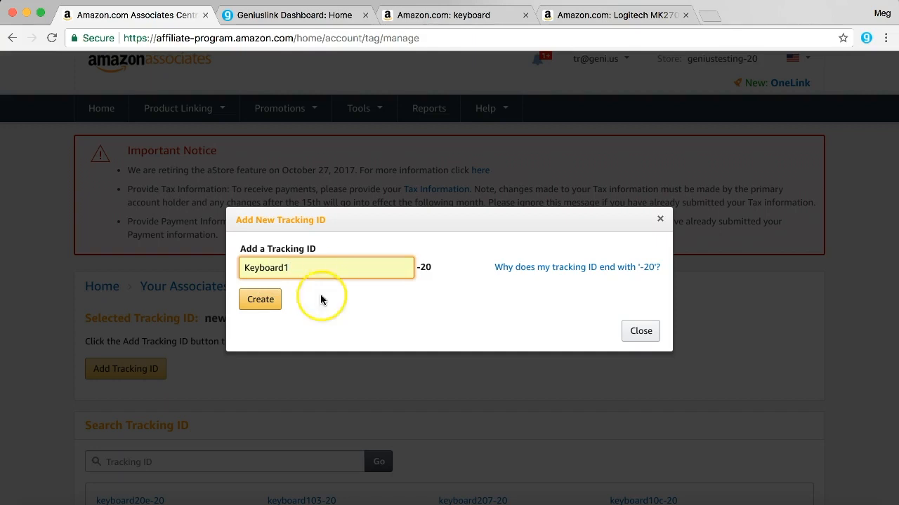
click(260, 299)
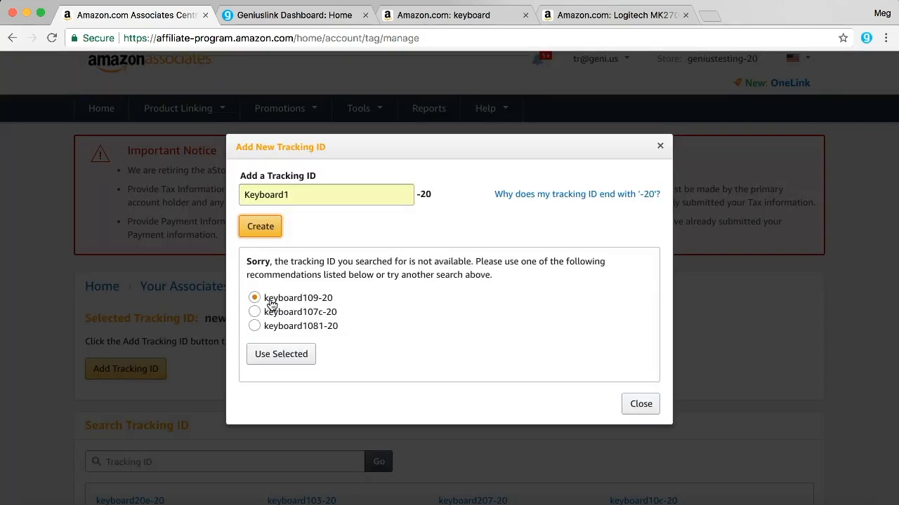
click(281, 354)
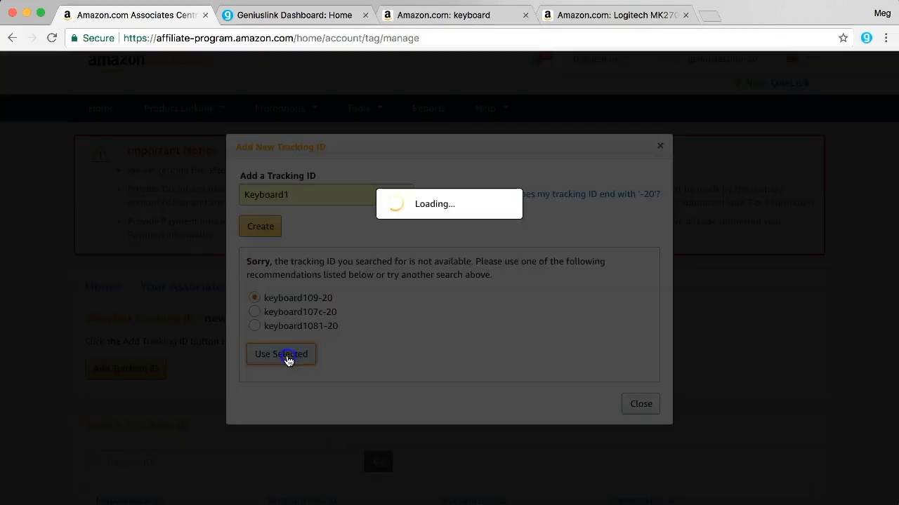
click(281, 354)
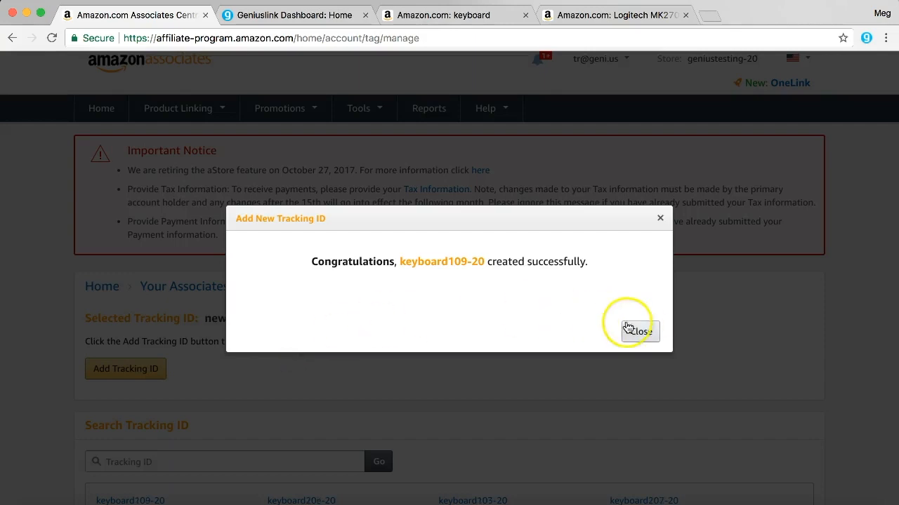
click(638, 331)
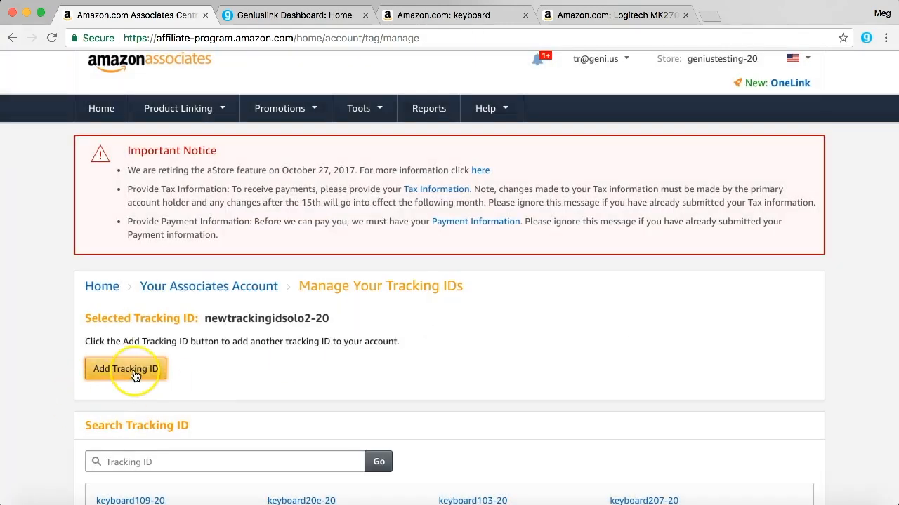
Add tracking ID Keyboard2, accepting the suggested keyboard205-20 when the name is unavailable.
click(127, 368)
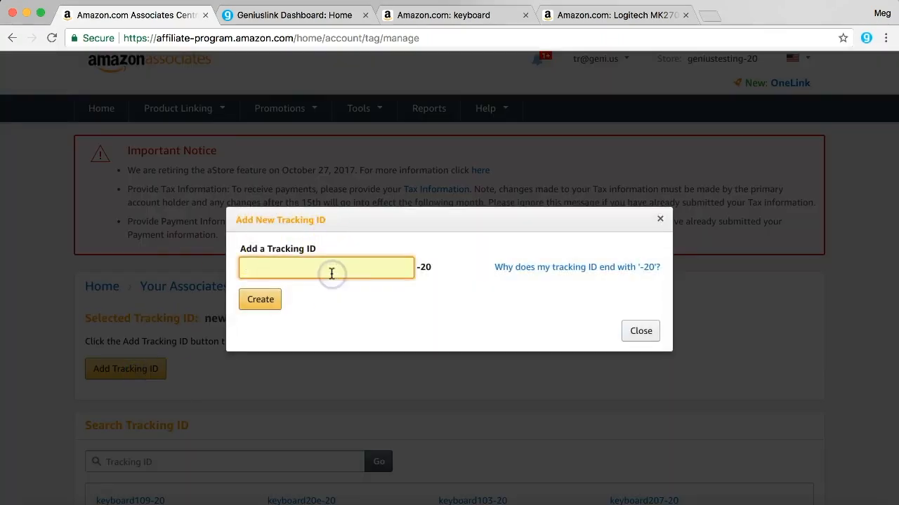
text(Keyboard2)
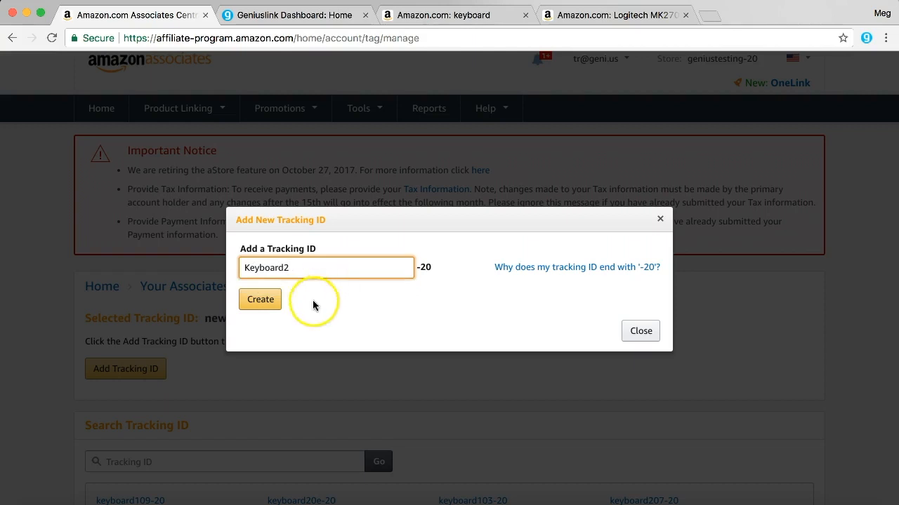
click(260, 299)
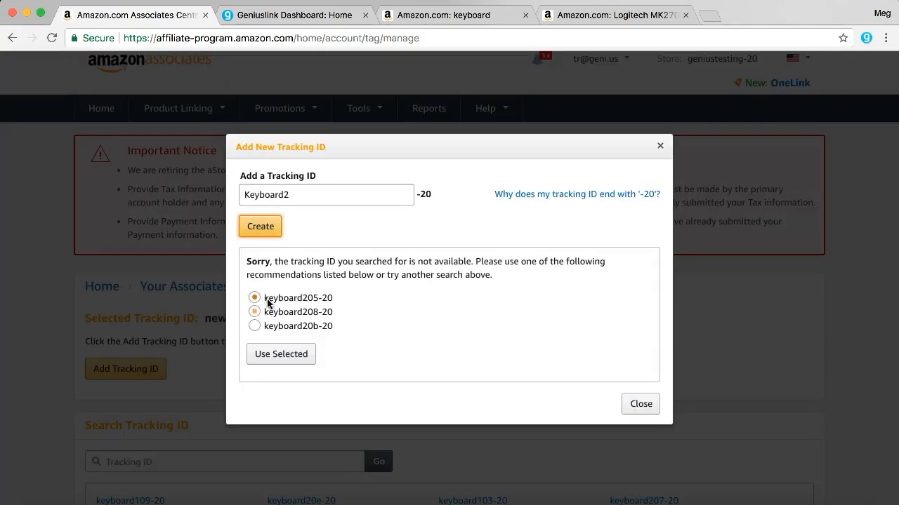
click(281, 354)
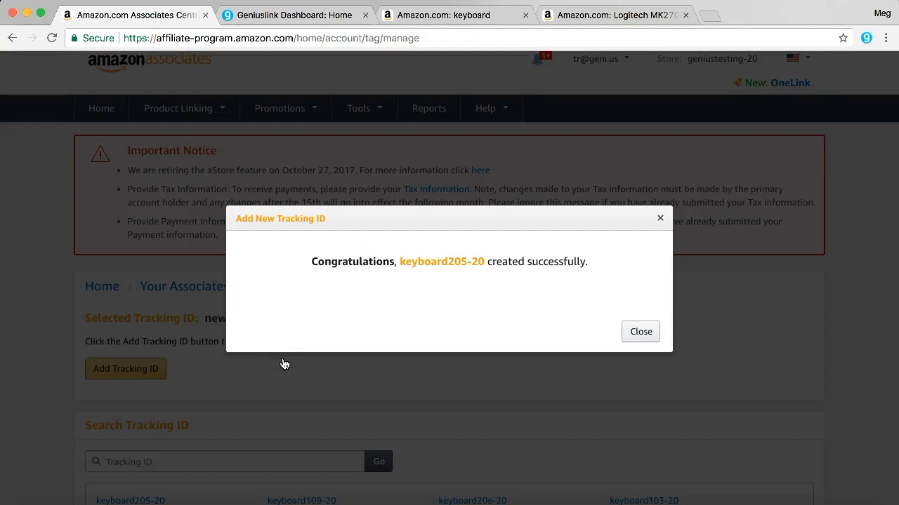
click(638, 331)
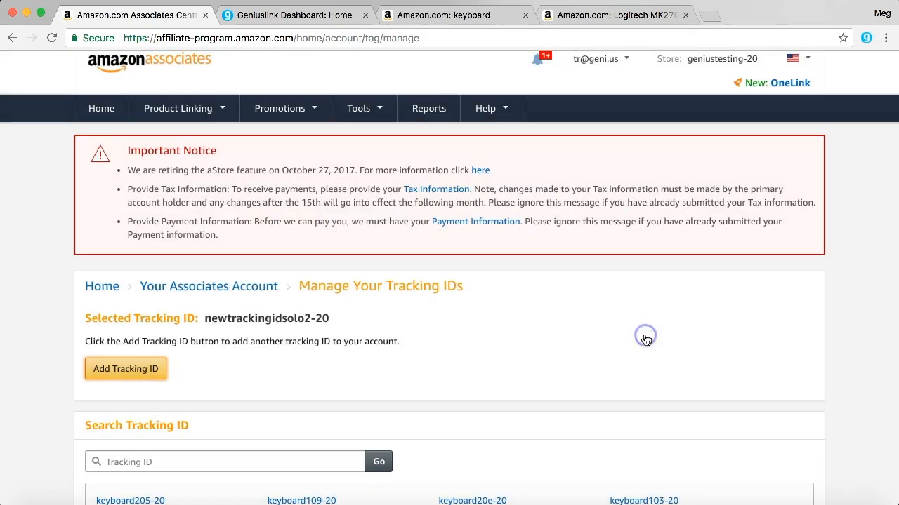
mouse_move(424, 331)
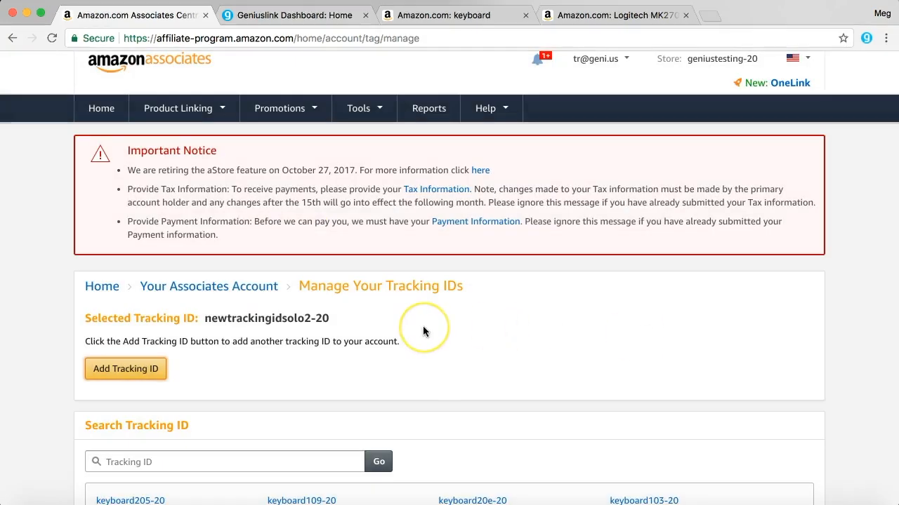
mouse_move(424, 332)
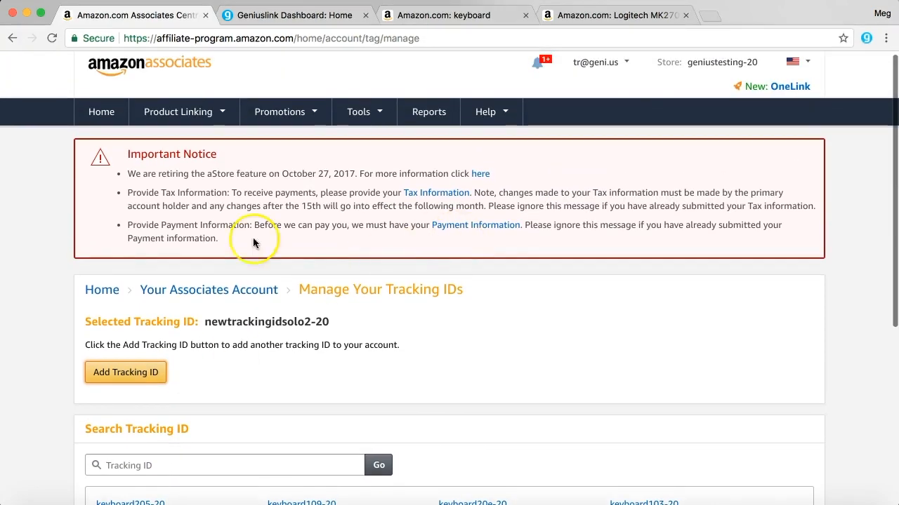
Switch to the Geniuslink dashboard and go to the Groups page.
click(288, 14)
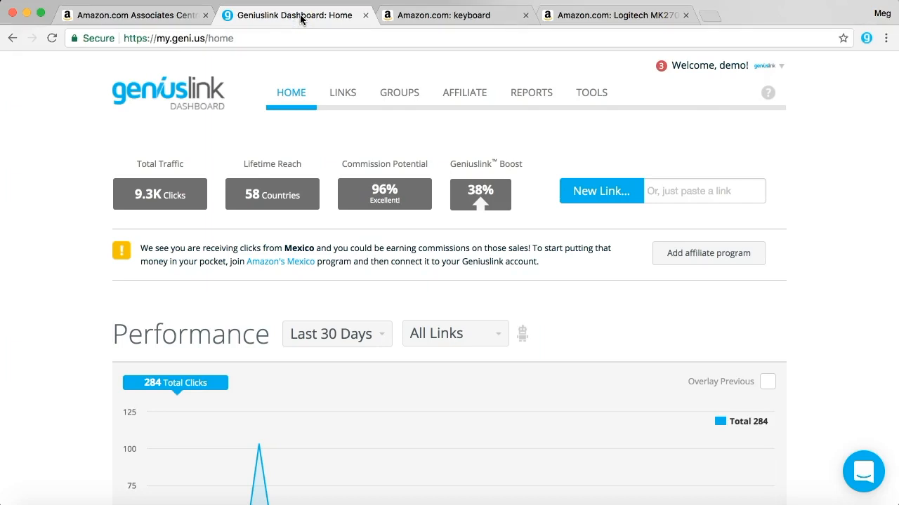
mouse_move(399, 92)
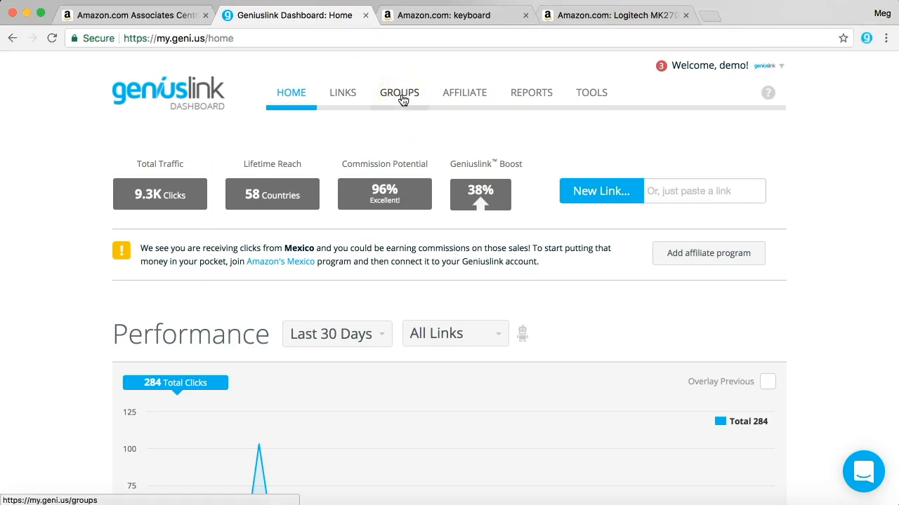
click(399, 93)
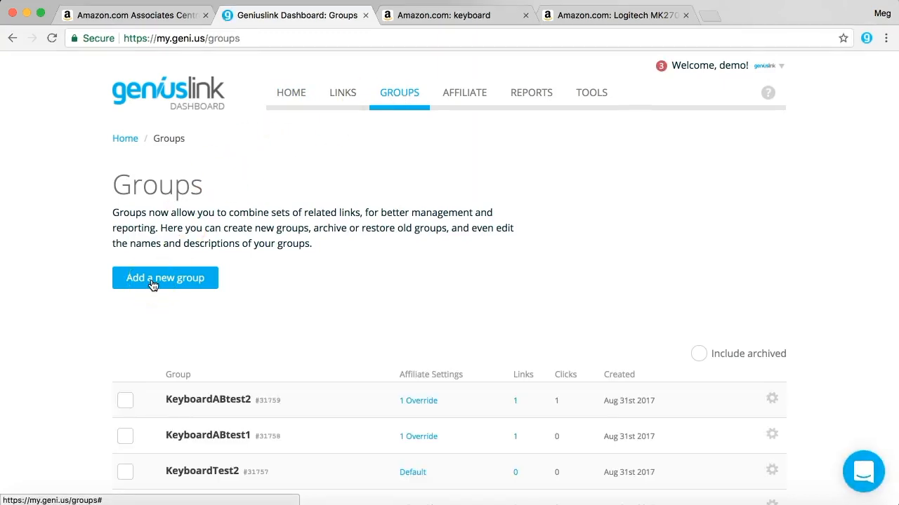
Start a new link group and try naming it KeyboardABtest1.
click(166, 278)
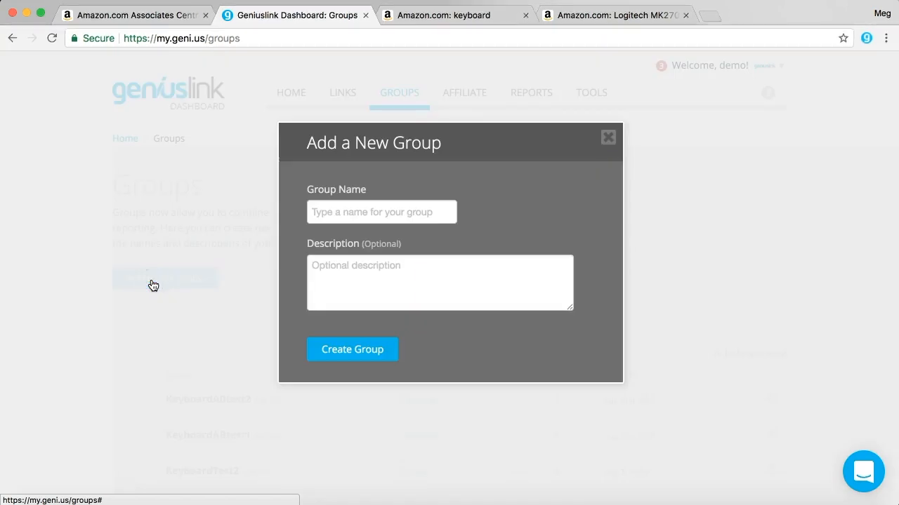
text(Key)
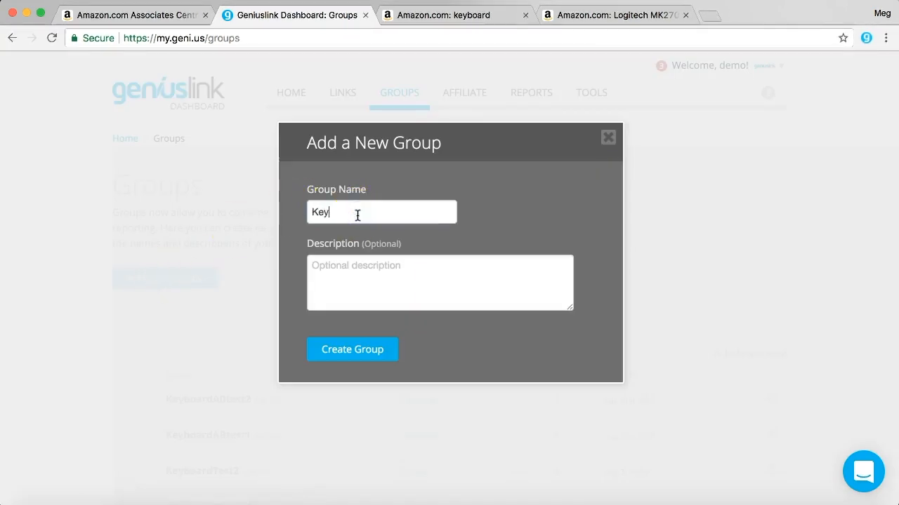
text(board)
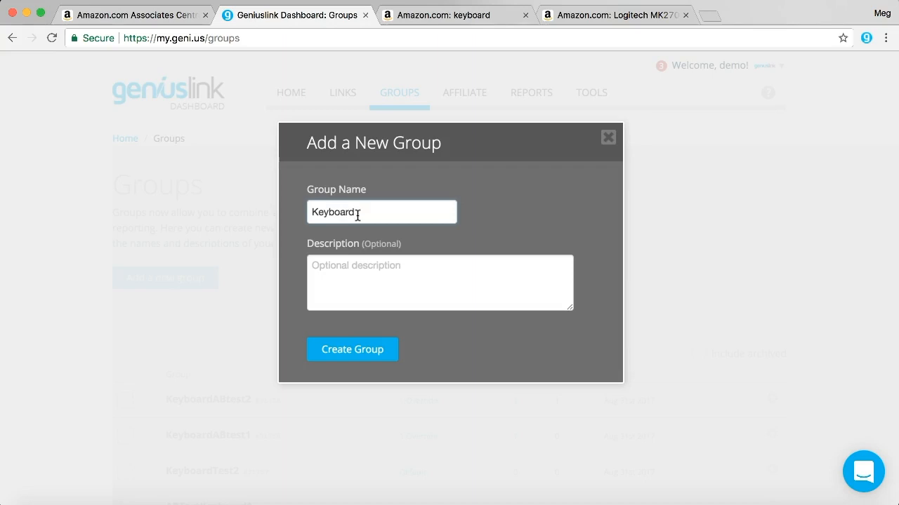
text(ABtest)
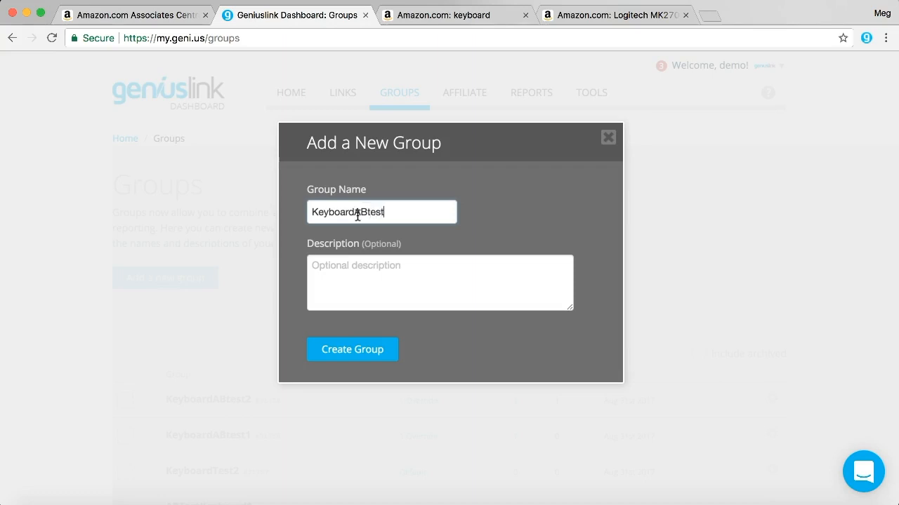
click(351, 348)
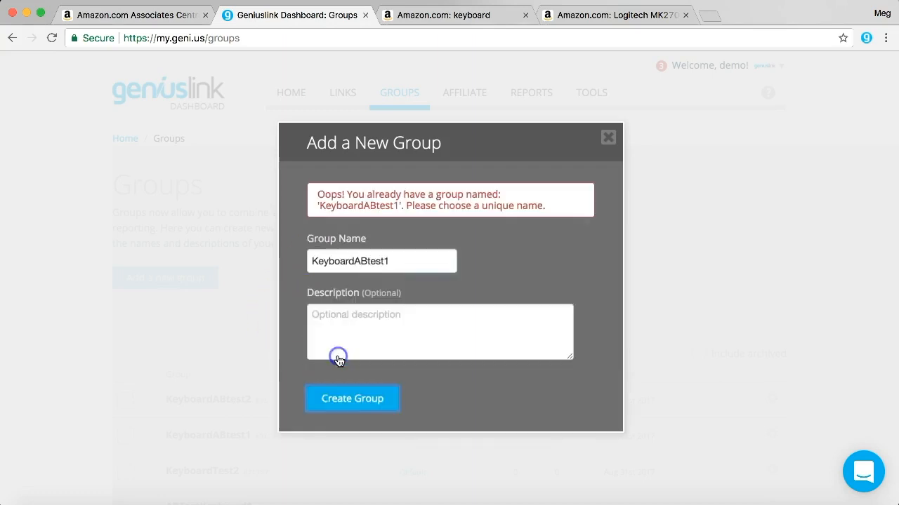
mouse_move(406, 284)
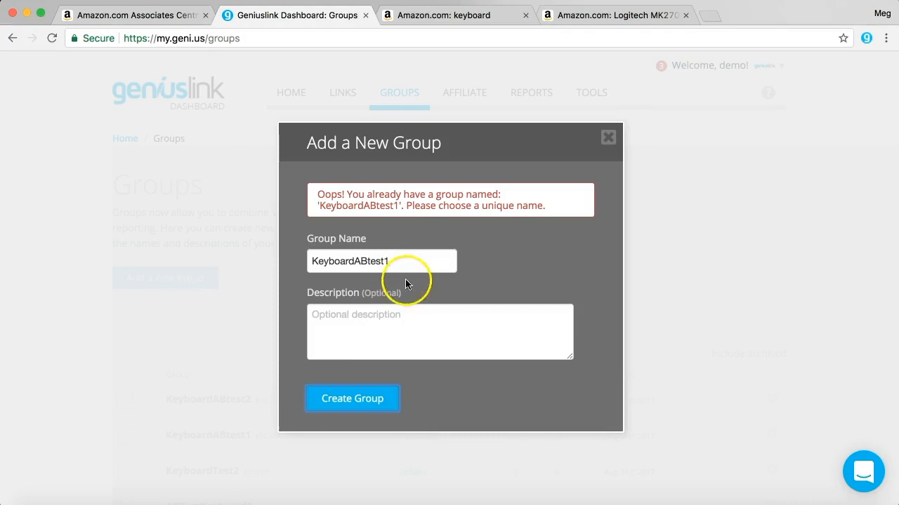
Rename the duplicate group to KeyboardABtest3 and create it.
click(381, 261)
text(3)
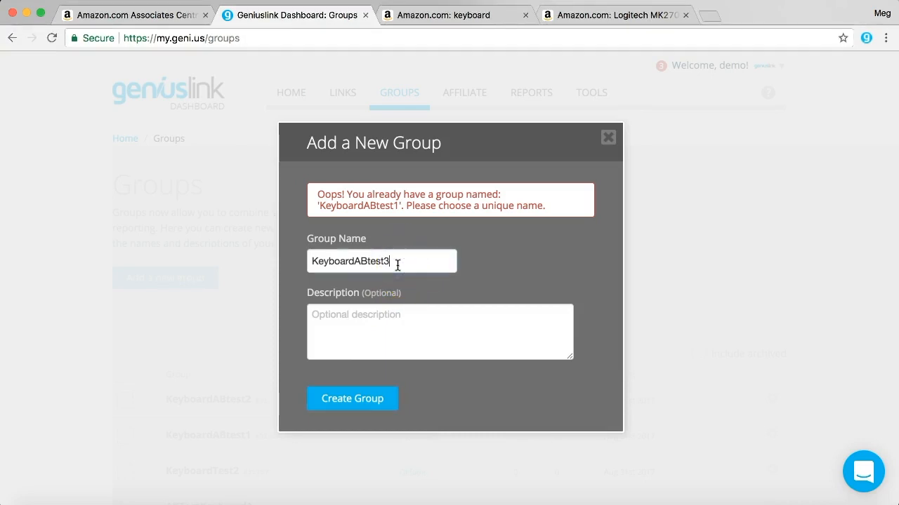
click(351, 398)
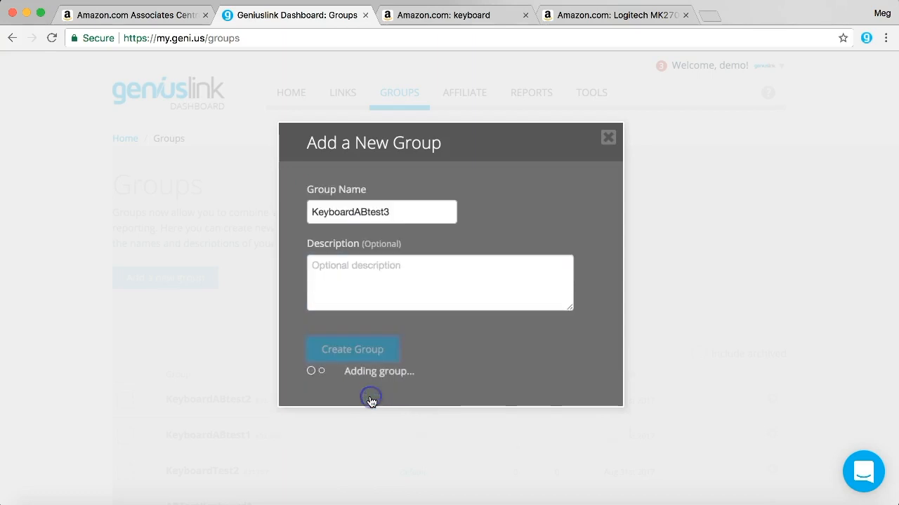
click(353, 348)
text(K)
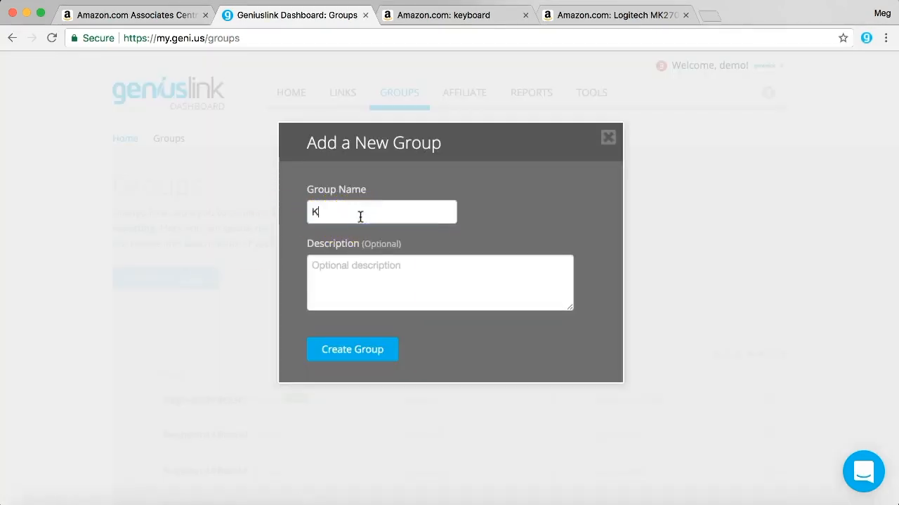
Create the group KeyboardABtest4 and review both new groups in the list.
text(eyboardABtest4)
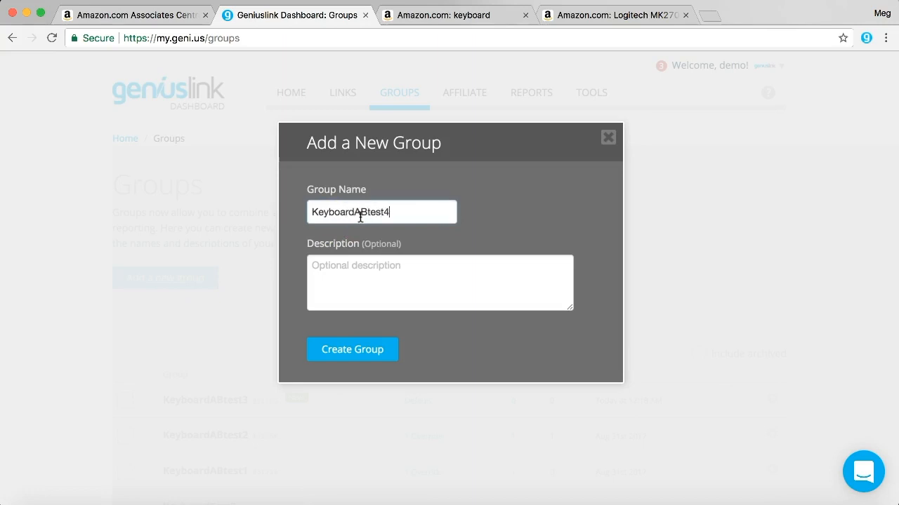
click(351, 348)
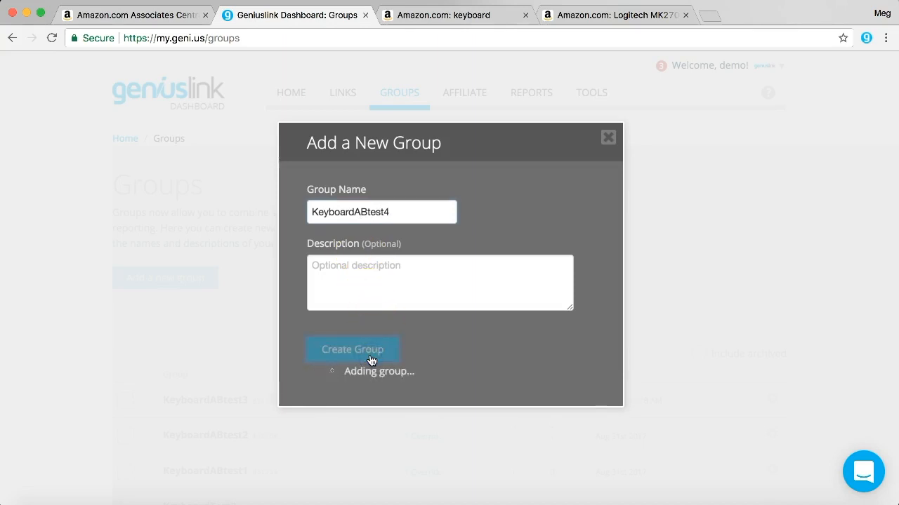
click(352, 349)
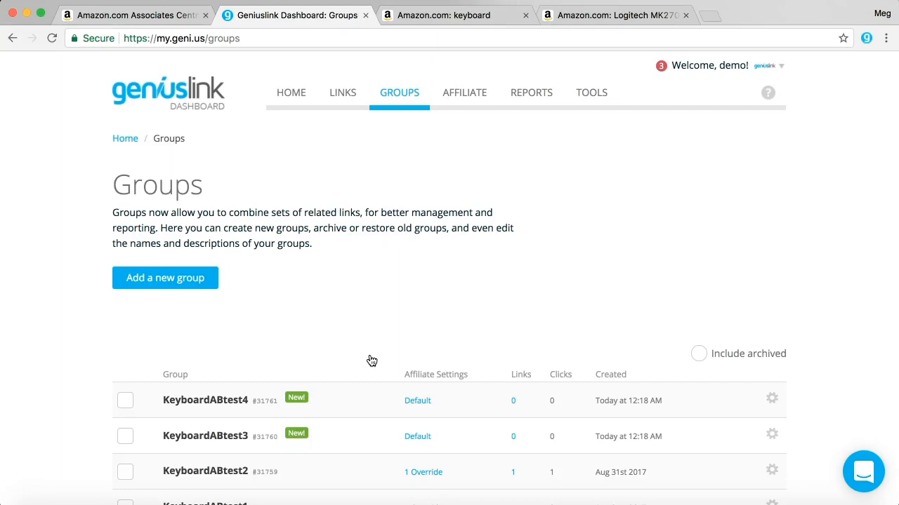
scroll(down, 3)
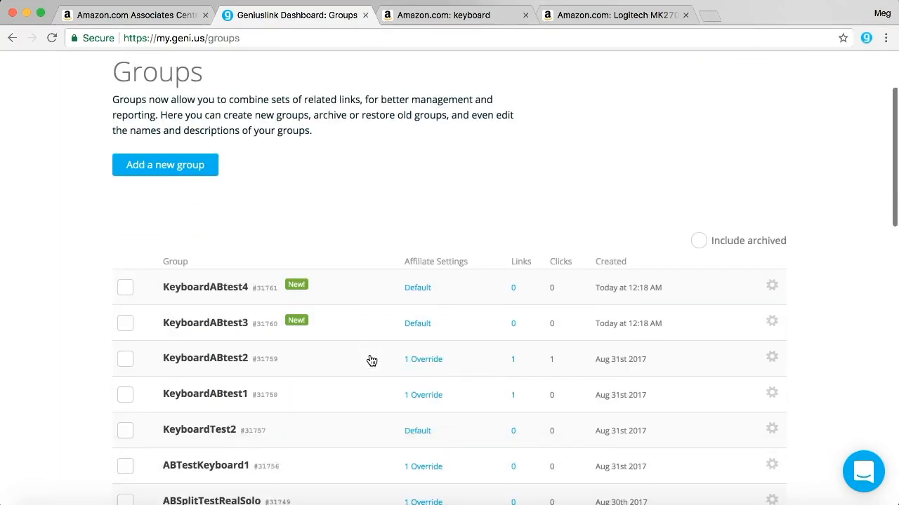
scroll(up, 3)
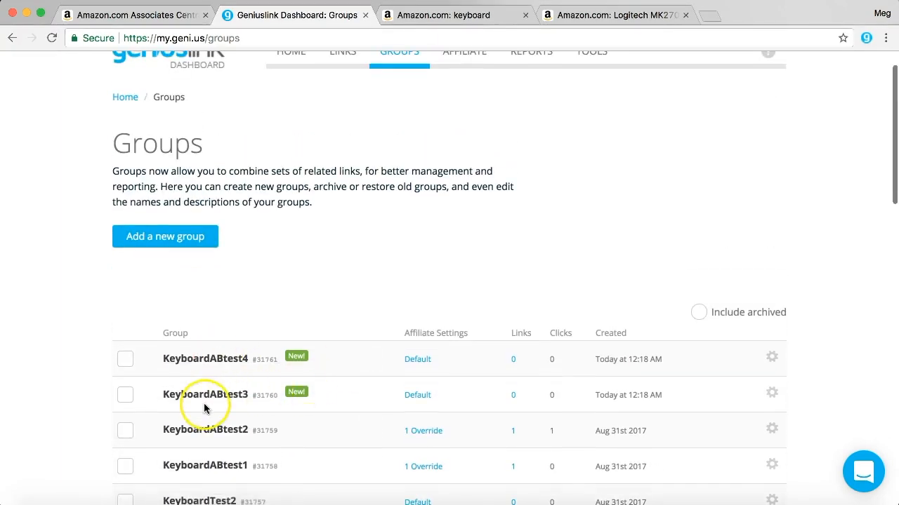
mouse_move(399, 346)
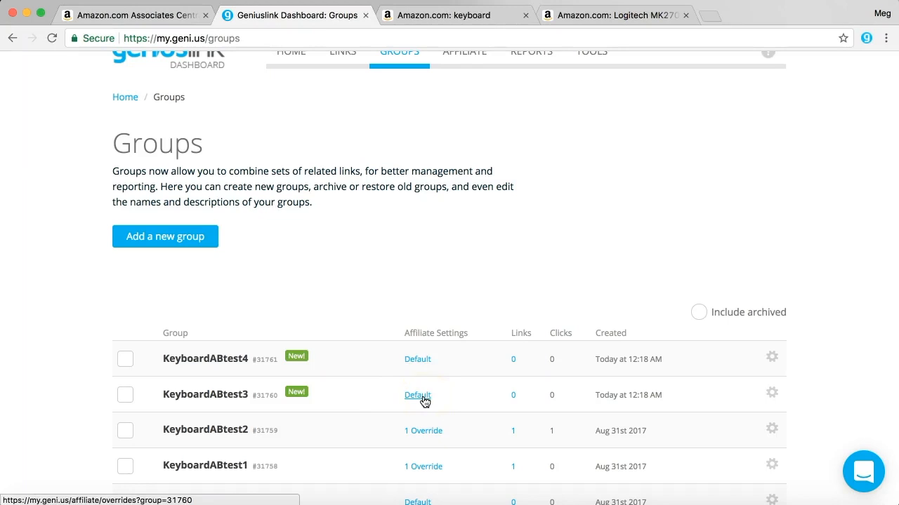
Go to KeyboardABtest3's affiliate settings and start a new override, fetching the ID from Amazon Associates.
click(417, 396)
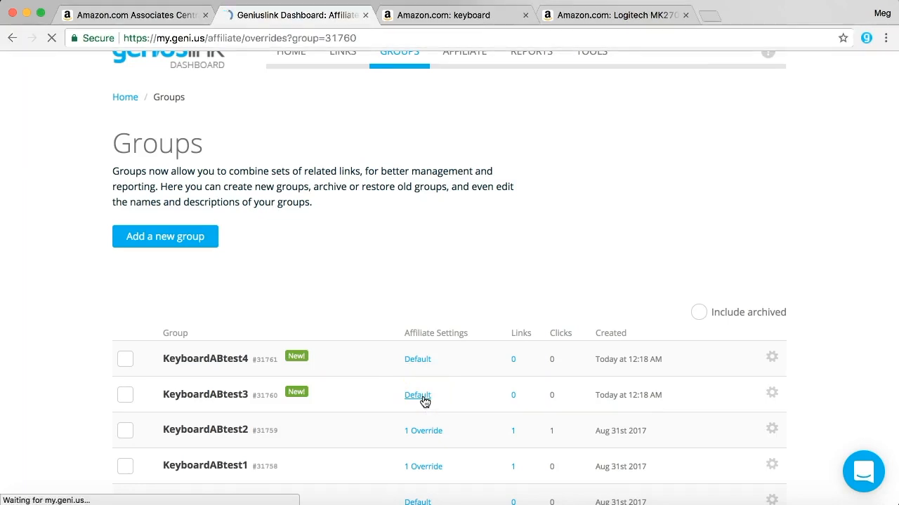
click(417, 395)
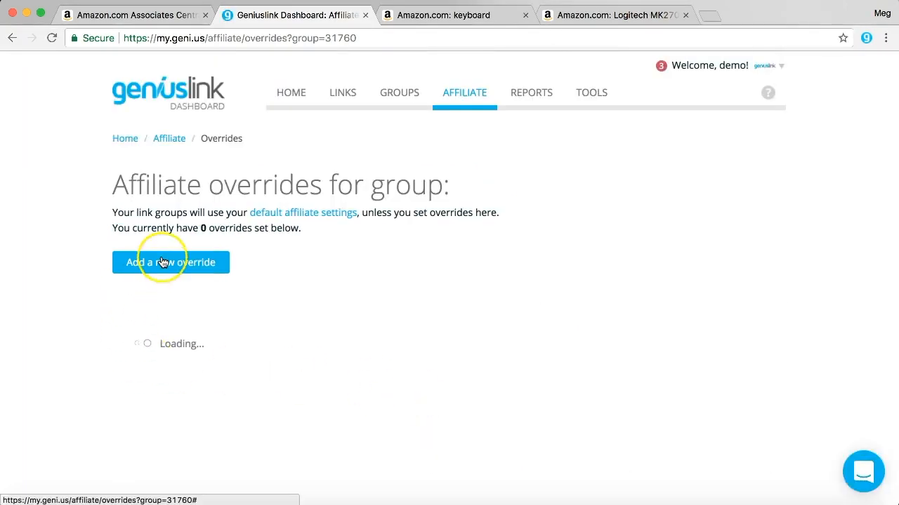
mouse_move(181, 272)
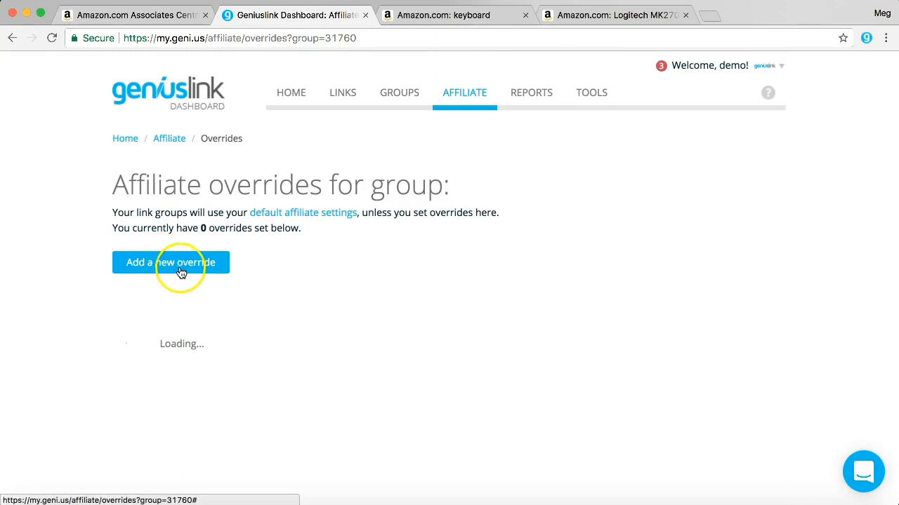
click(171, 262)
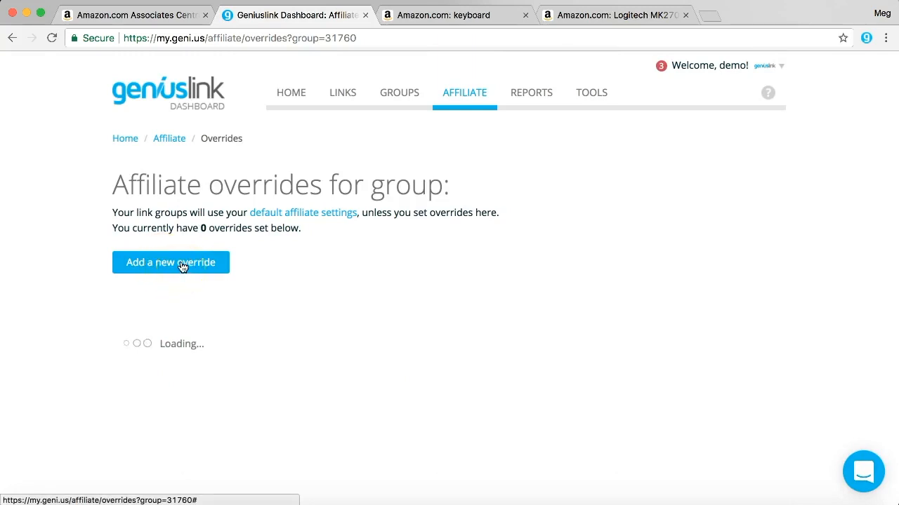
click(169, 263)
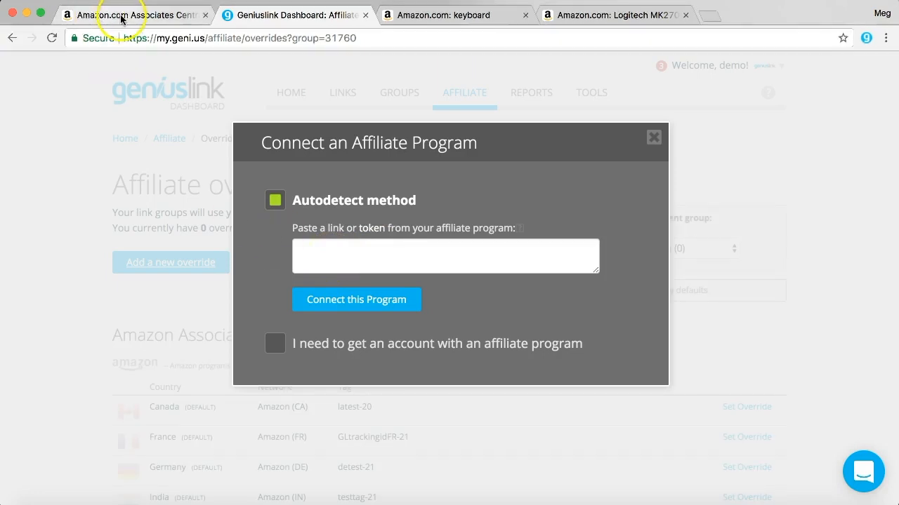
click(133, 14)
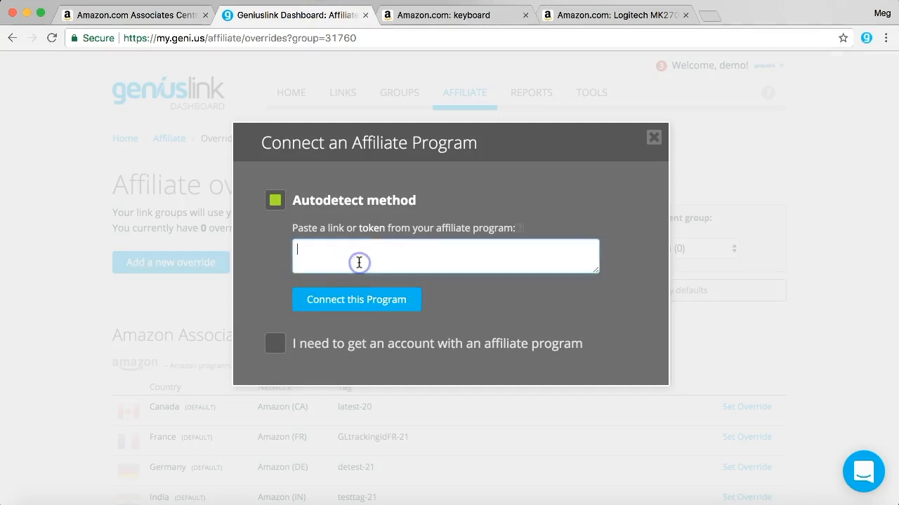
Connect tracking ID keyboard109-20 as the United States Amazon program override.
text(keyboard109-20)
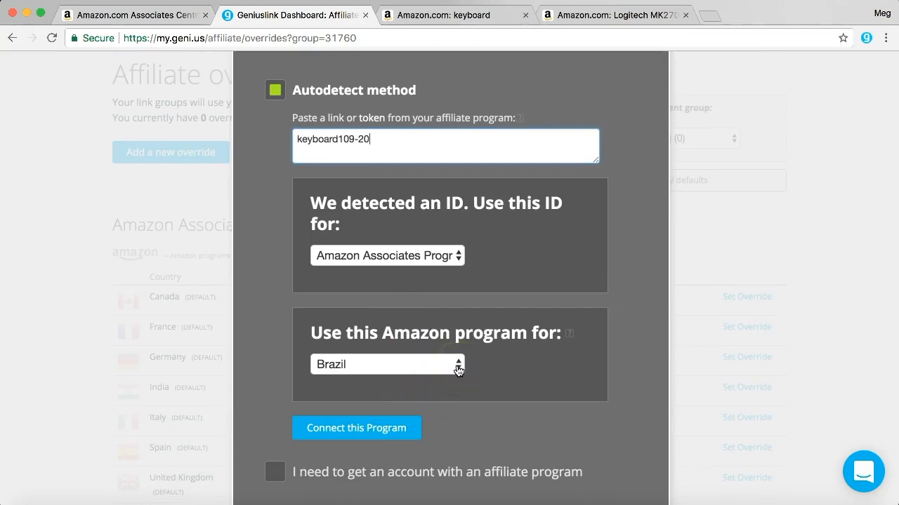
click(388, 364)
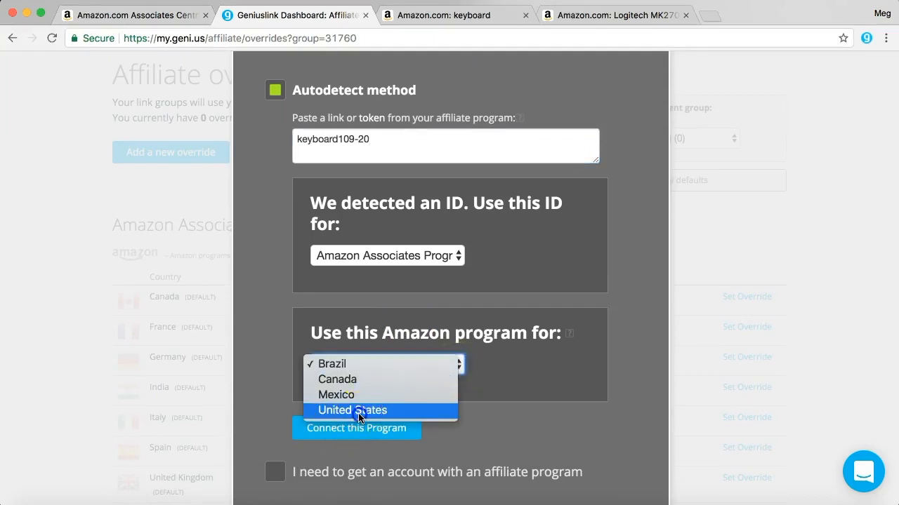
click(352, 410)
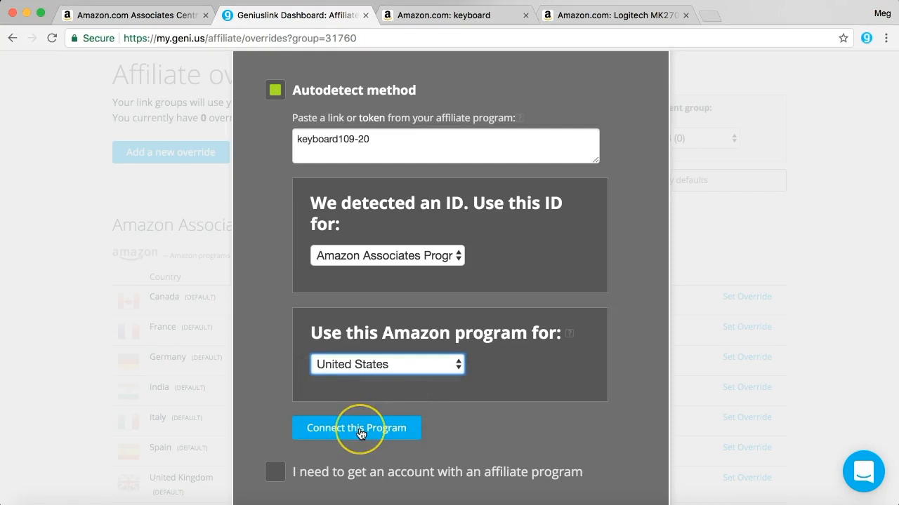
click(357, 427)
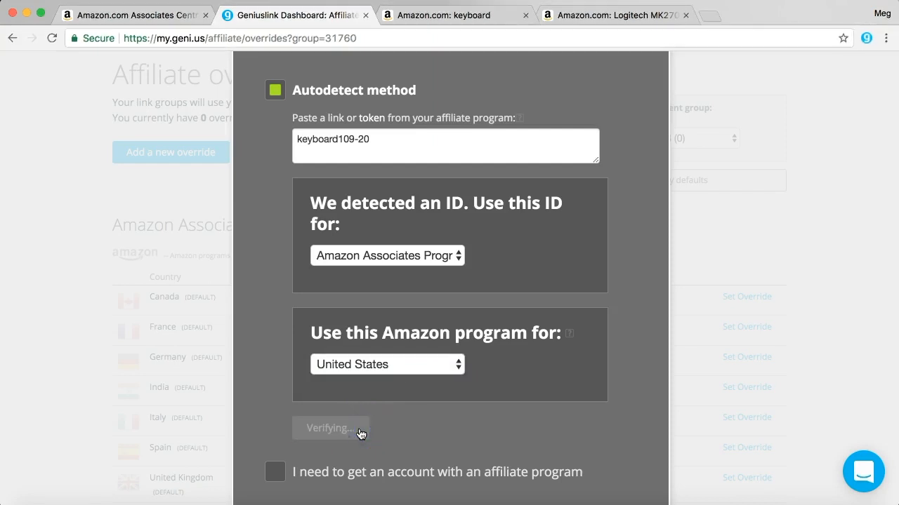
click(330, 429)
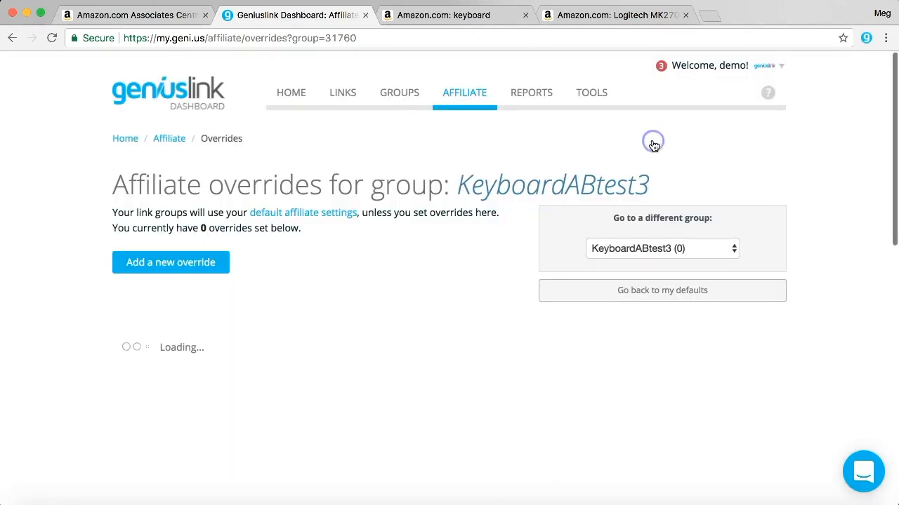
mouse_move(274, 167)
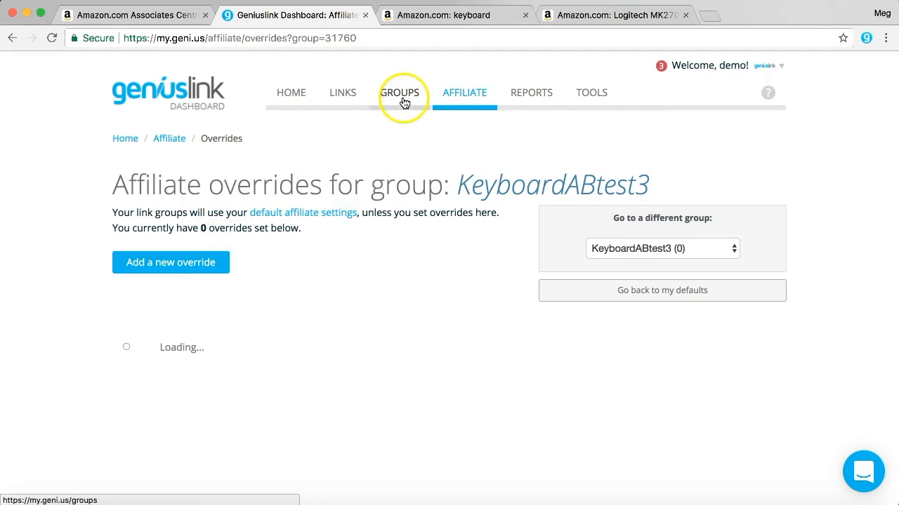
Return to the Groups list showing KeyboardABtest3 with 1 Override.
click(399, 93)
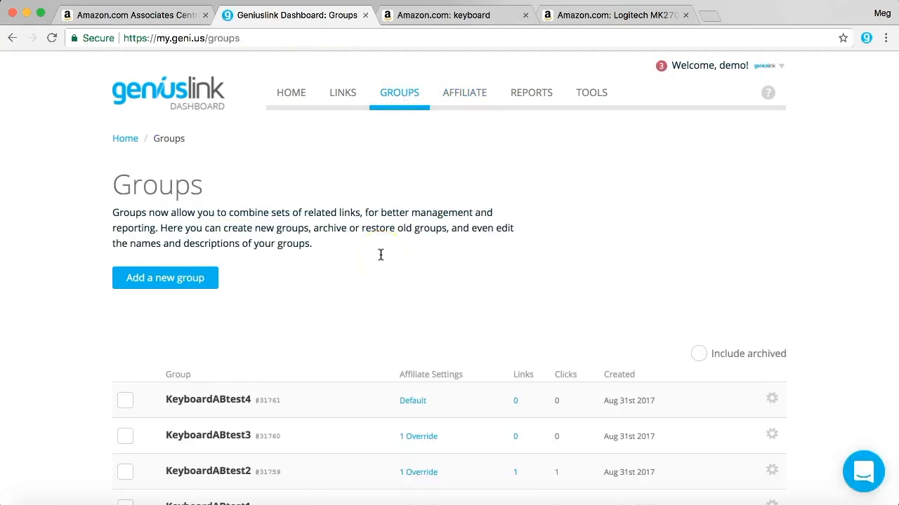
scroll(down, 3)
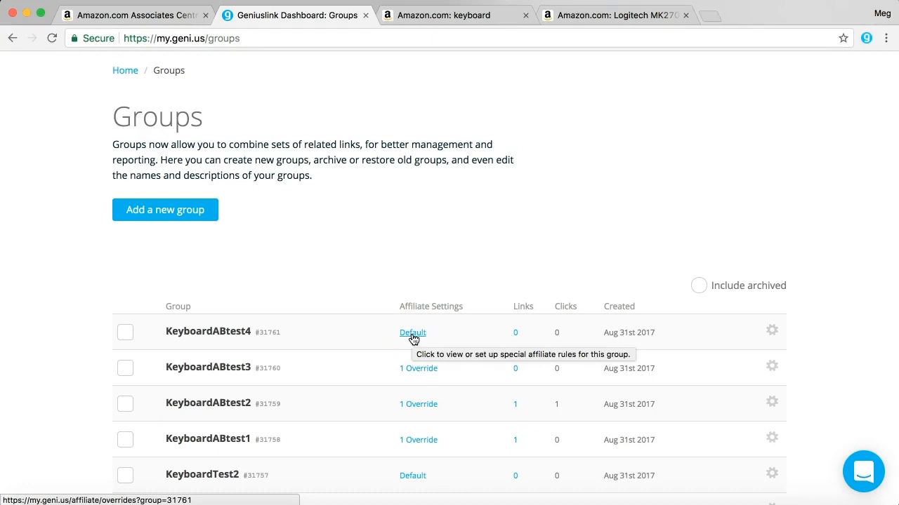
Start an affiliate override for KeyboardABtest4 and copy keyboard205-20 from Amazon Associates.
click(413, 332)
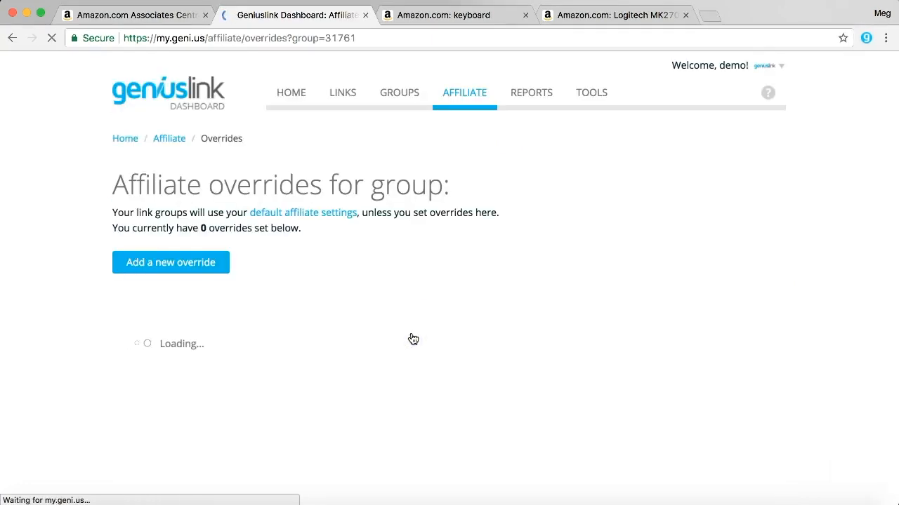
click(170, 263)
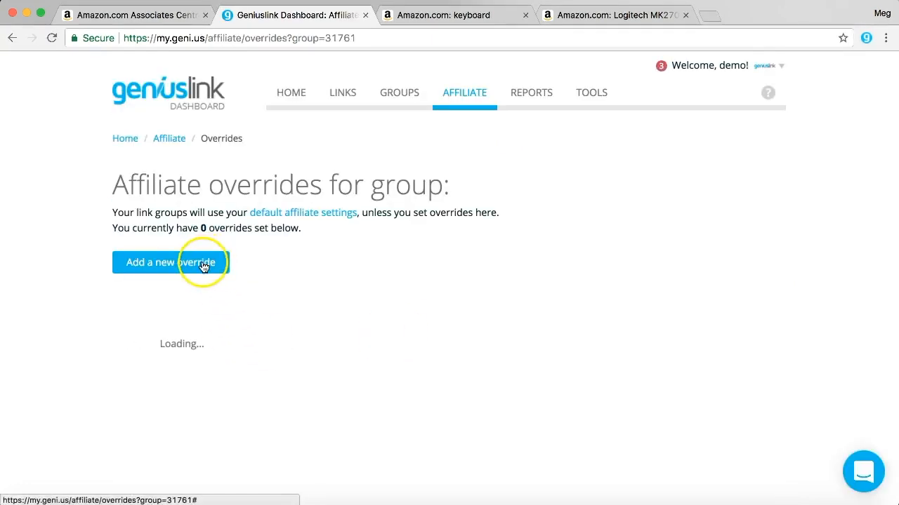
click(171, 263)
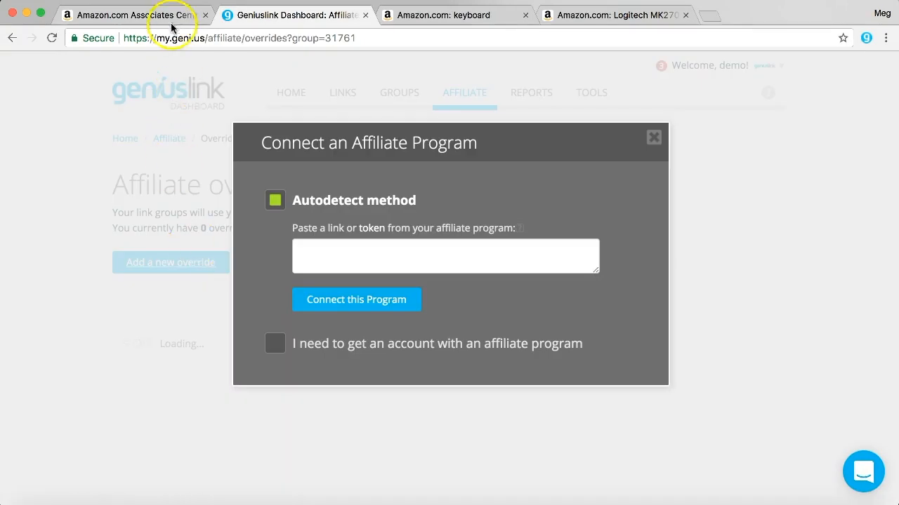
click(129, 14)
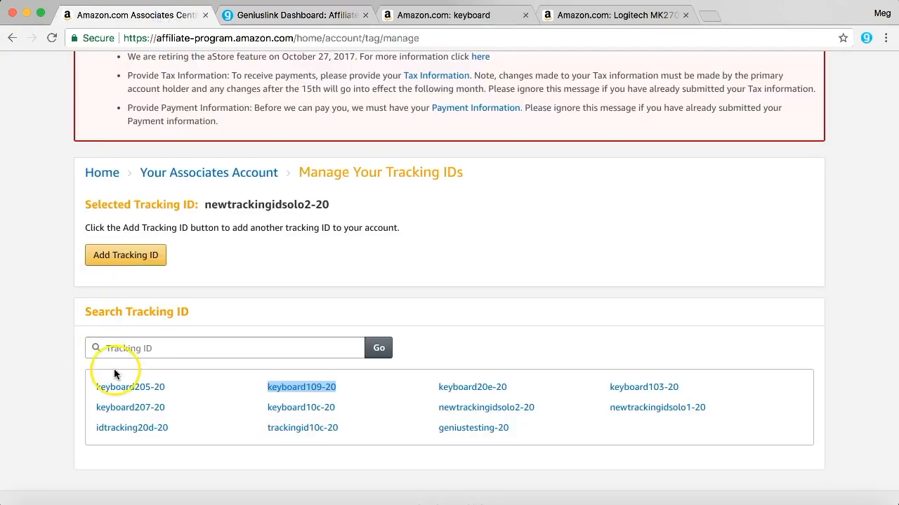
click(129, 388)
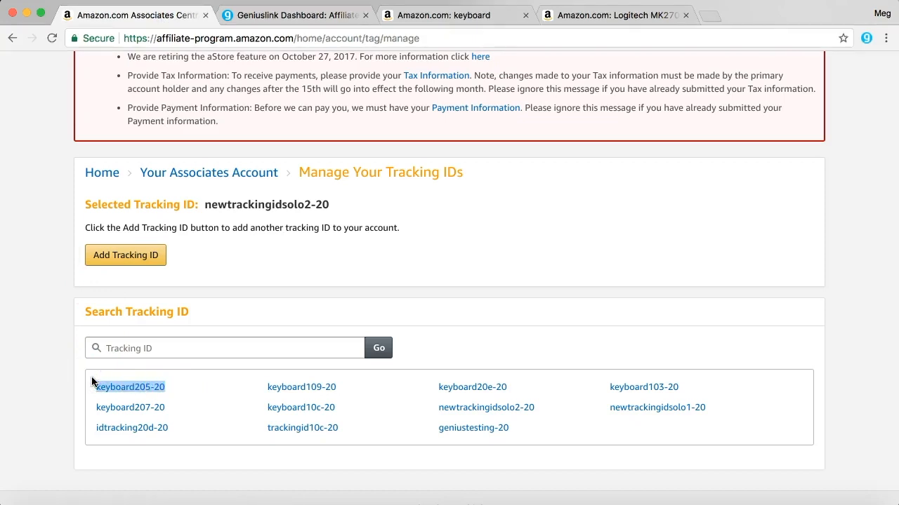
click(295, 14)
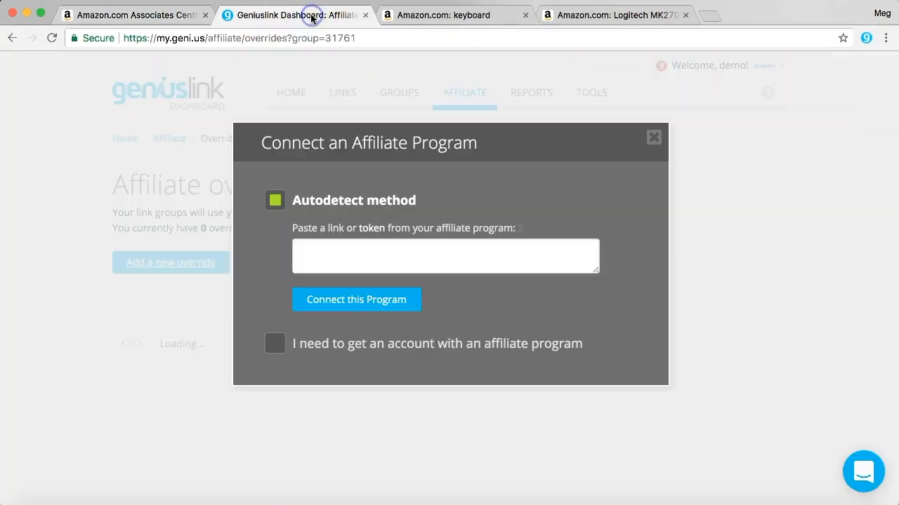
Connect tracking ID keyboard205-20 as the United States Amazon program override.
click(445, 256)
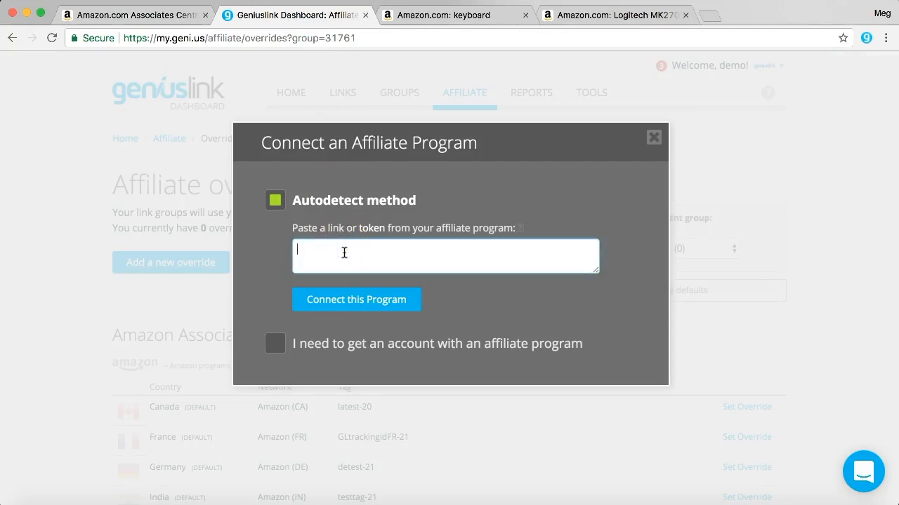
text(keyboard205-20)
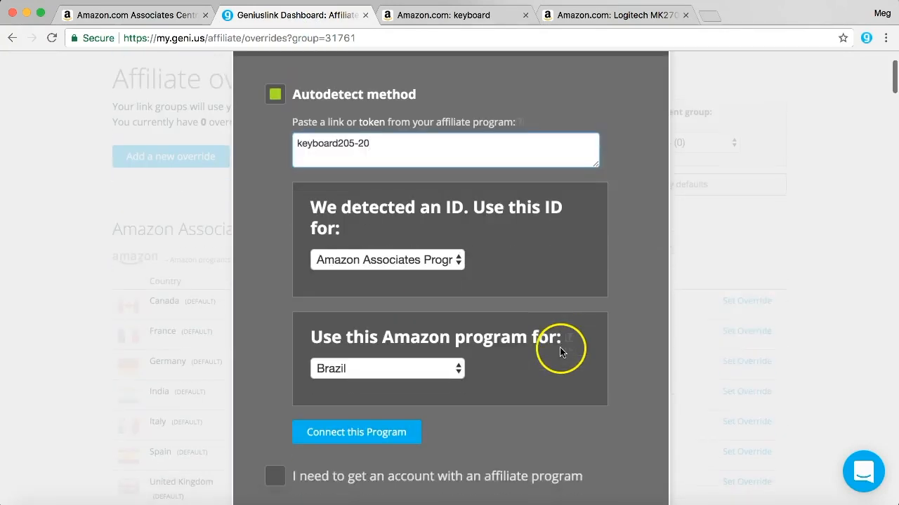
click(388, 368)
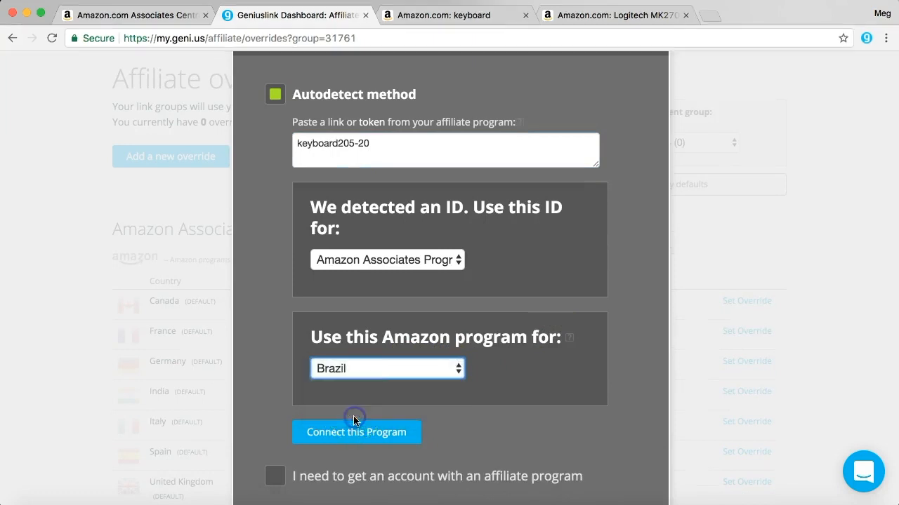
click(388, 368)
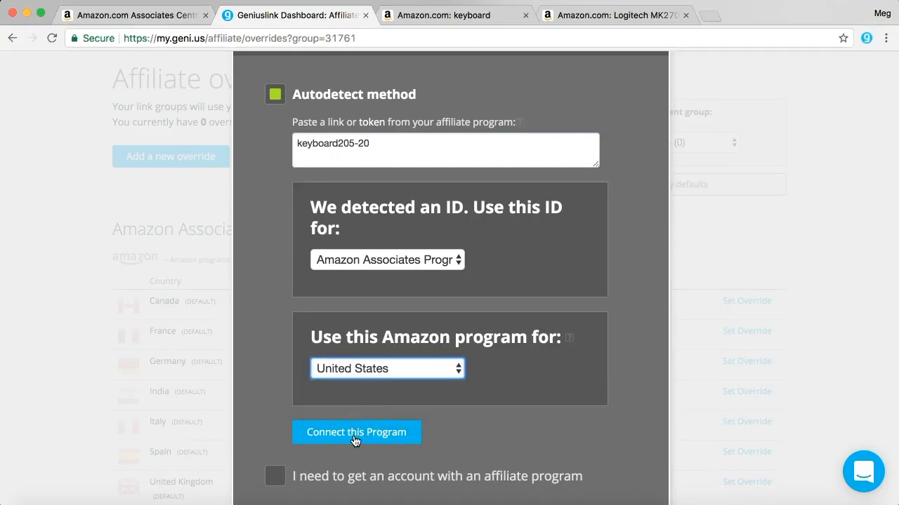
click(356, 432)
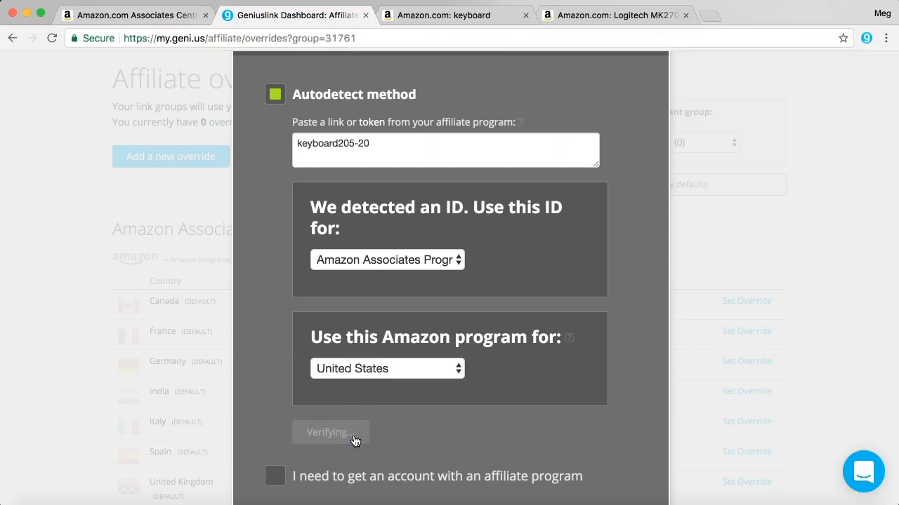
click(330, 432)
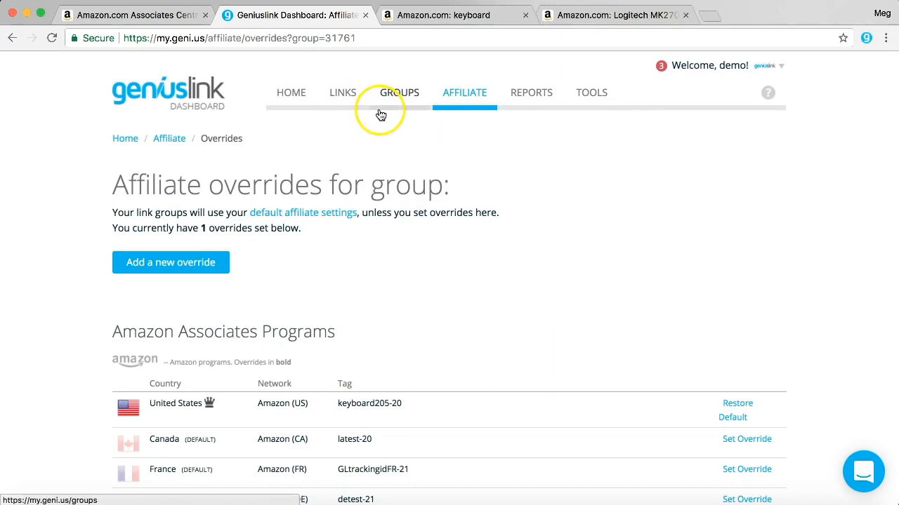
mouse_move(458, 56)
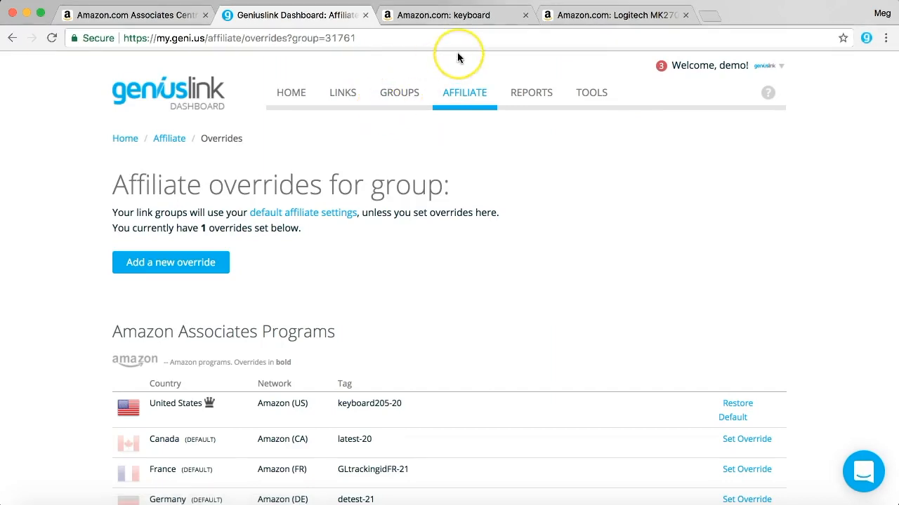
mouse_move(457, 58)
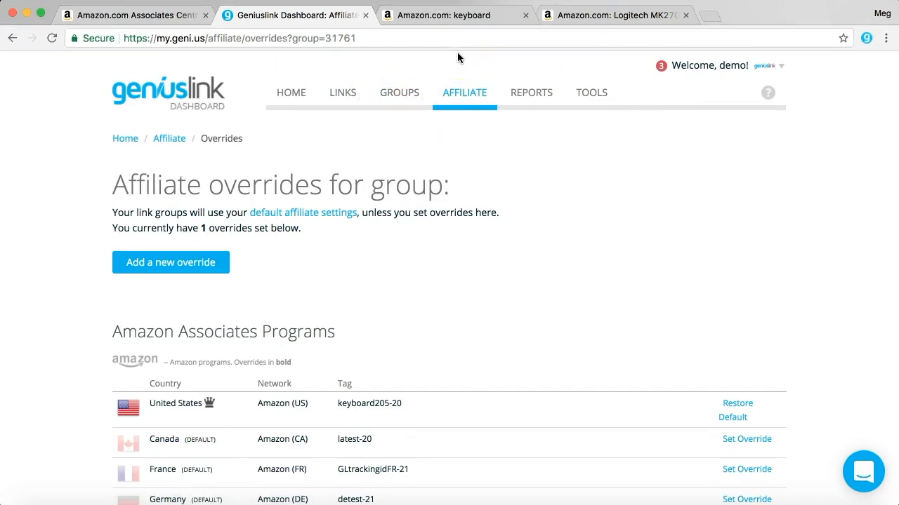
mouse_move(406, 77)
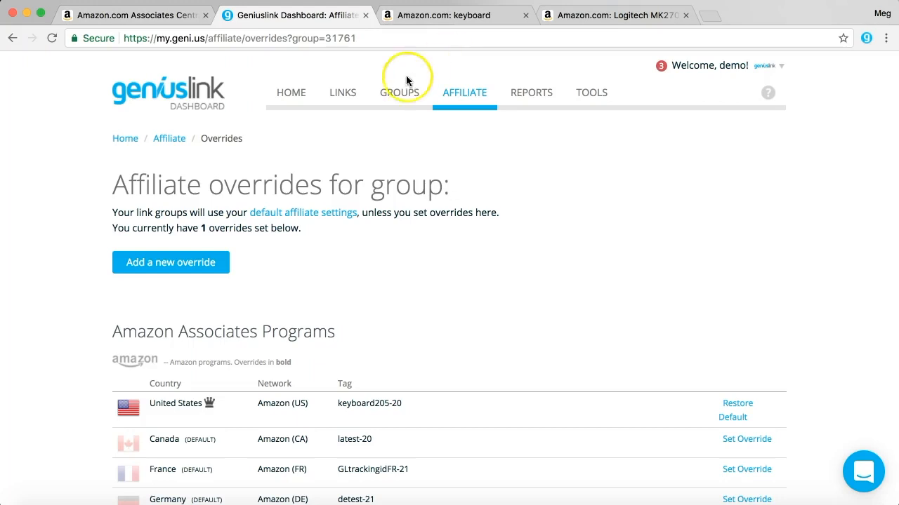
Go to the Geniuslink Links page.
click(343, 92)
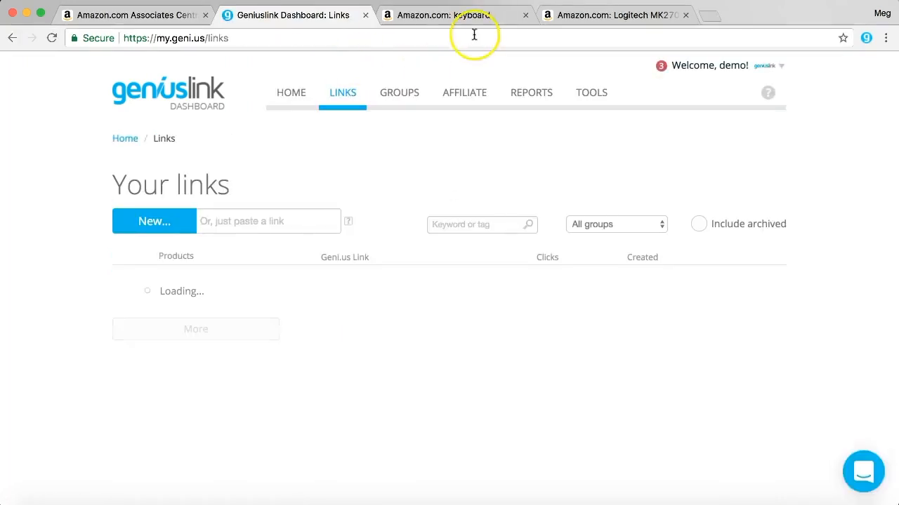
Copy the Amazon keyboard search results URL and return to the Geniuslink links list.
click(453, 14)
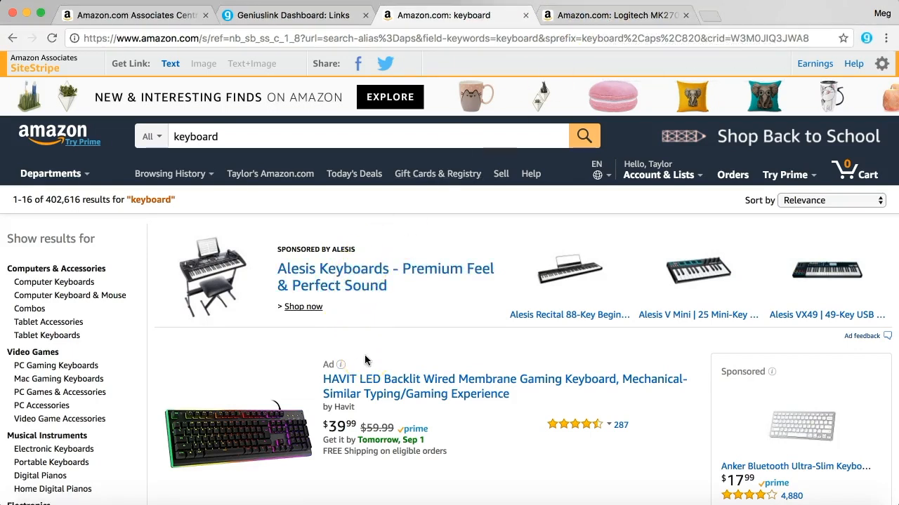
scroll(down, 3)
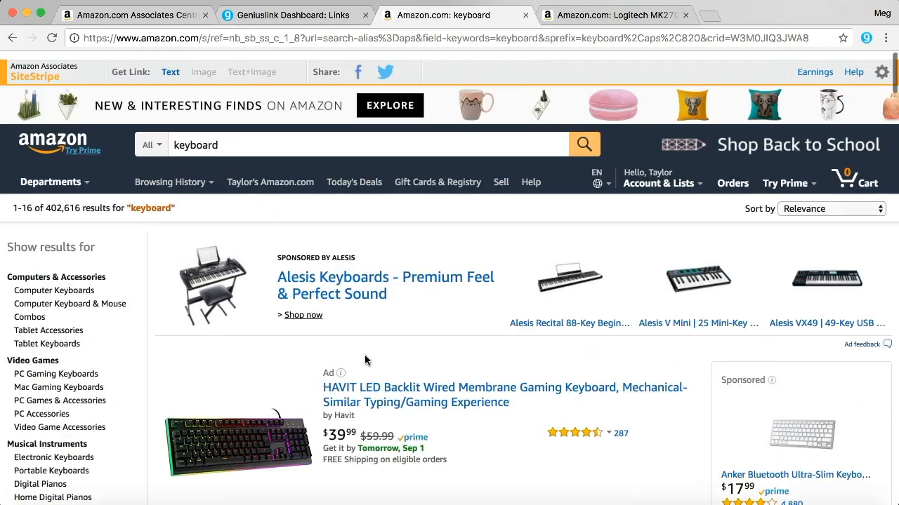
scroll(down, 3)
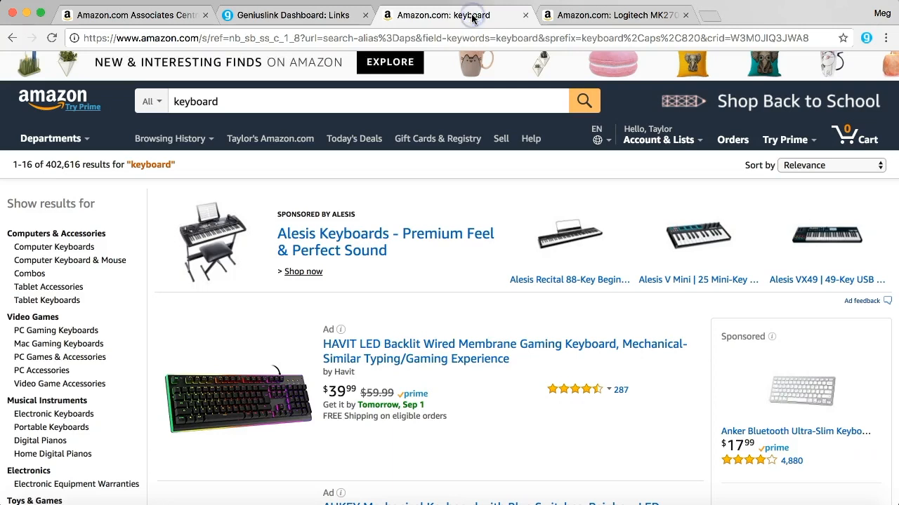
click(386, 38)
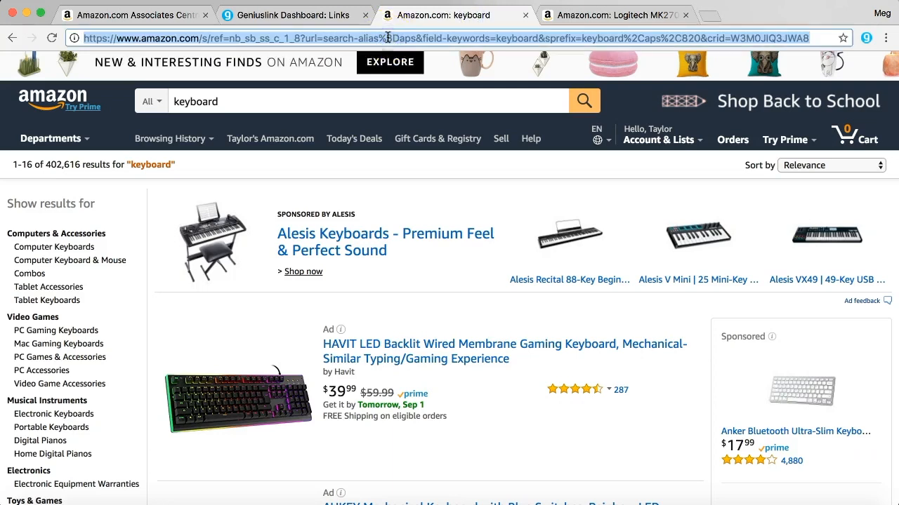
click(288, 14)
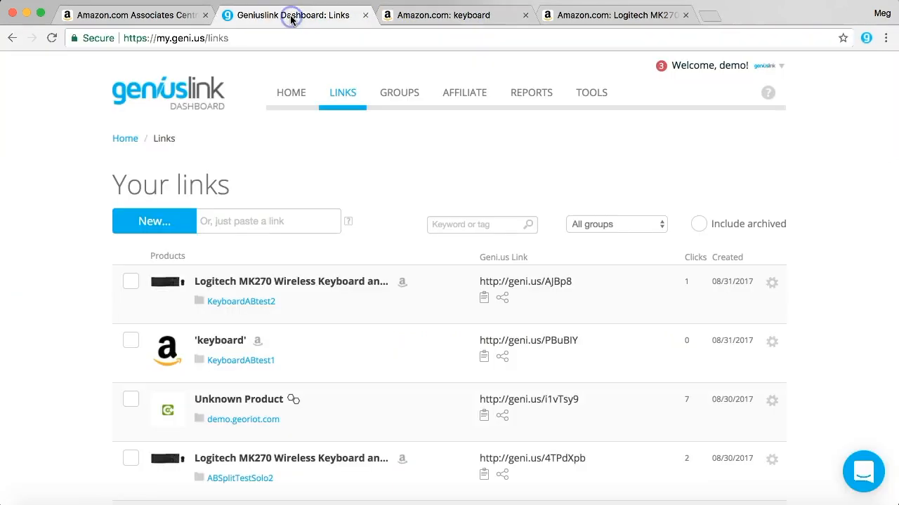
Start a new link from the pasted Amazon keyboard search URL in group KeyboardABtest3.
click(269, 222)
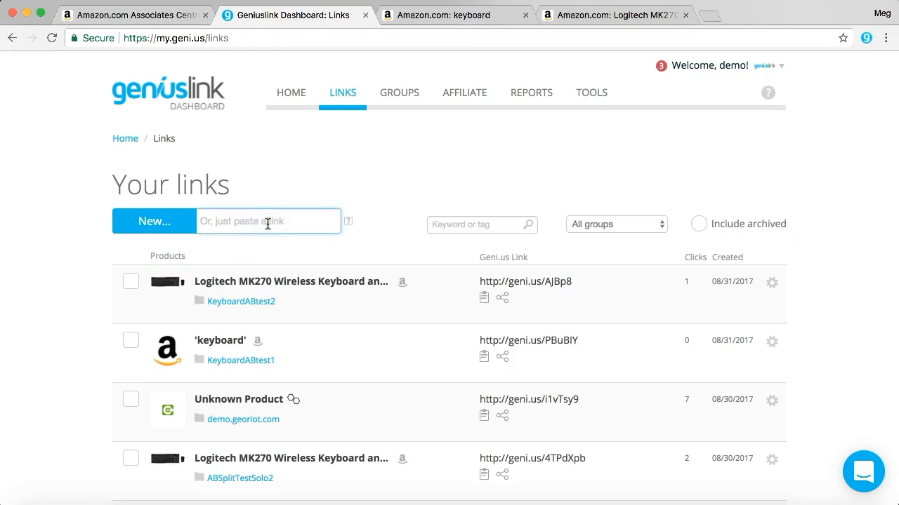
click(154, 222)
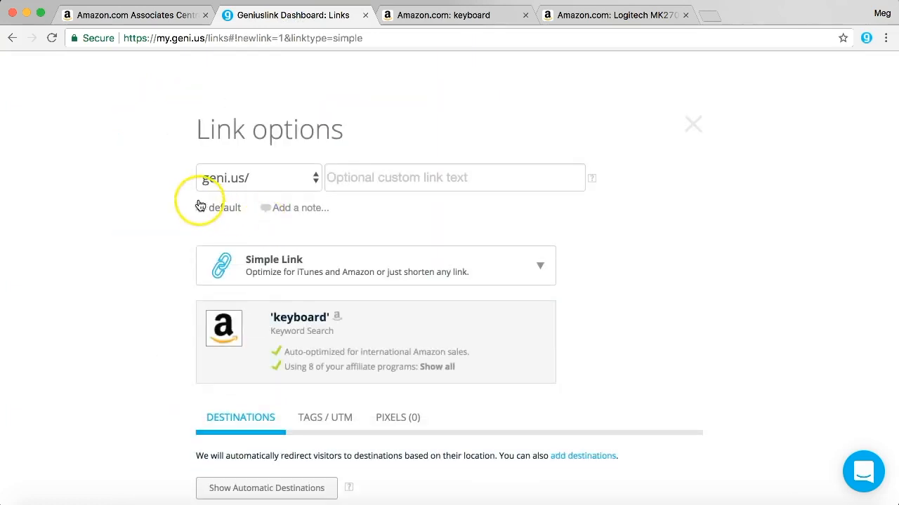
click(224, 208)
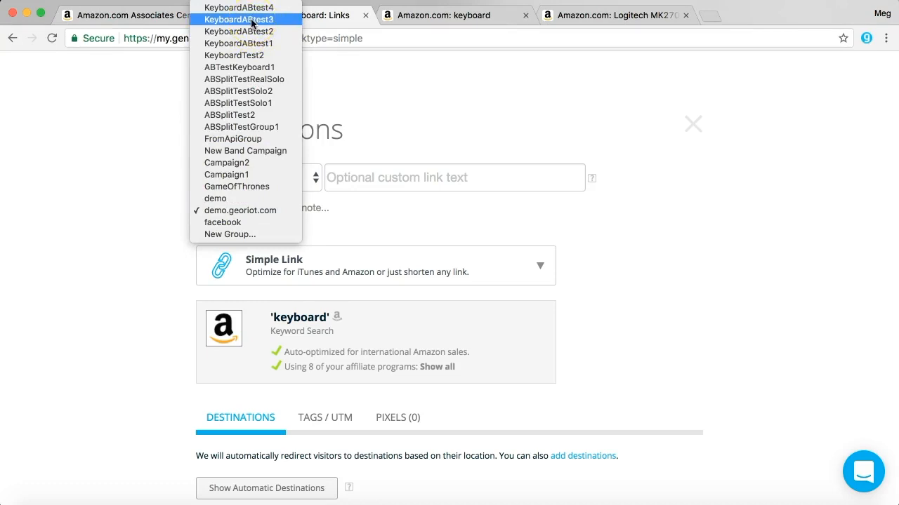
click(239, 20)
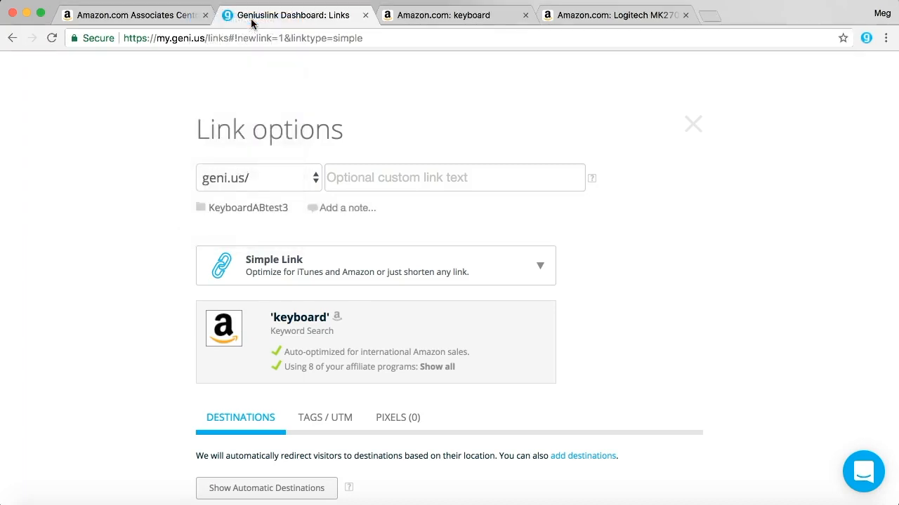
scroll(down, 3)
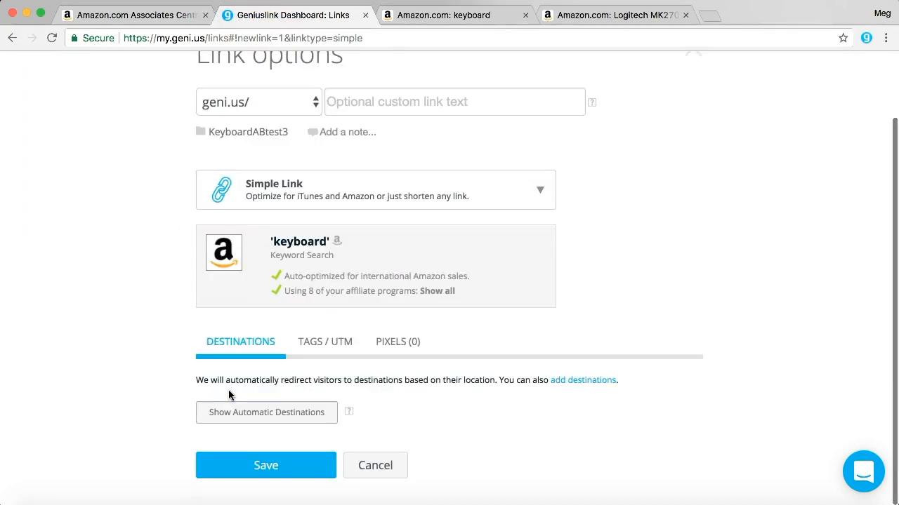
click(265, 465)
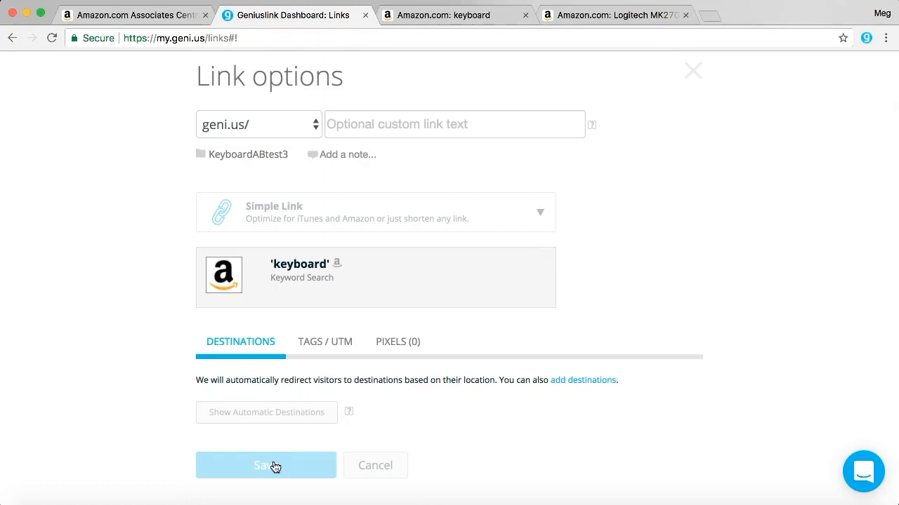
click(266, 466)
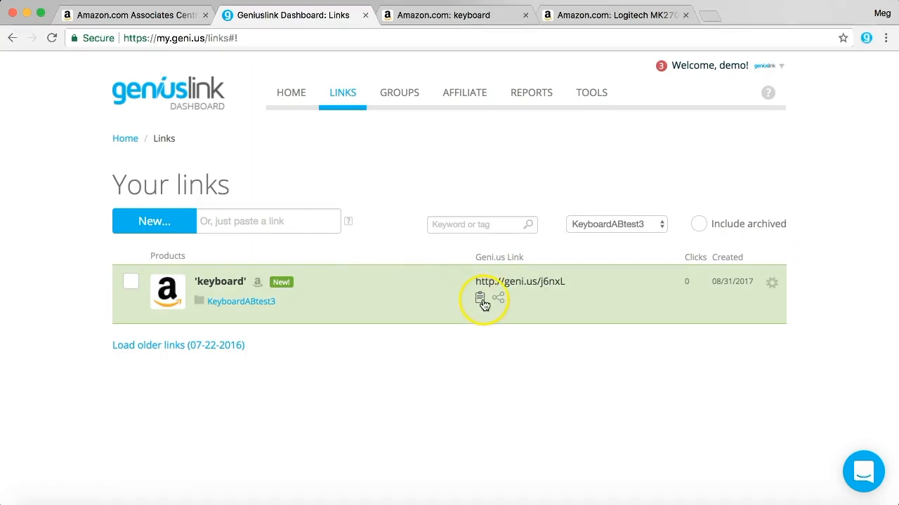
click(480, 297)
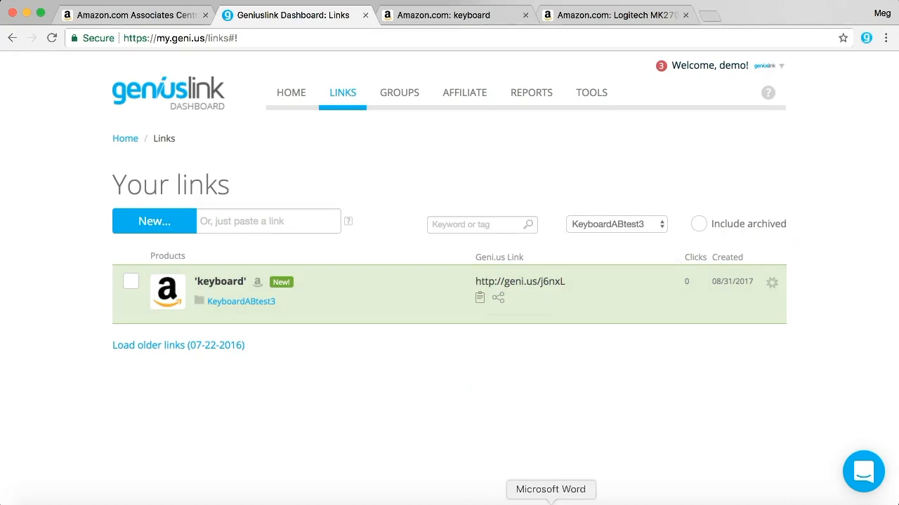
click(561, 488)
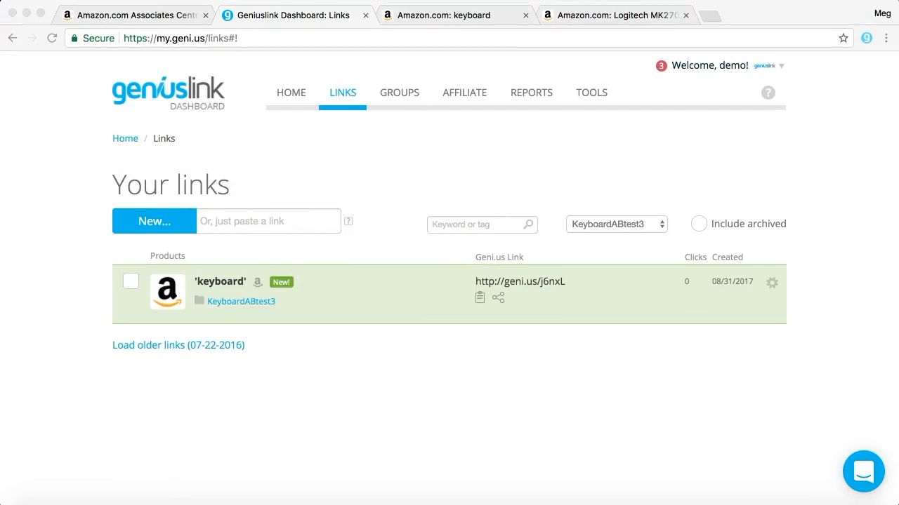
Copy the Logitech MK270 product page address from Amazon and return to Geniuslink.
click(615, 15)
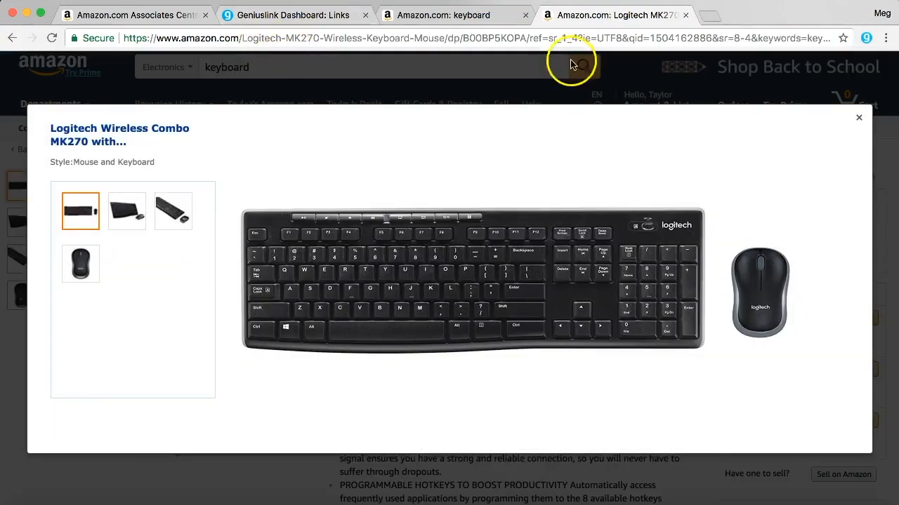
click(858, 118)
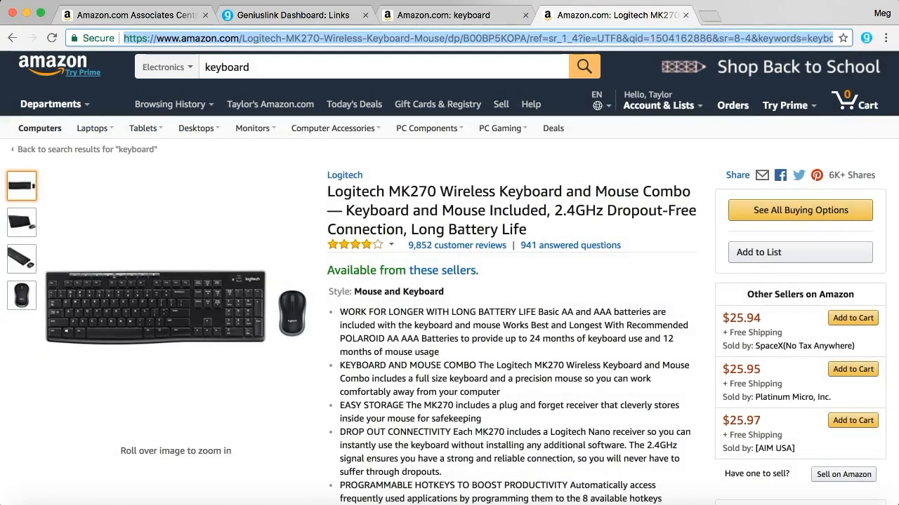
click(288, 14)
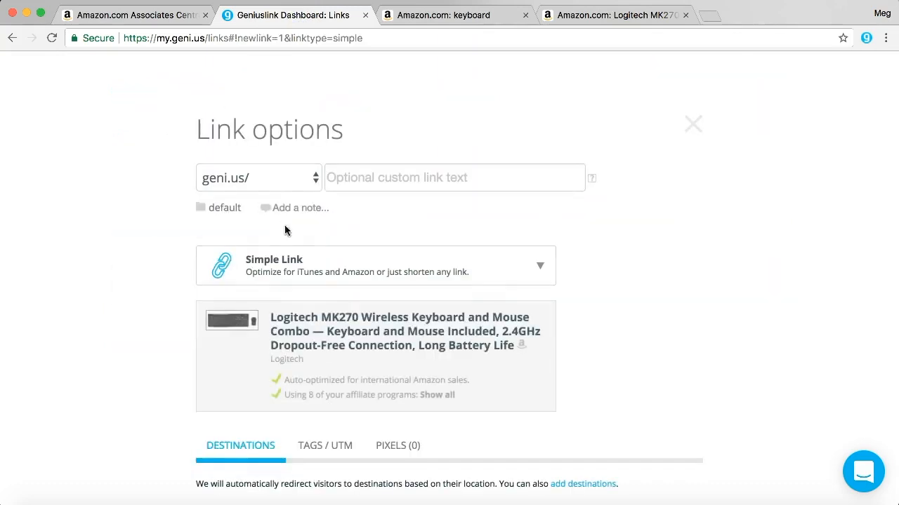
click(223, 207)
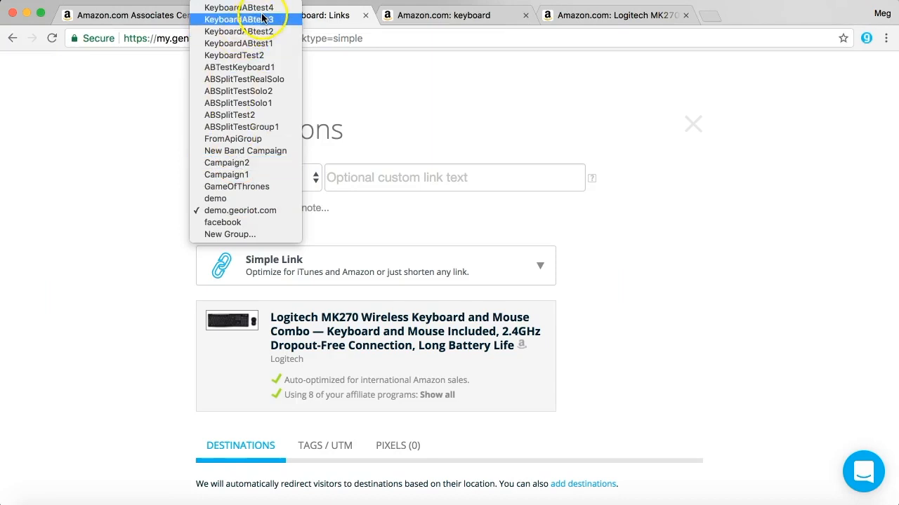
click(239, 8)
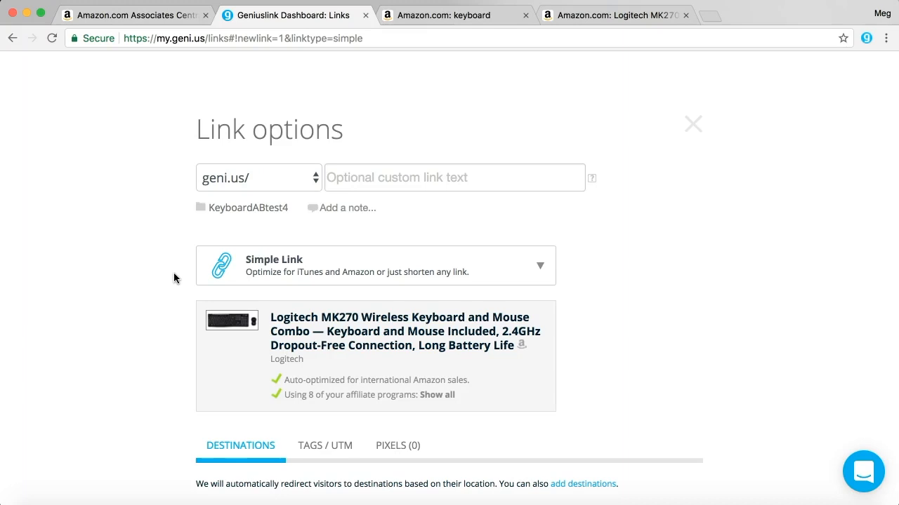
scroll(down, 3)
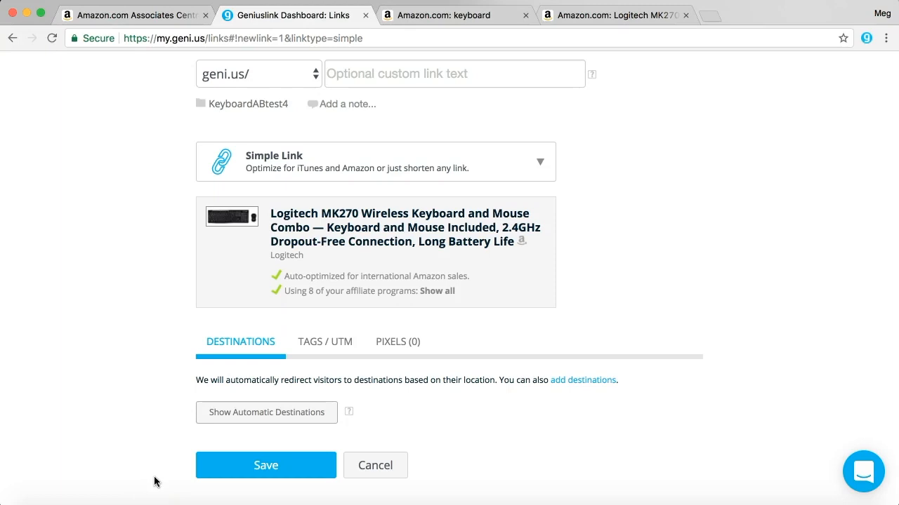
click(265, 464)
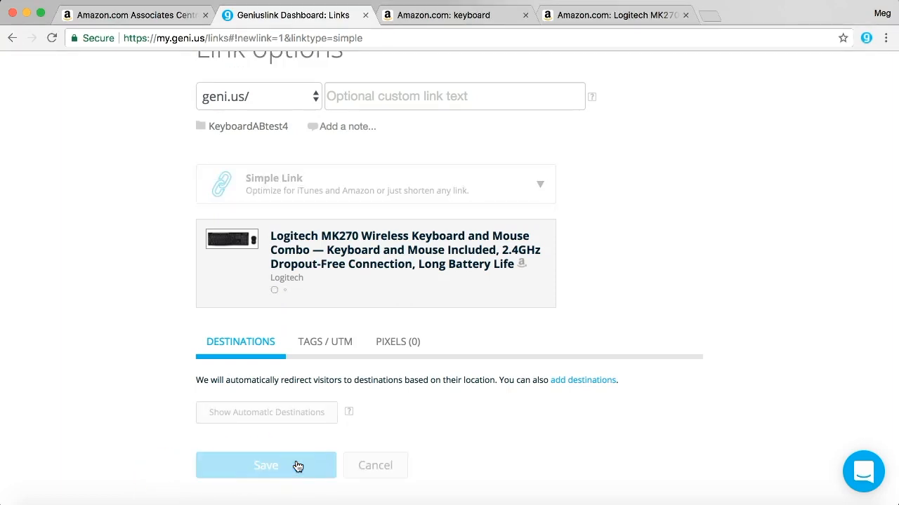
click(266, 466)
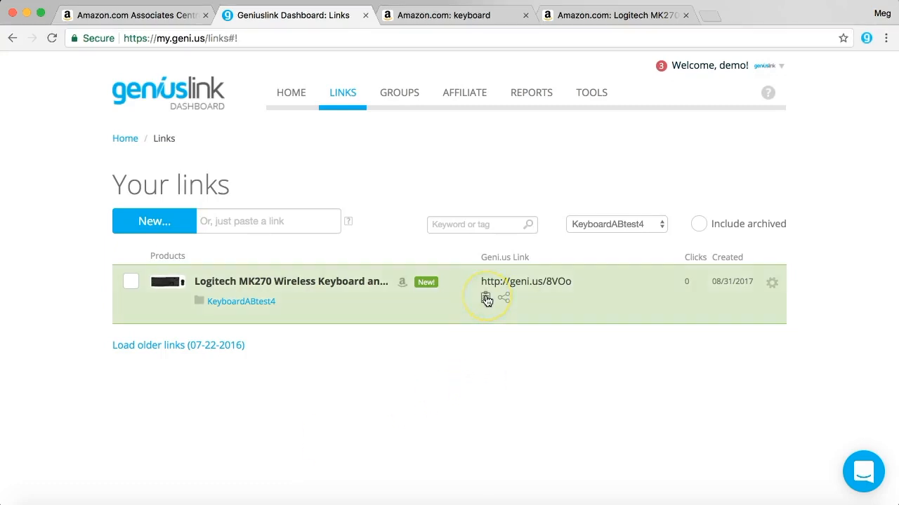
click(485, 298)
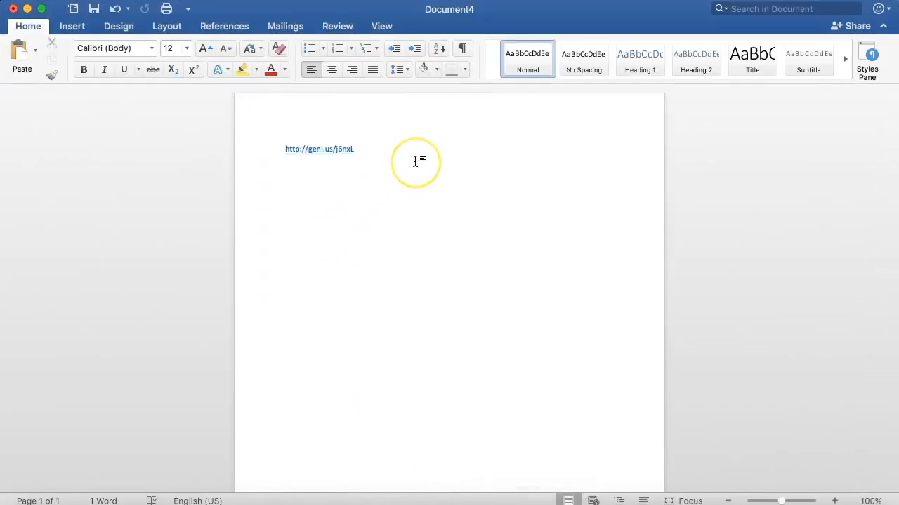
text(http://geni.us/8VOo)
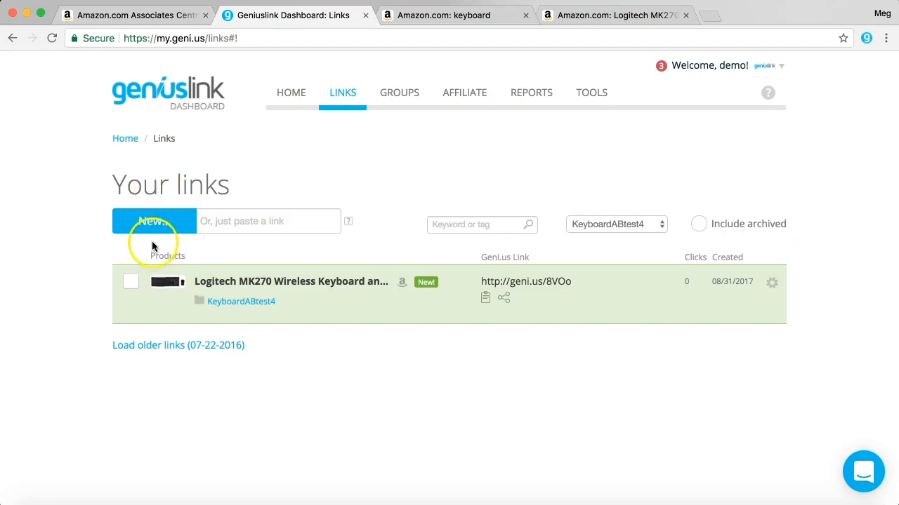
click(155, 221)
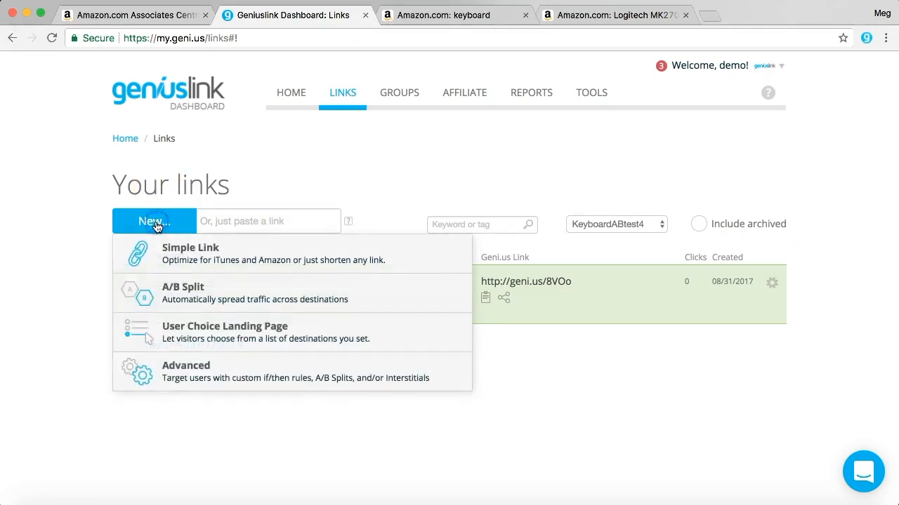
mouse_move(241, 294)
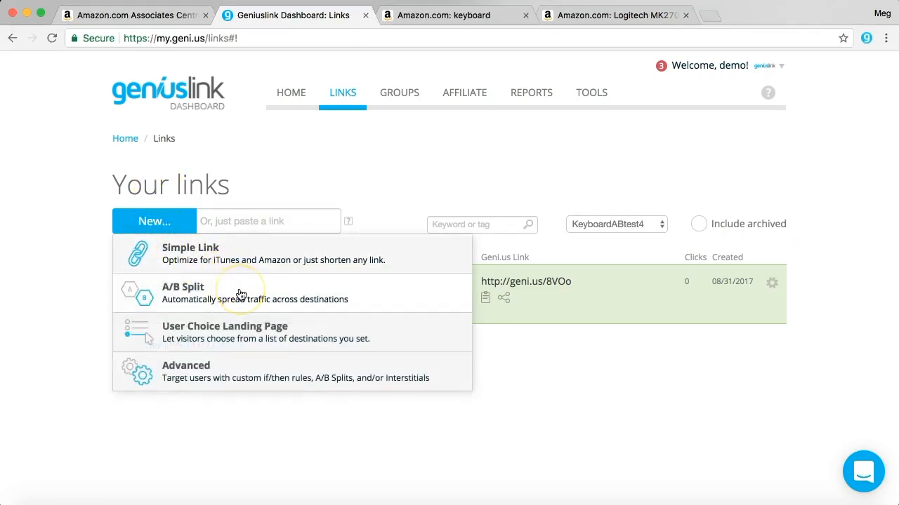
click(182, 293)
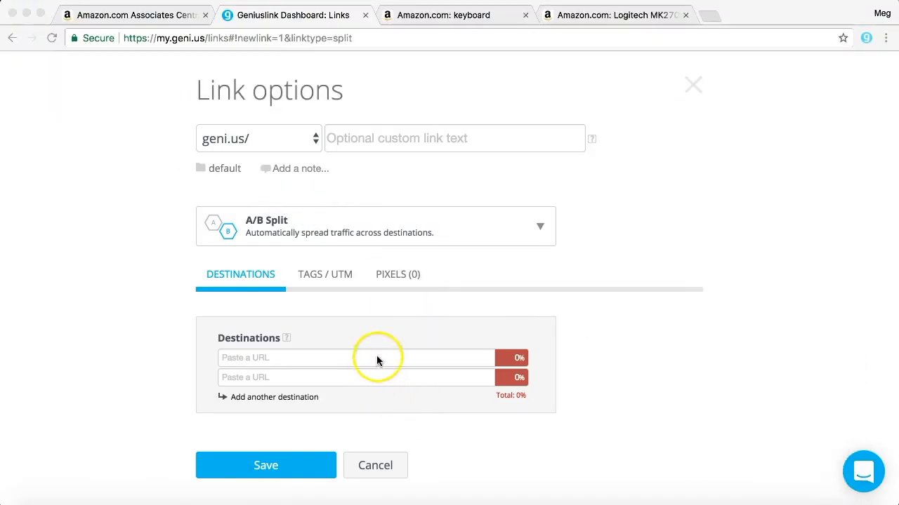
click(351, 358)
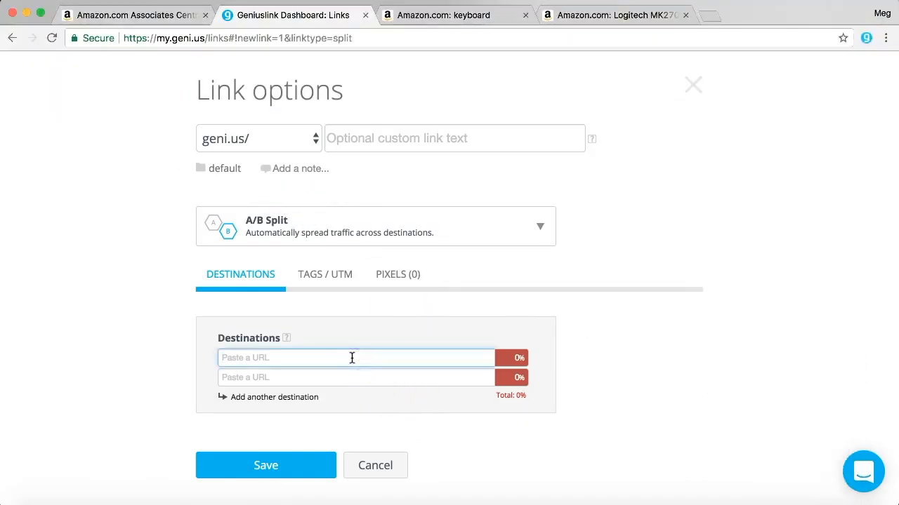
text(http://geni.us/j6nxL)
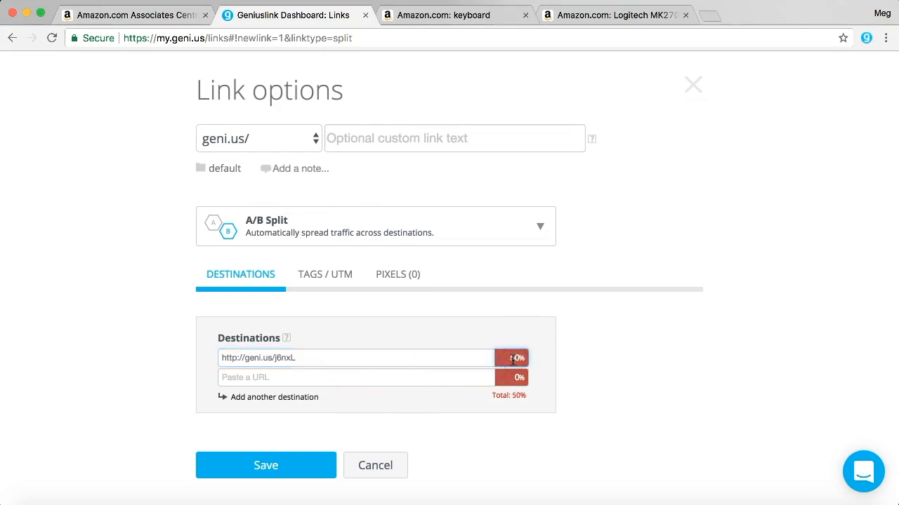
click(356, 376)
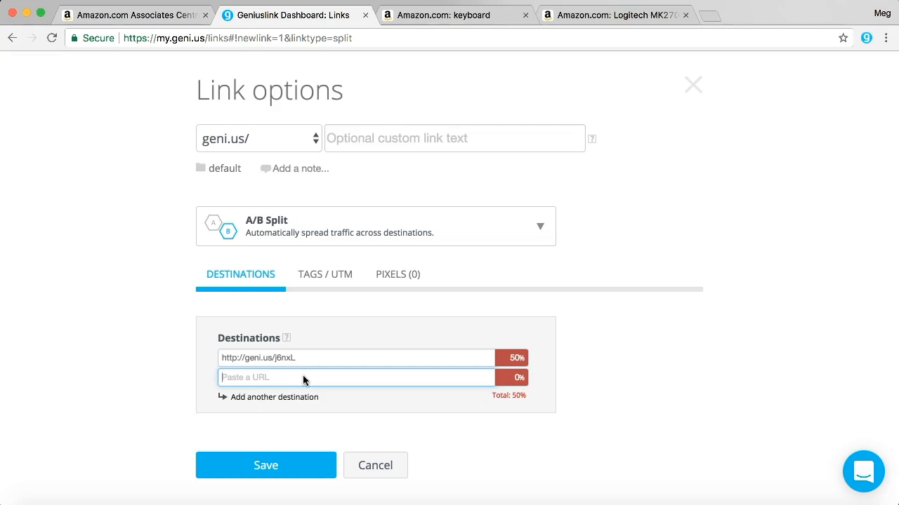
text(http://geni.us/8VOo)
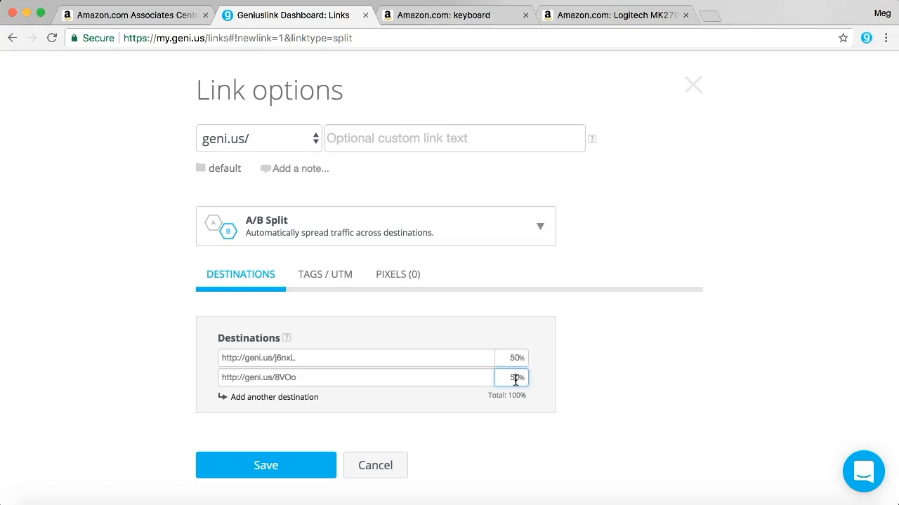
Set the destinations to 50% each and save the new A/B split link.
click(455, 14)
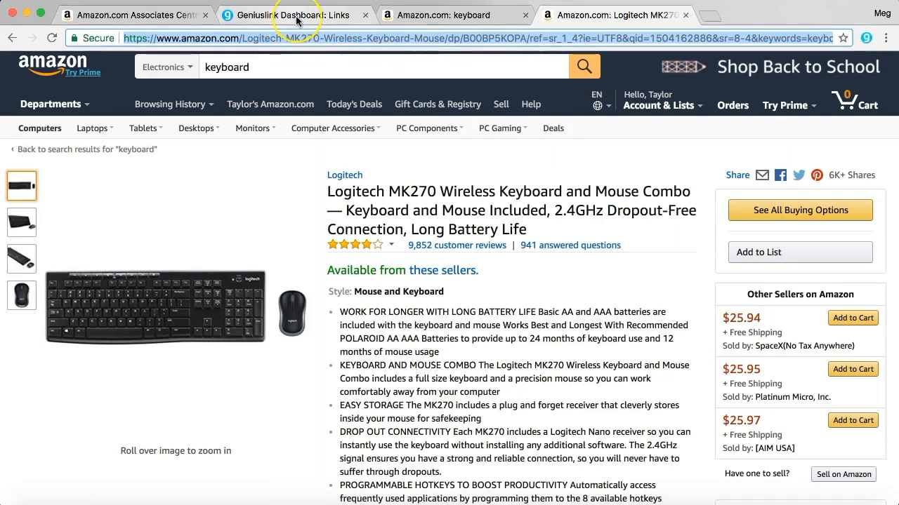
click(288, 14)
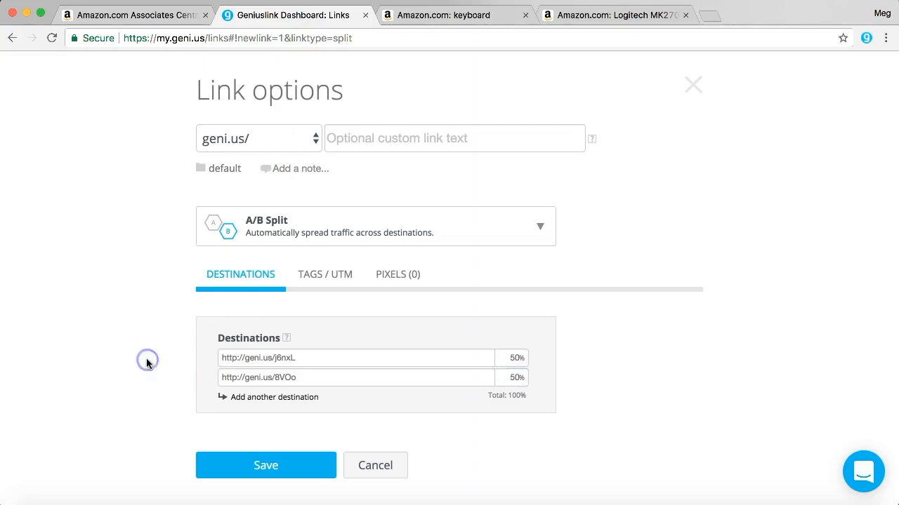
click(266, 466)
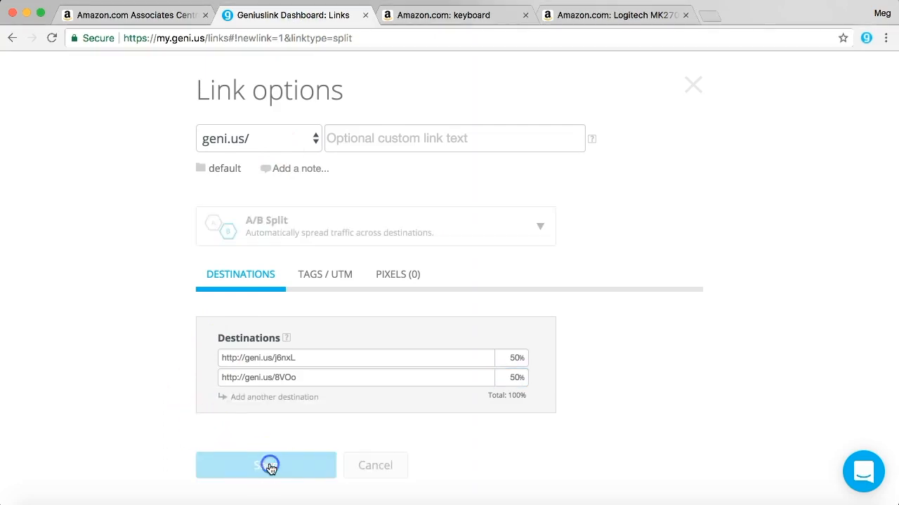
click(265, 467)
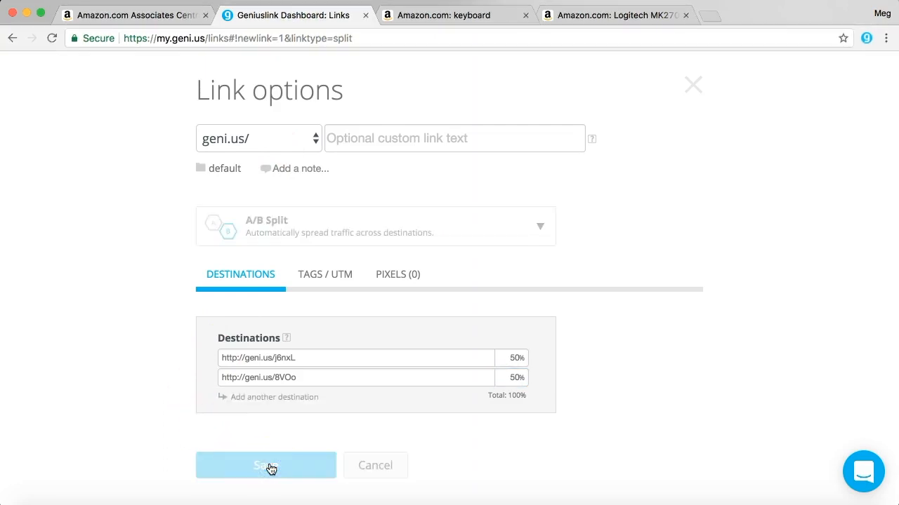
click(266, 466)
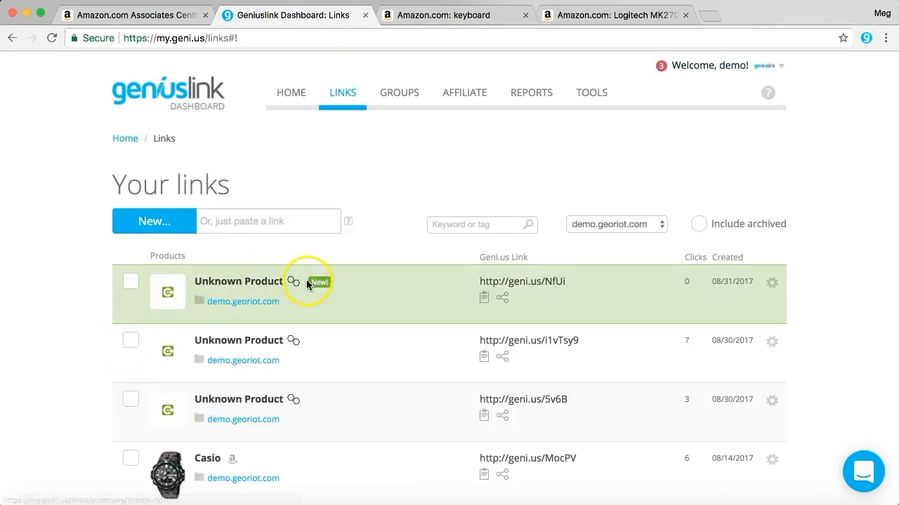
mouse_move(220, 295)
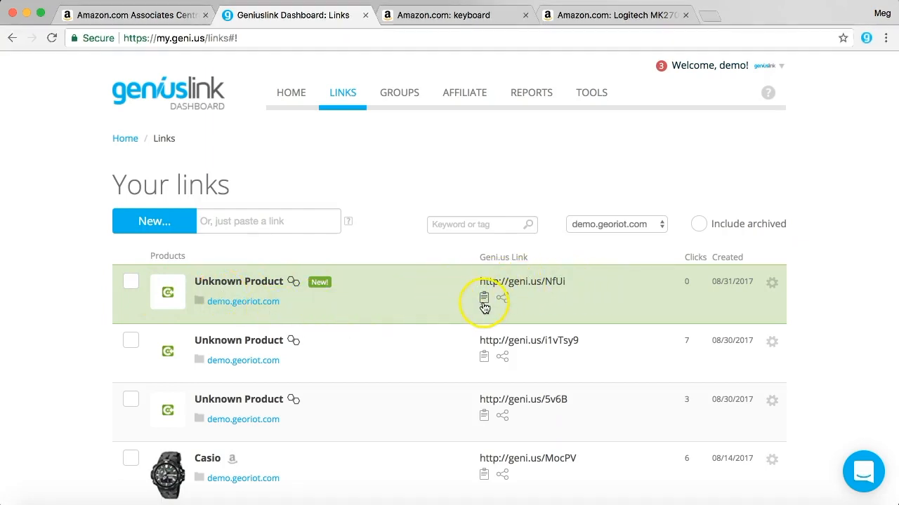
click(483, 298)
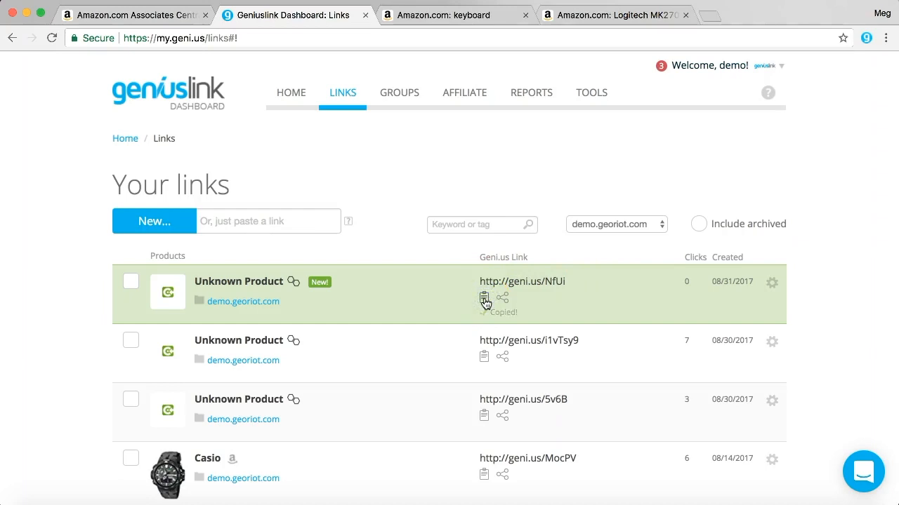
click(483, 298)
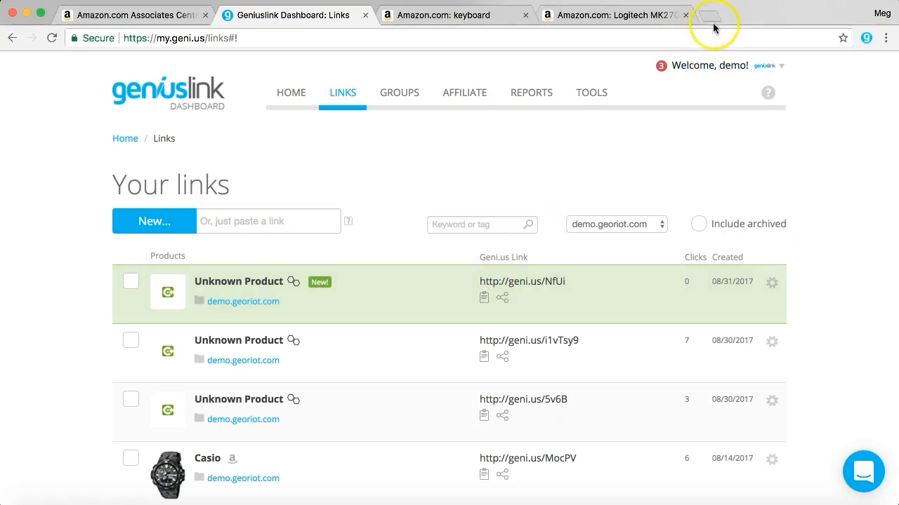
click(713, 14)
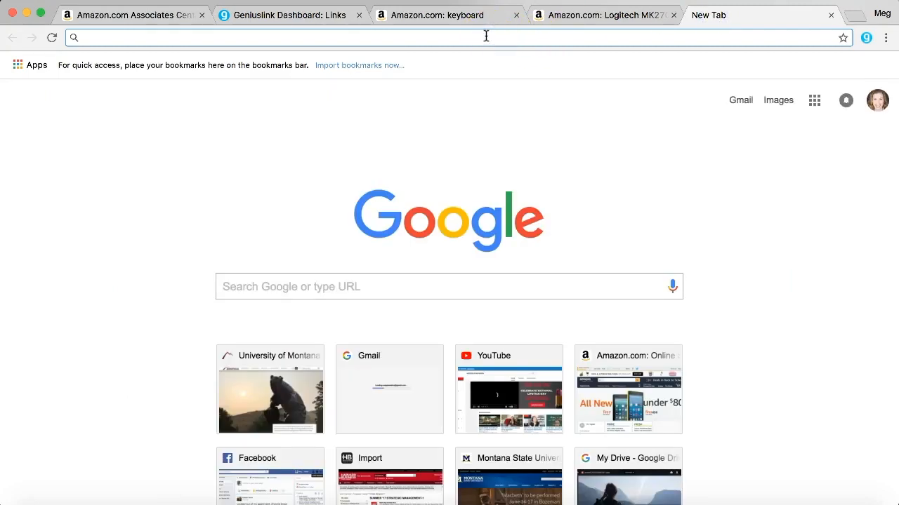
text(http://geni.us/NfUi)
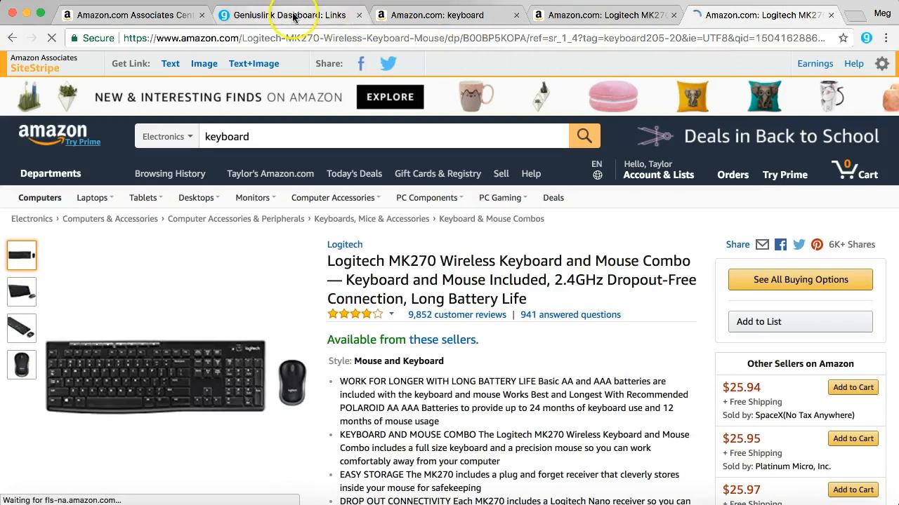
click(288, 14)
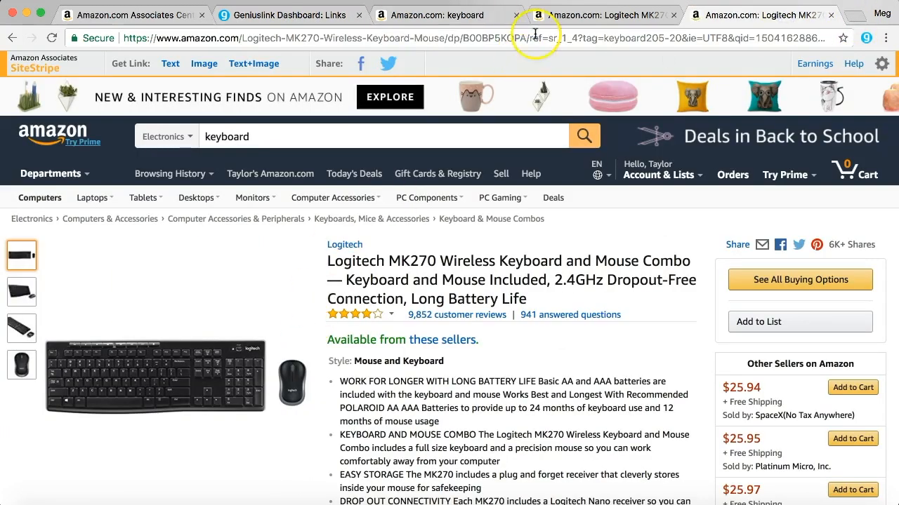
click(535, 38)
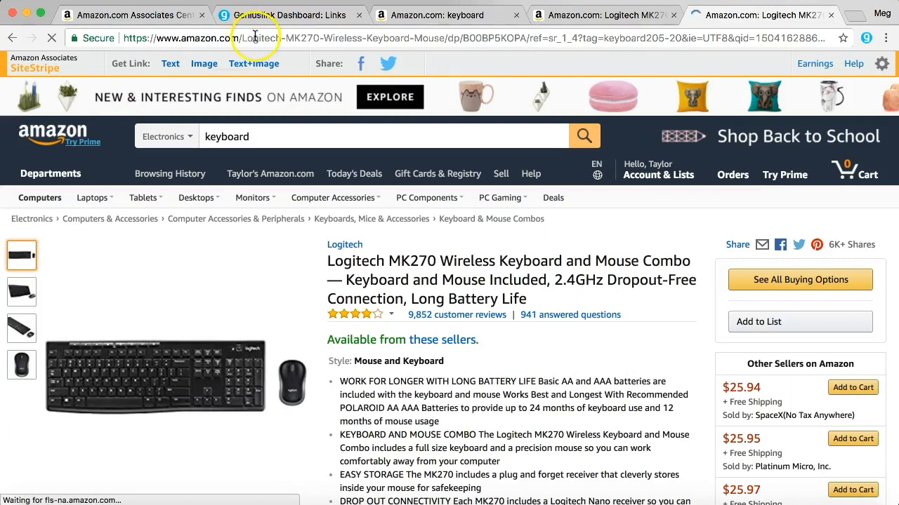
Follow the split link again to see the keyboard205-20 tagged page, then go to Associates Central.
click(255, 38)
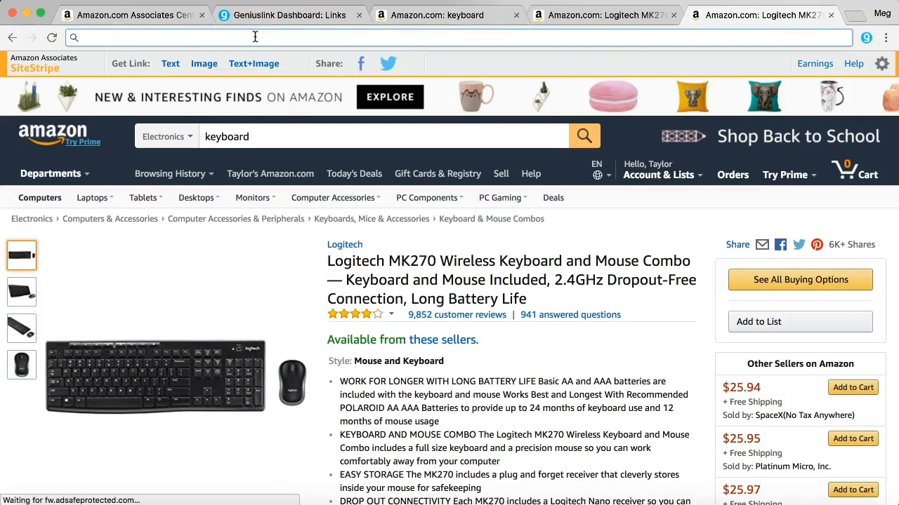
click(585, 135)
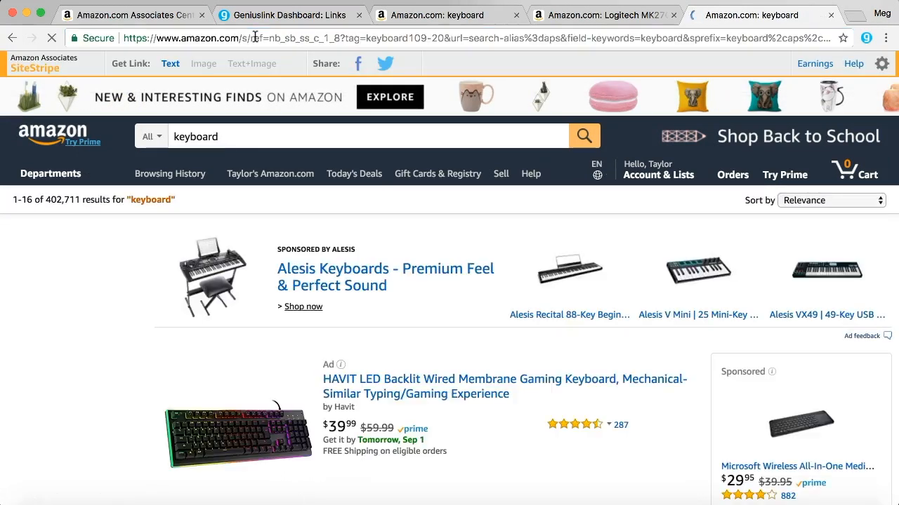
scroll(down, 3)
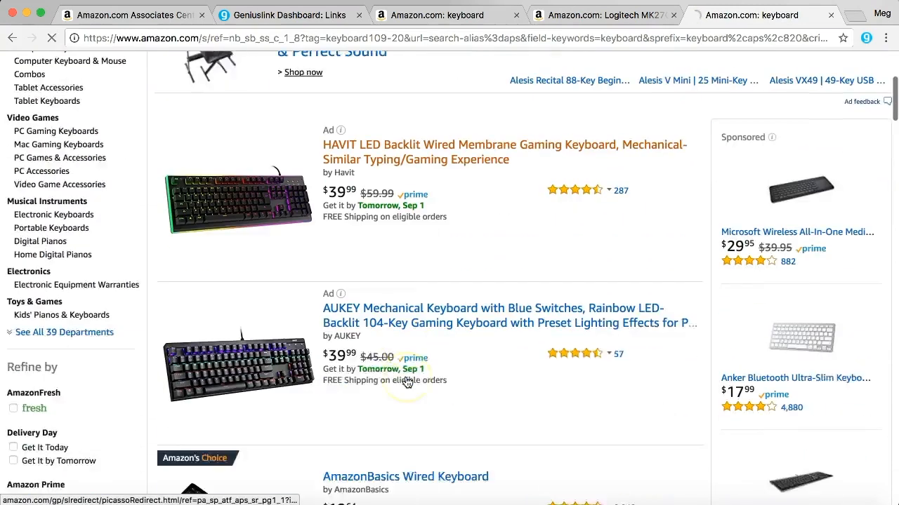
scroll(down, 3)
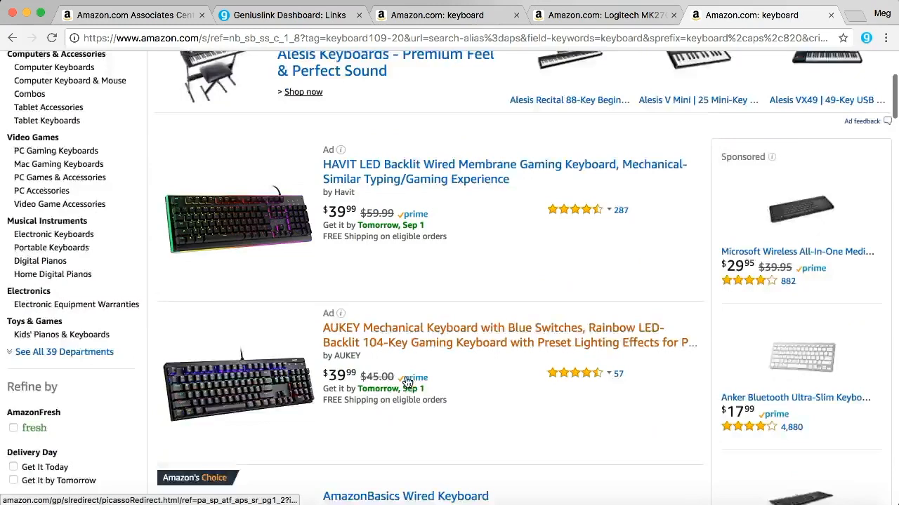
scroll(down, 3)
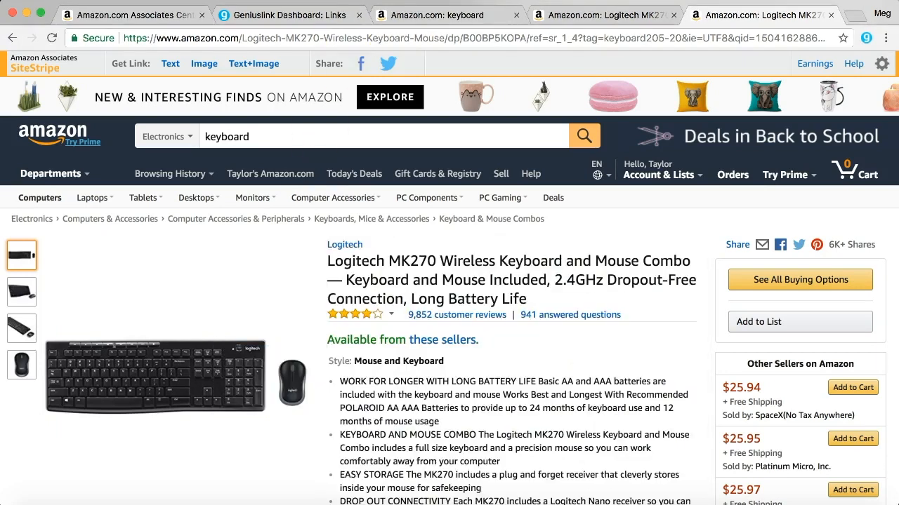
mouse_move(446, 14)
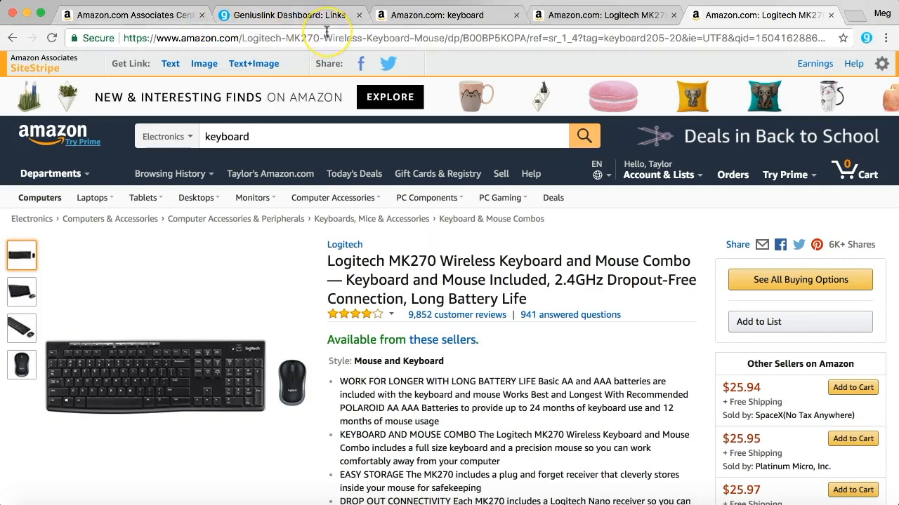
mouse_move(138, 38)
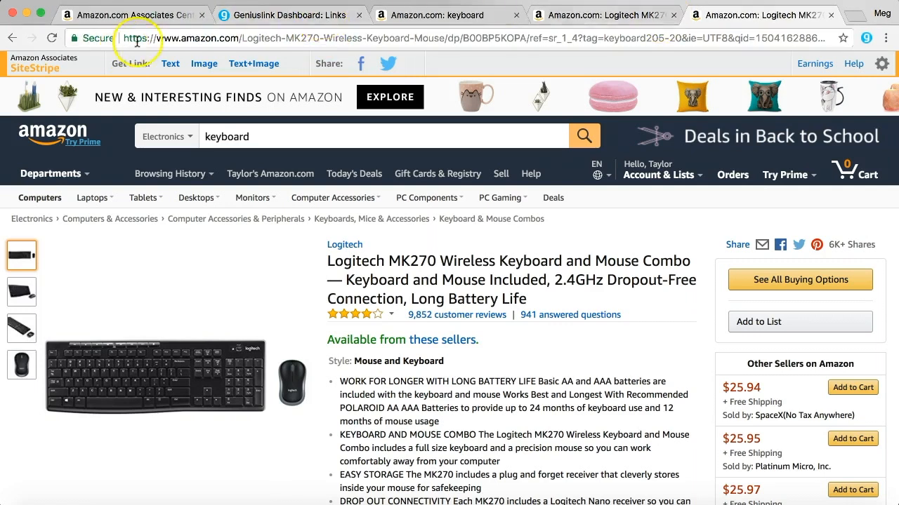
mouse_move(284, 14)
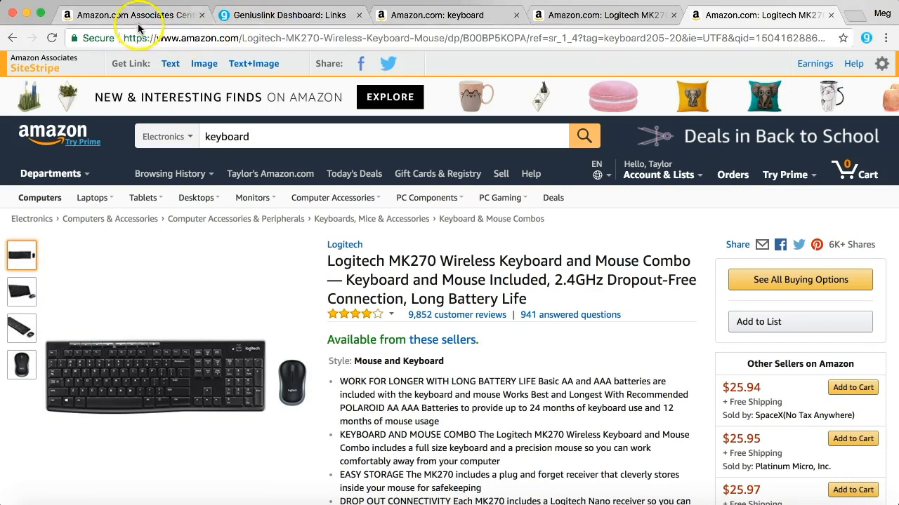
click(127, 14)
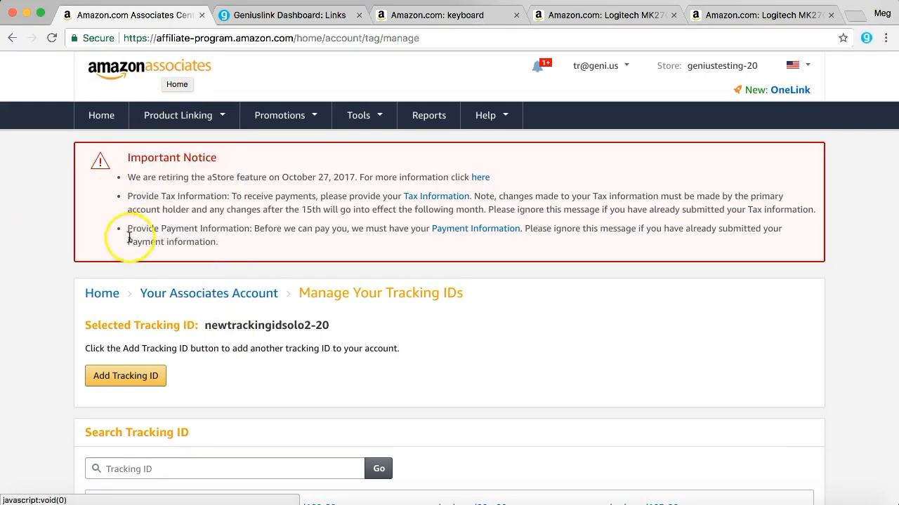
Open the Associates earnings Reports Summary and bring up the Tracking ID filter list.
click(799, 66)
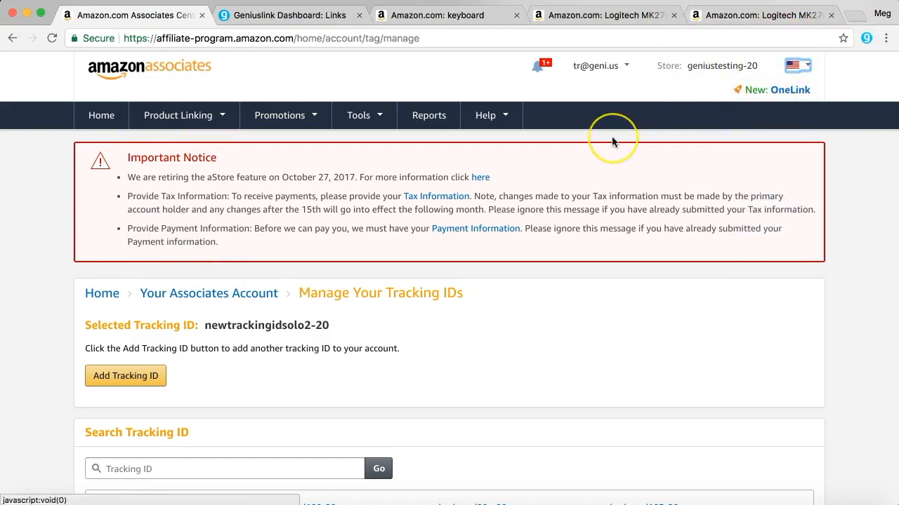
mouse_move(536, 132)
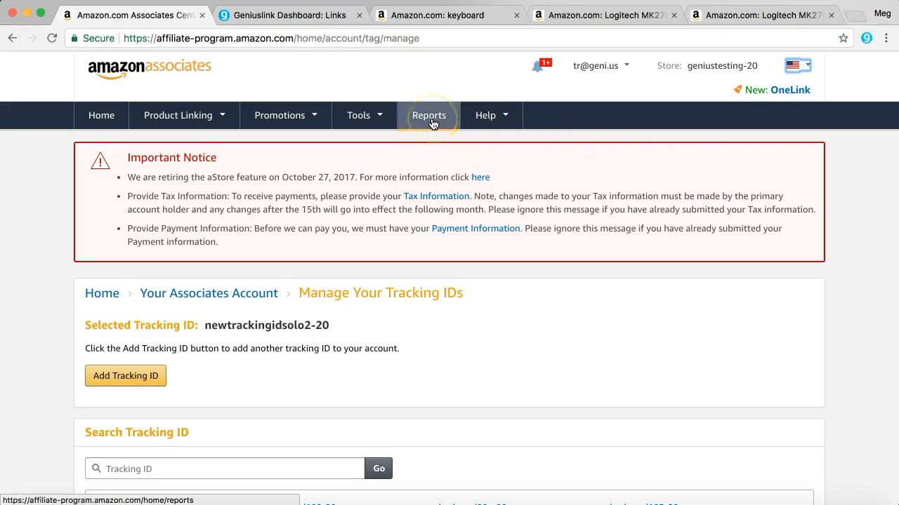
click(429, 115)
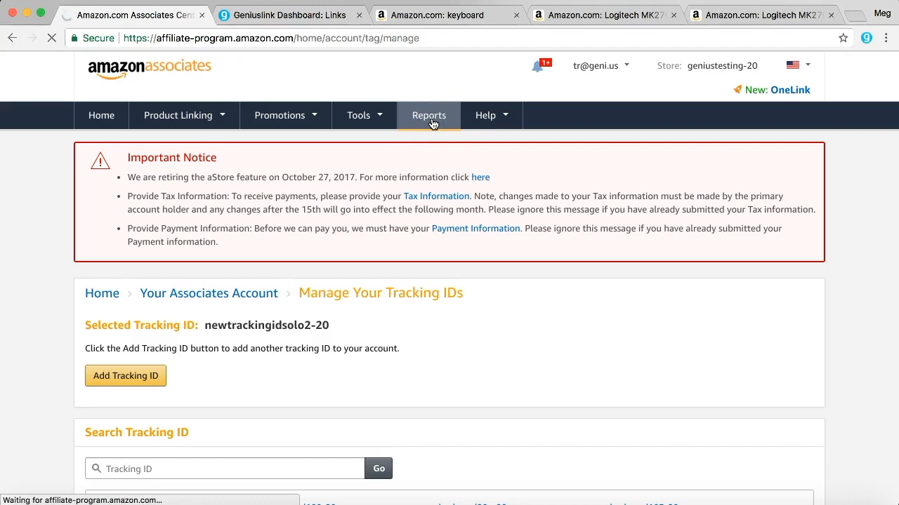
click(430, 115)
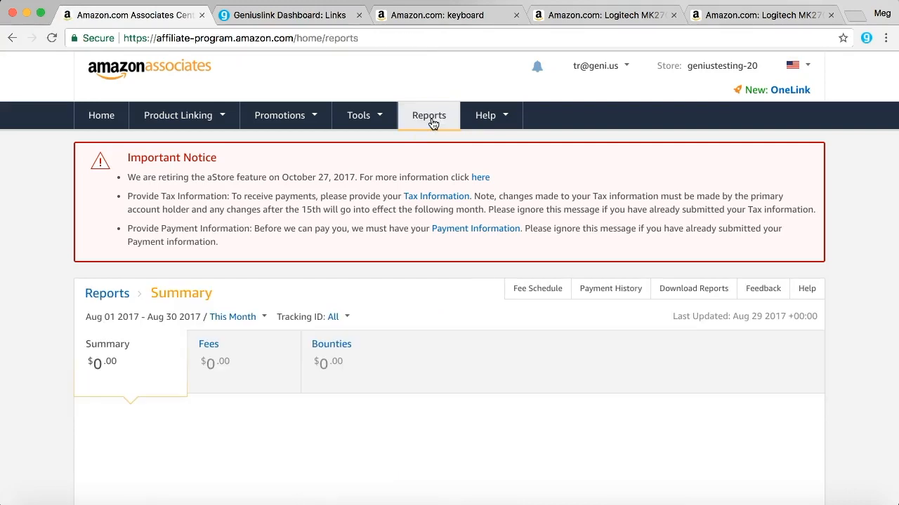
click(429, 116)
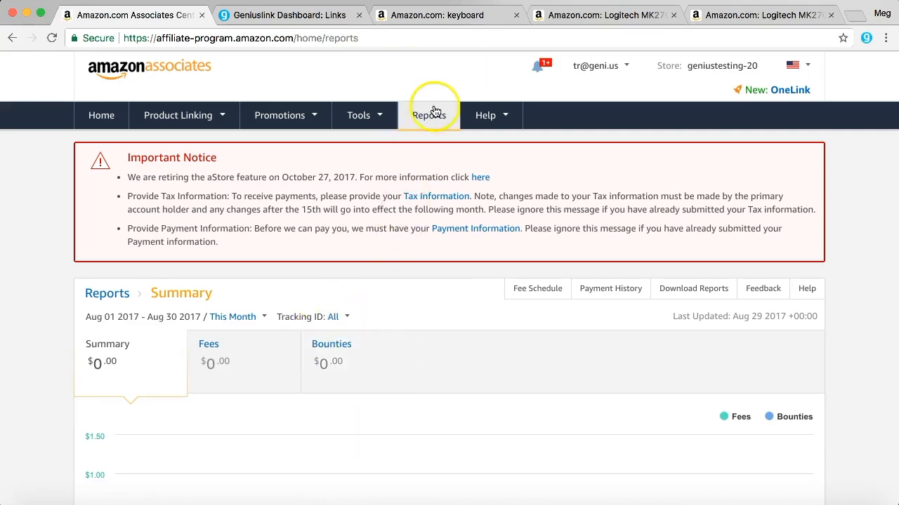
scroll(down, 3)
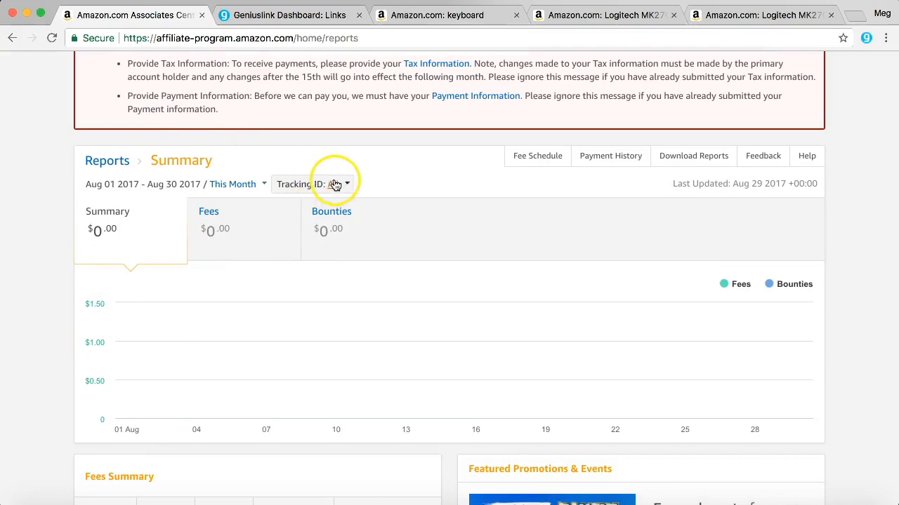
click(313, 184)
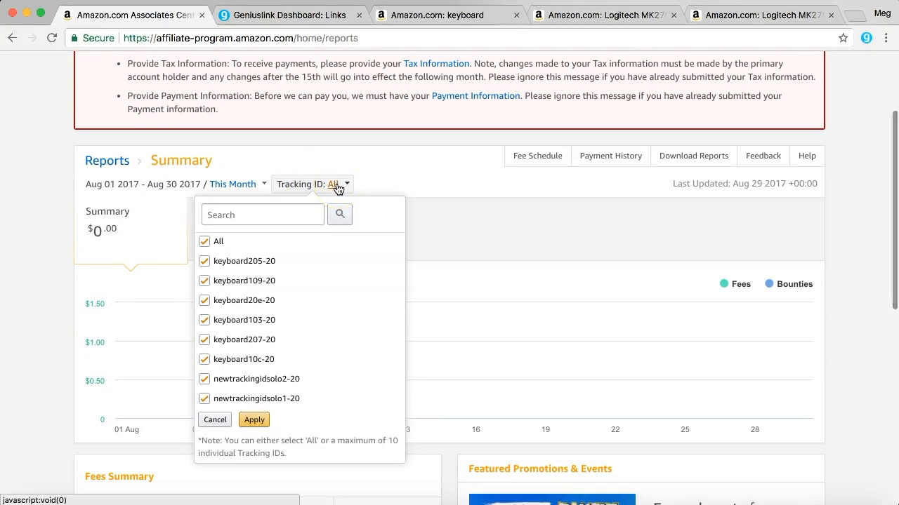
Filter the report to only keyboard205-20 and keyboard109-20 and apply it.
click(205, 241)
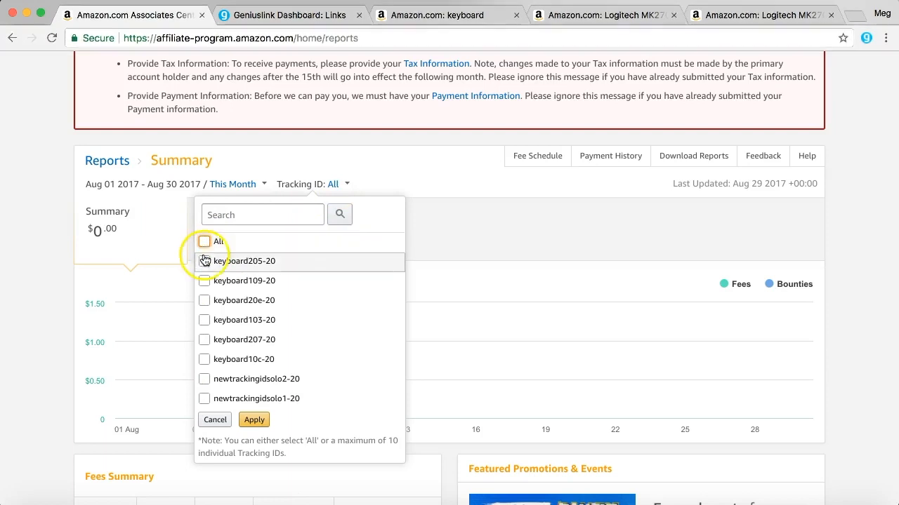
click(204, 261)
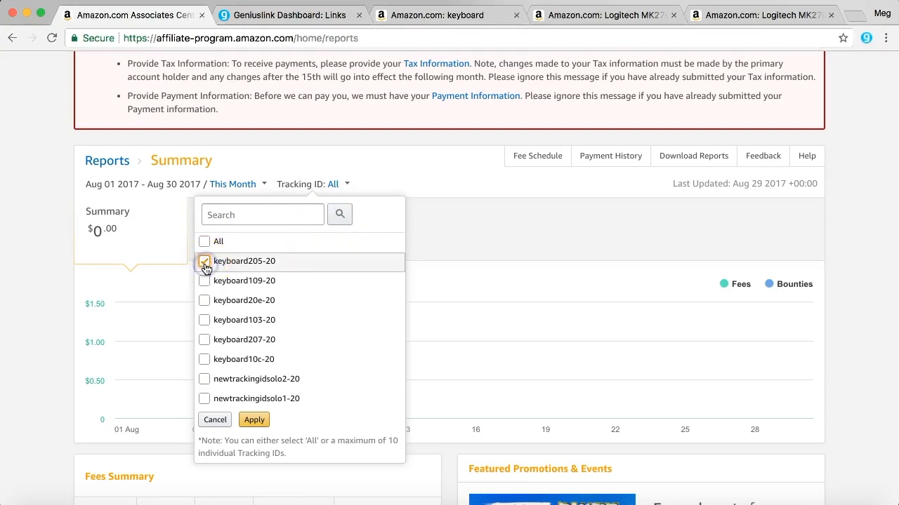
click(205, 260)
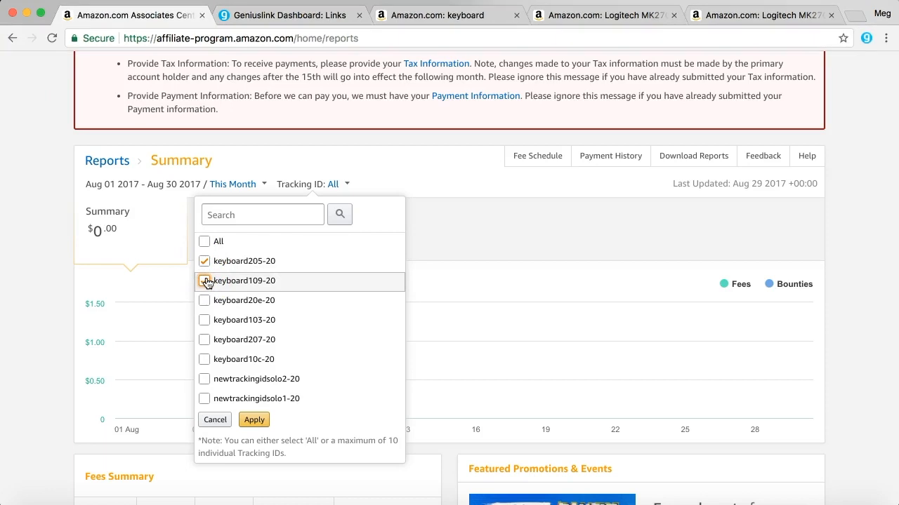
click(205, 281)
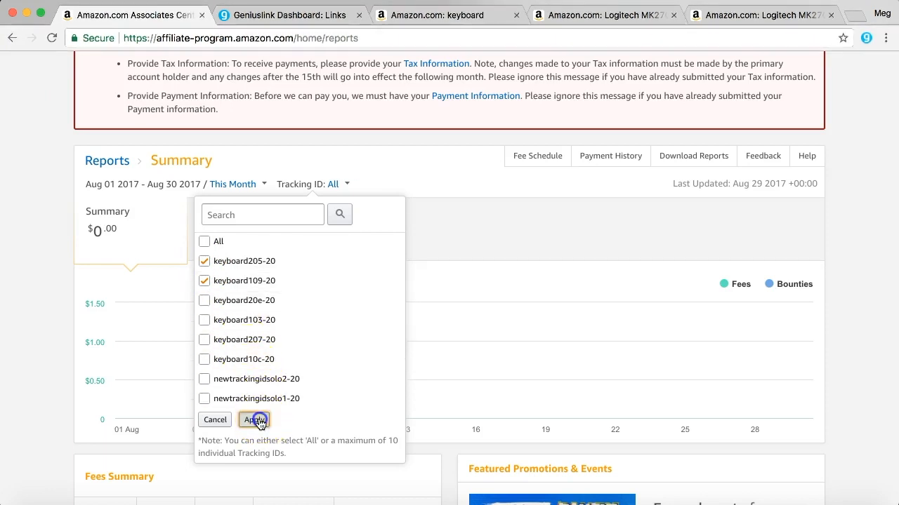
click(254, 419)
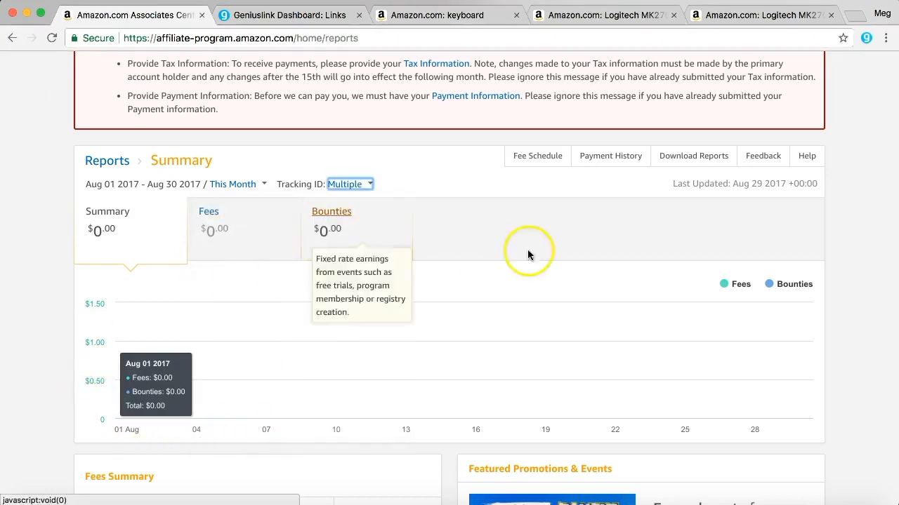
mouse_move(305, 321)
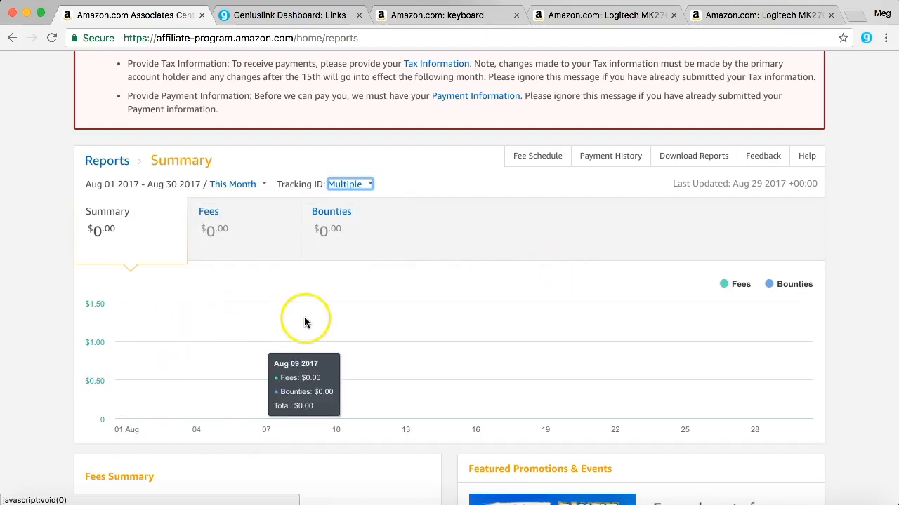
mouse_move(309, 318)
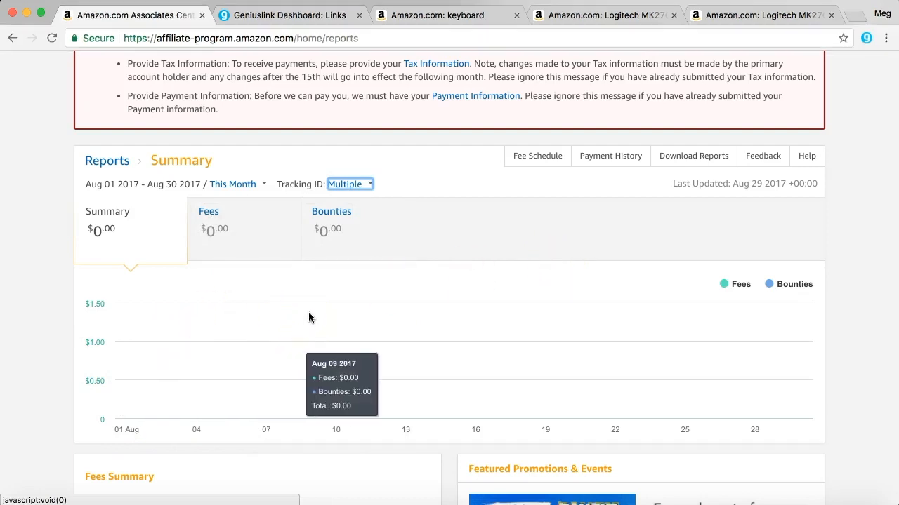
mouse_move(172, 387)
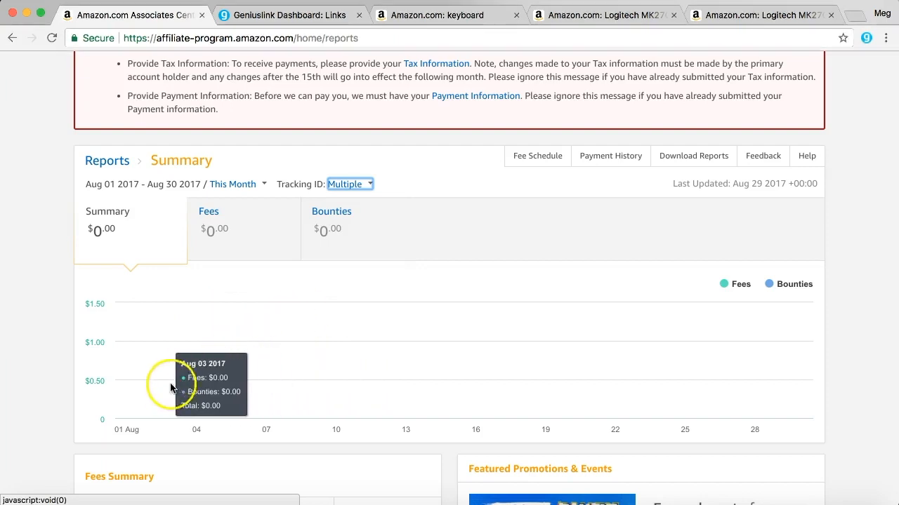
mouse_move(412, 307)
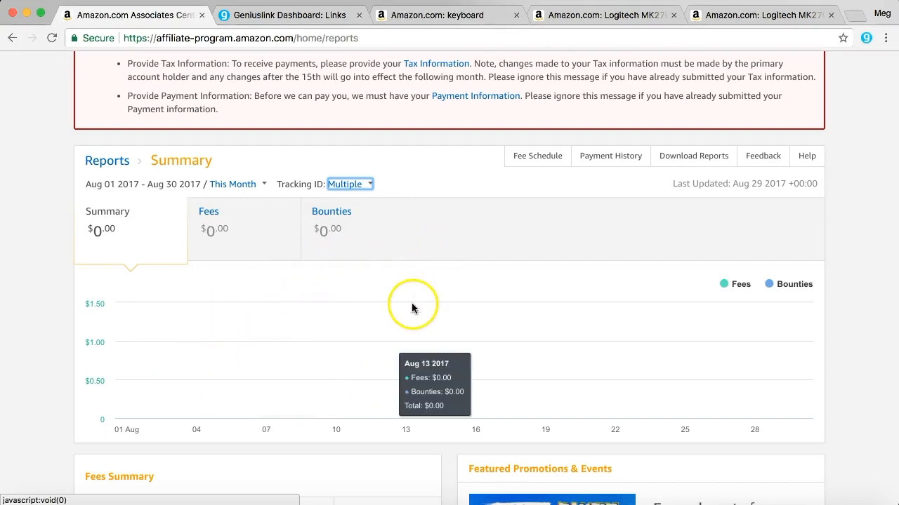
Reopen the Tracking ID filter to verify the two IDs, then close it unchanged.
click(350, 184)
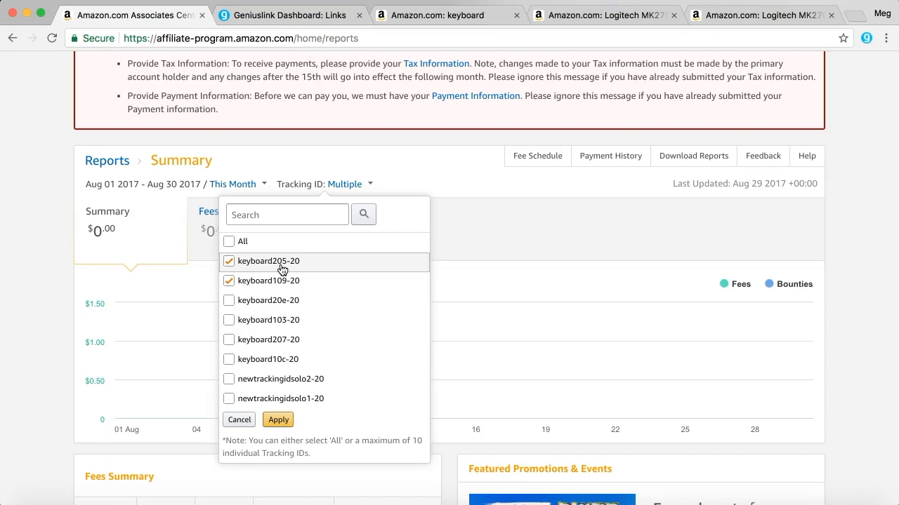
click(278, 419)
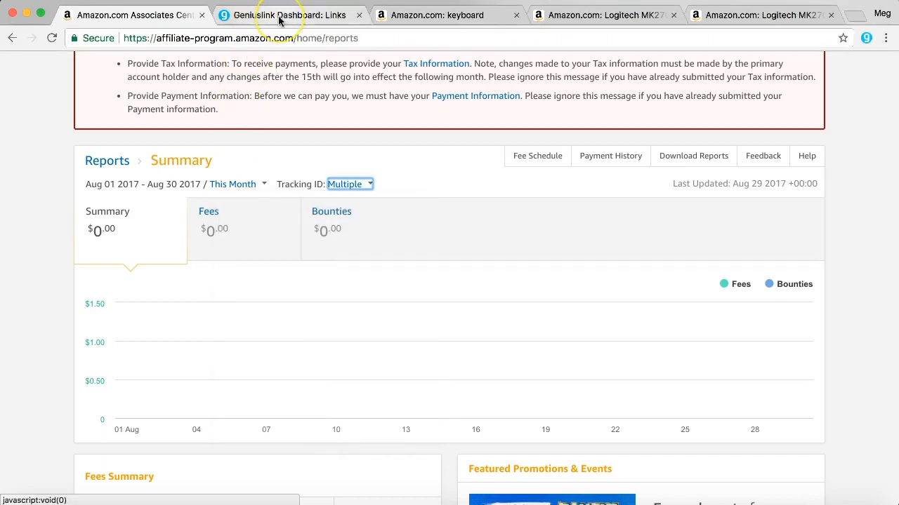
In the NfUi split editor, change the destination shares to 80% for j6nxL and 20% for 8VOo.
click(288, 14)
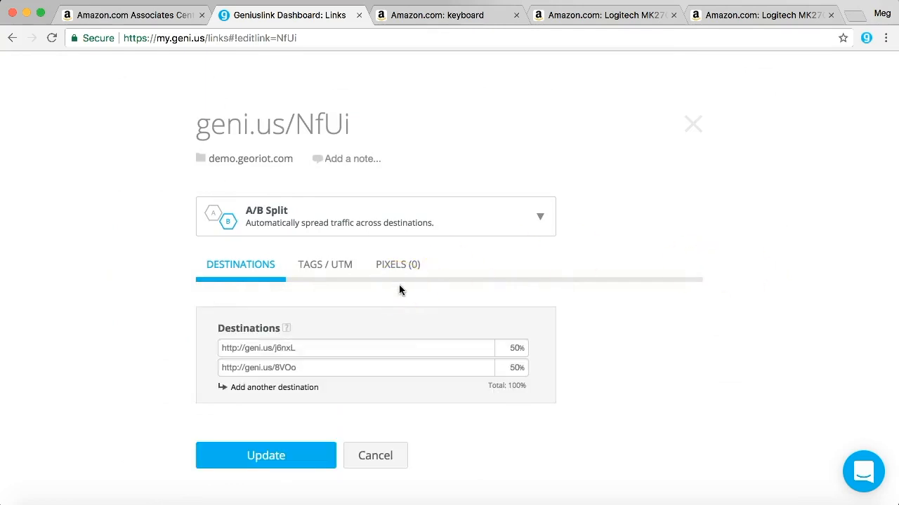
click(514, 349)
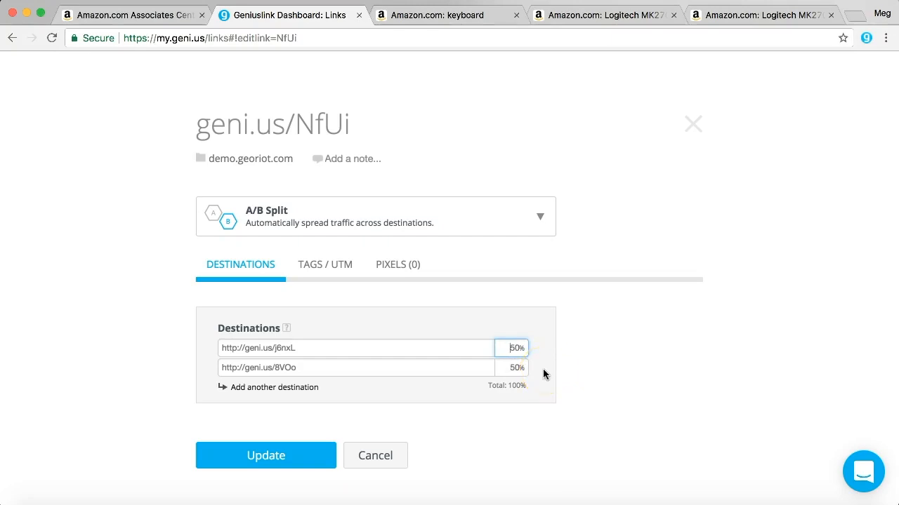
mouse_move(324, 354)
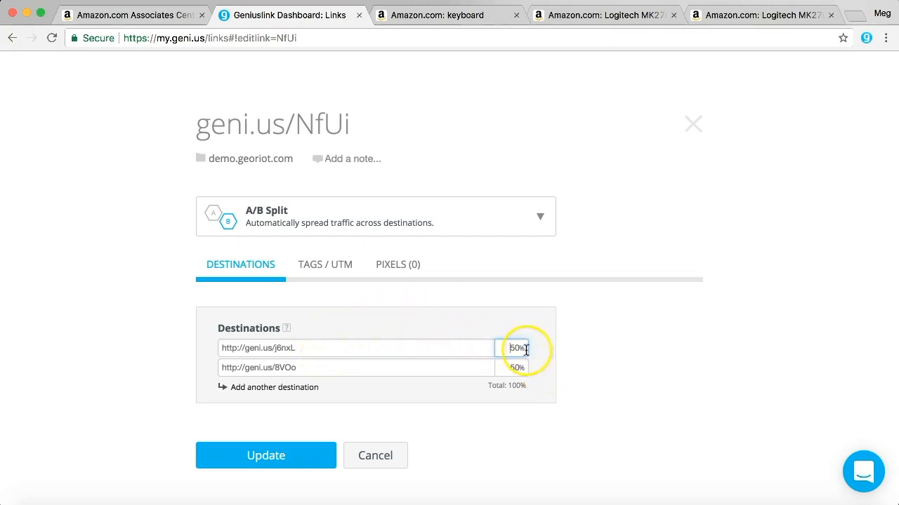
text(0)
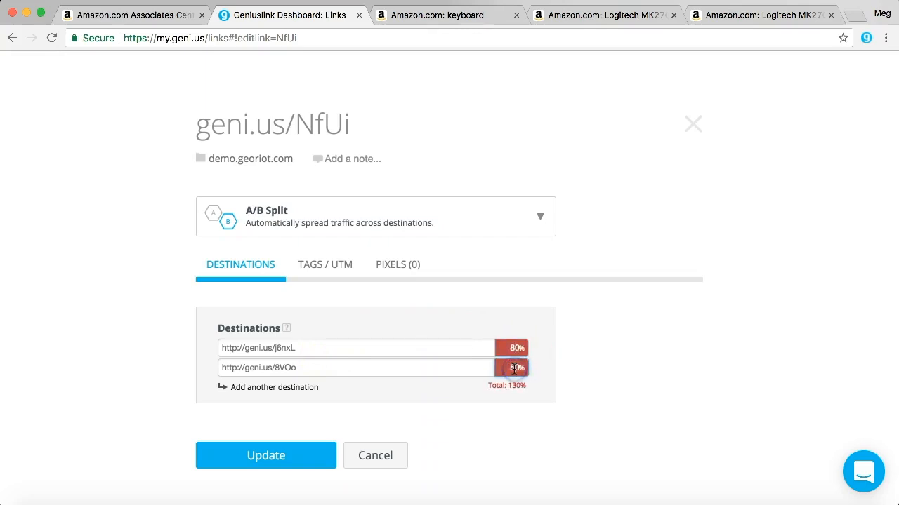
click(512, 368)
text(20)
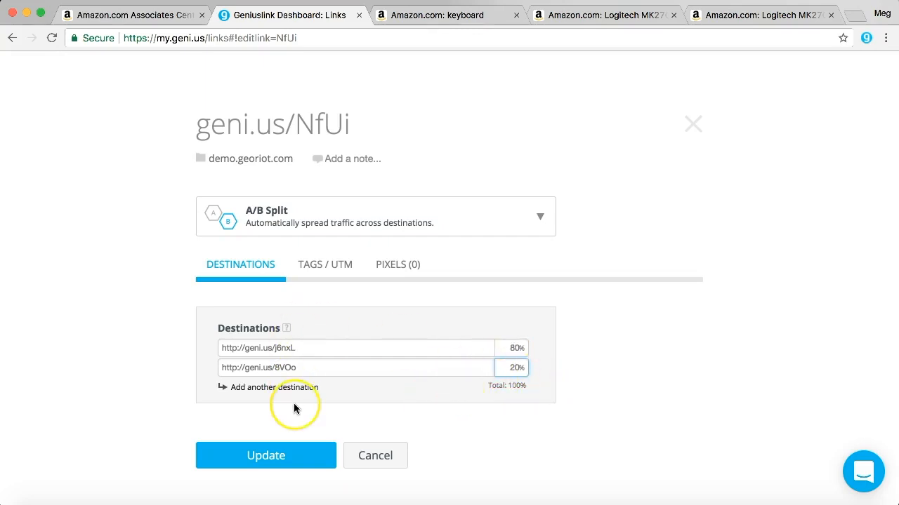
mouse_move(171, 104)
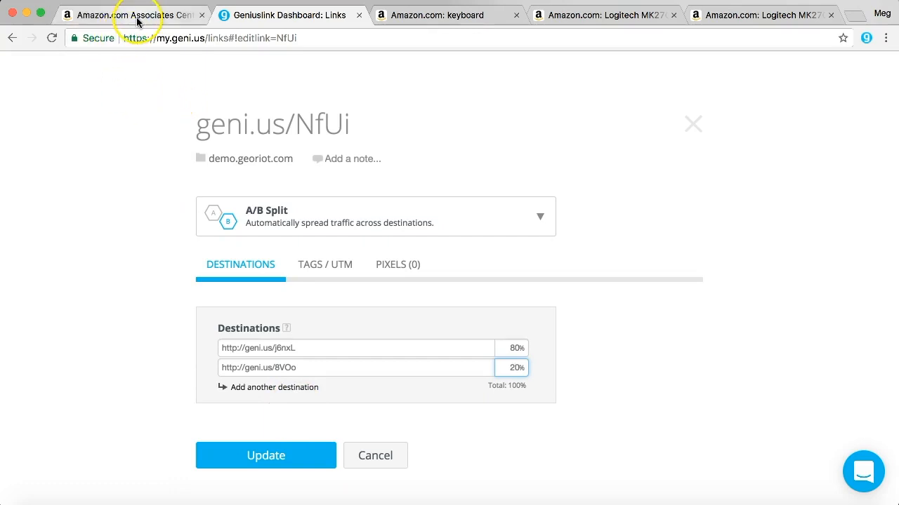
mouse_move(137, 14)
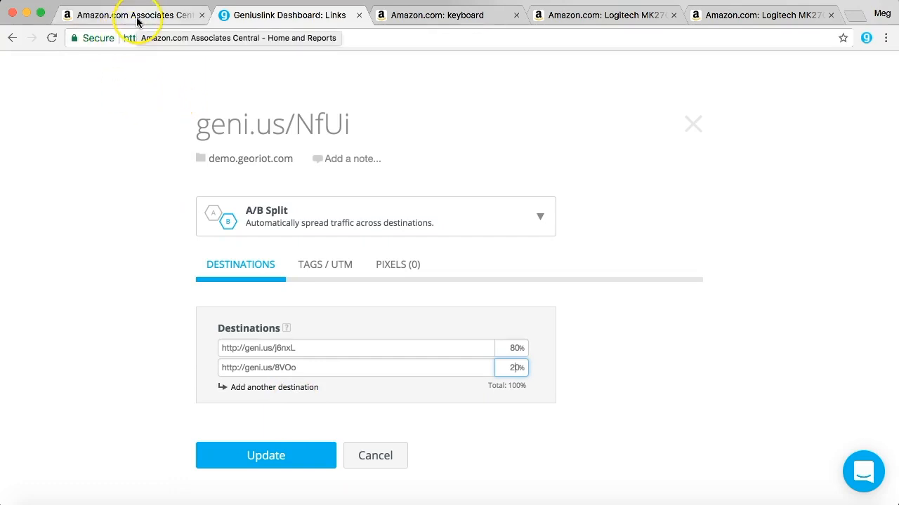